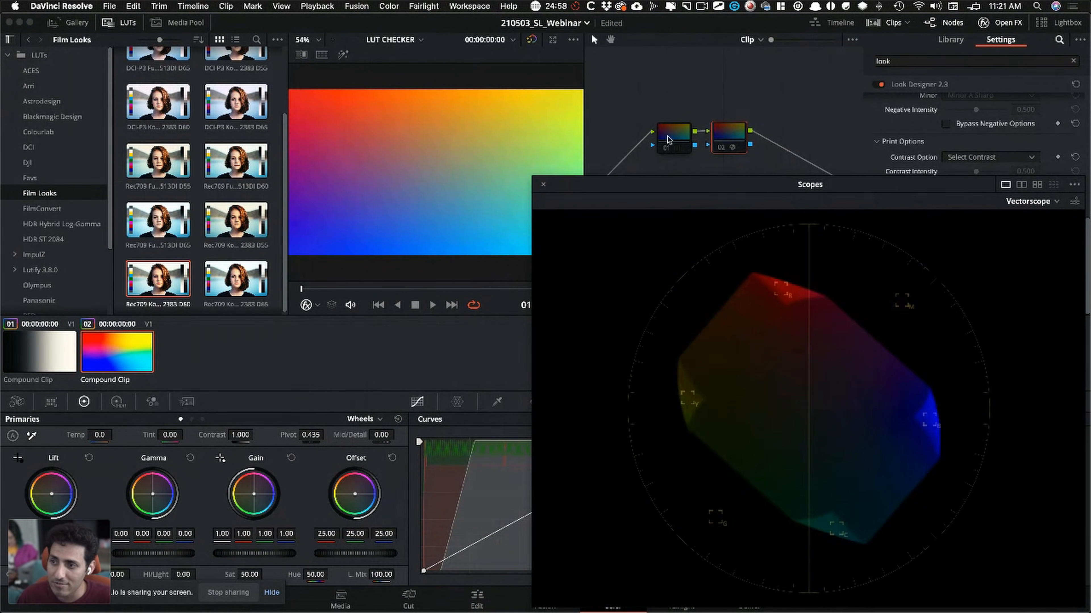
Build four serial nodes and drop a Color Space Transform onto node 04.
click(388, 6)
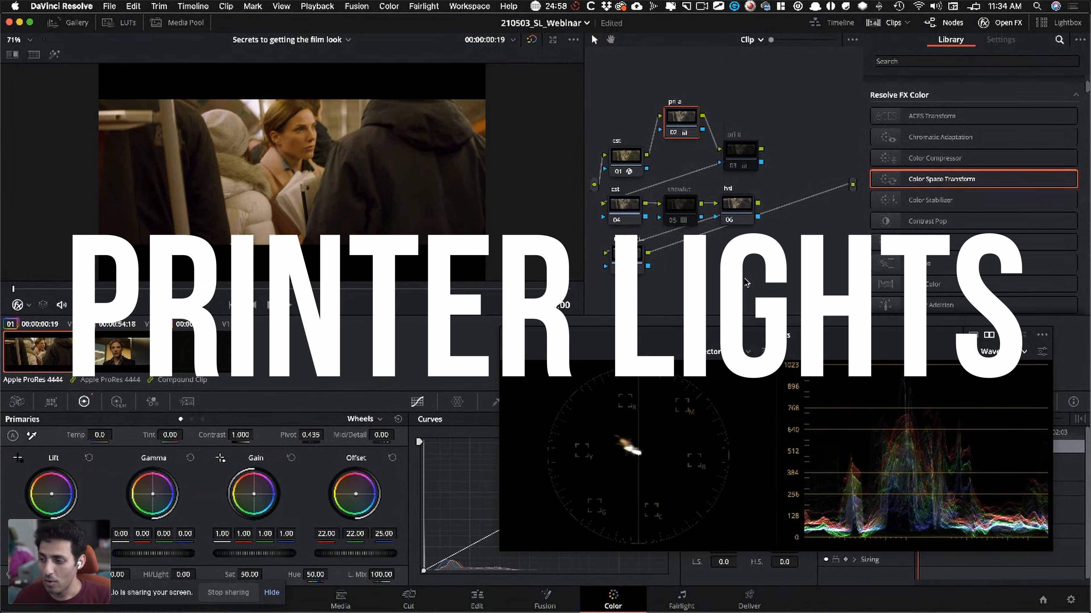
click(1001, 40)
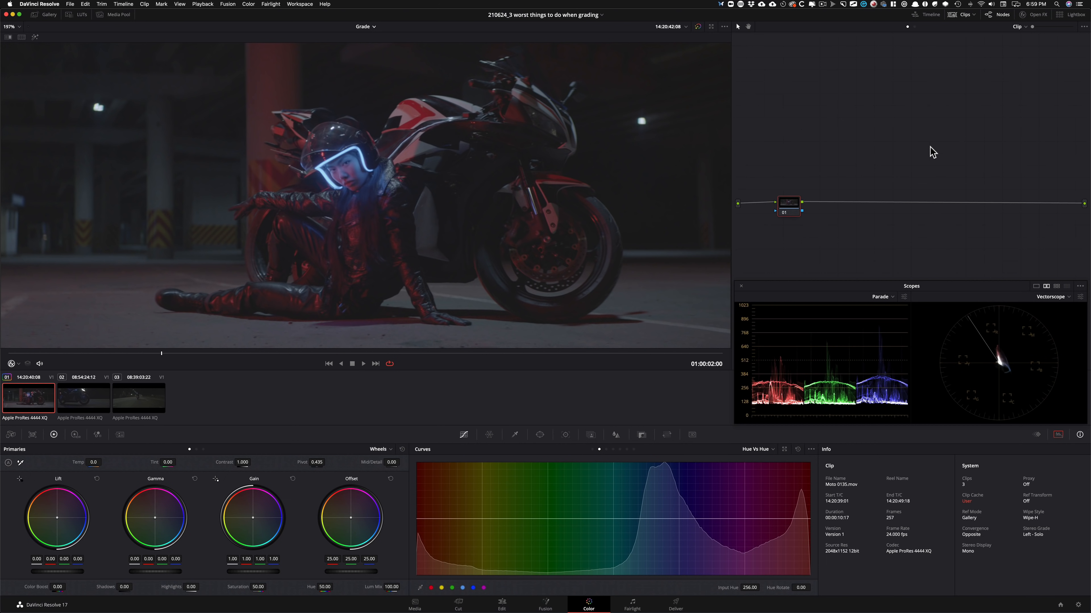
mouse_move(373, 240)
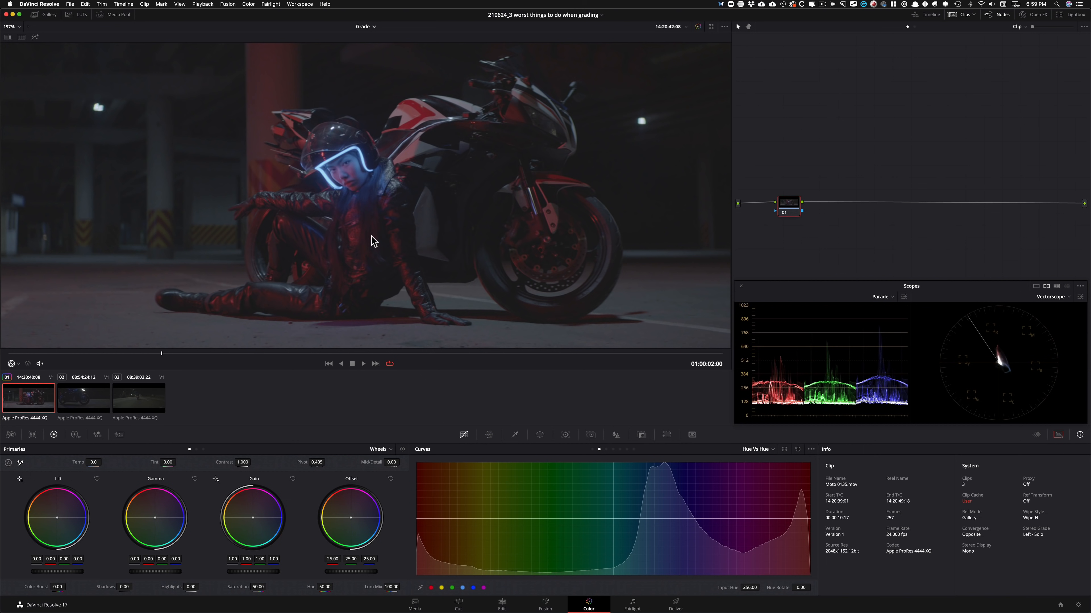
mouse_move(398, 238)
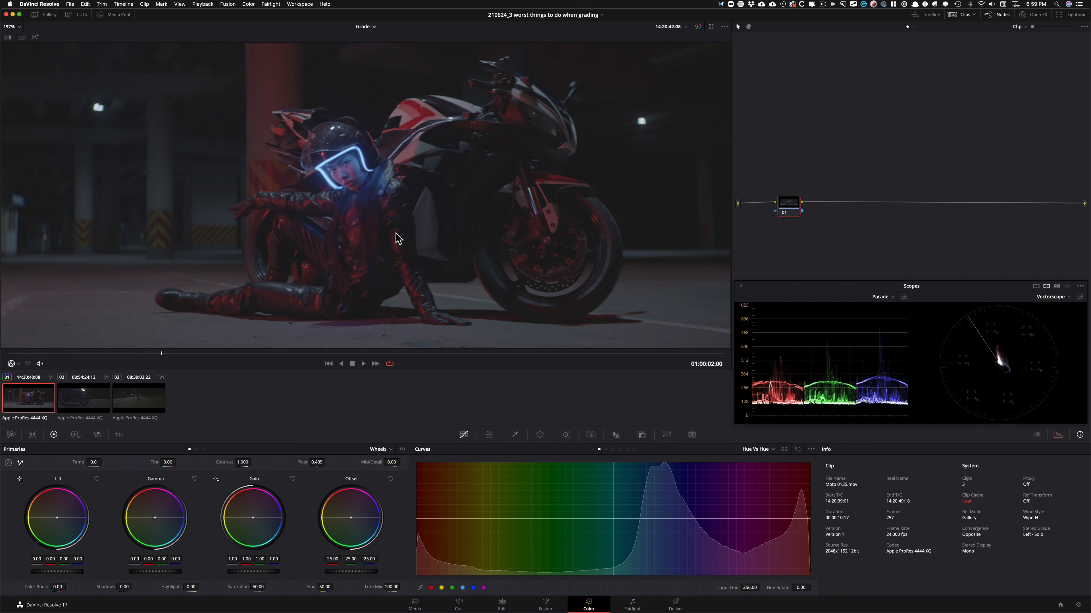
mouse_move(855, 173)
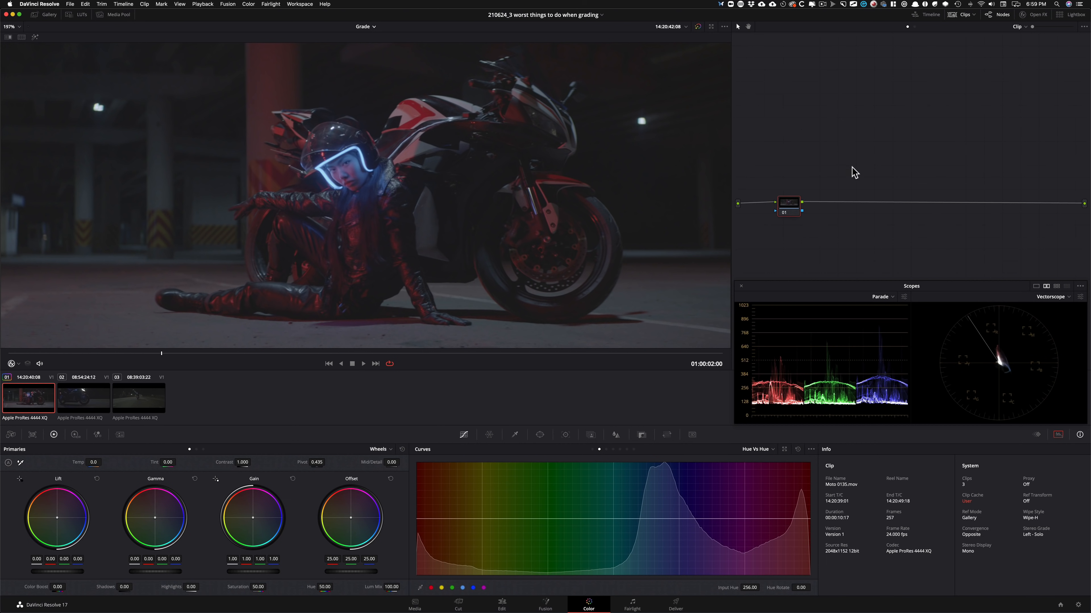
mouse_move(555, 205)
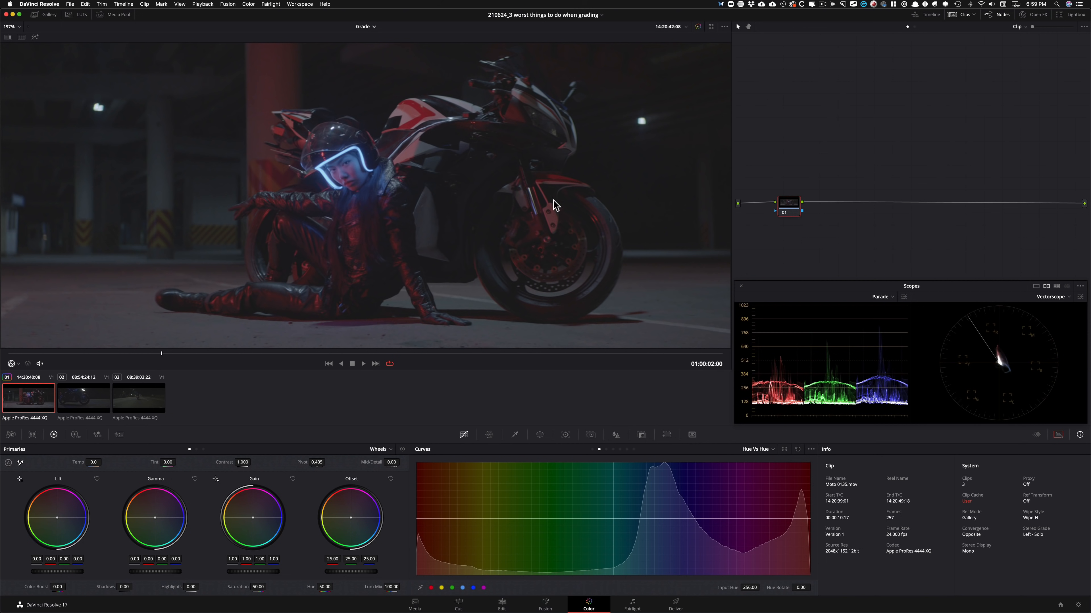
mouse_move(410, 260)
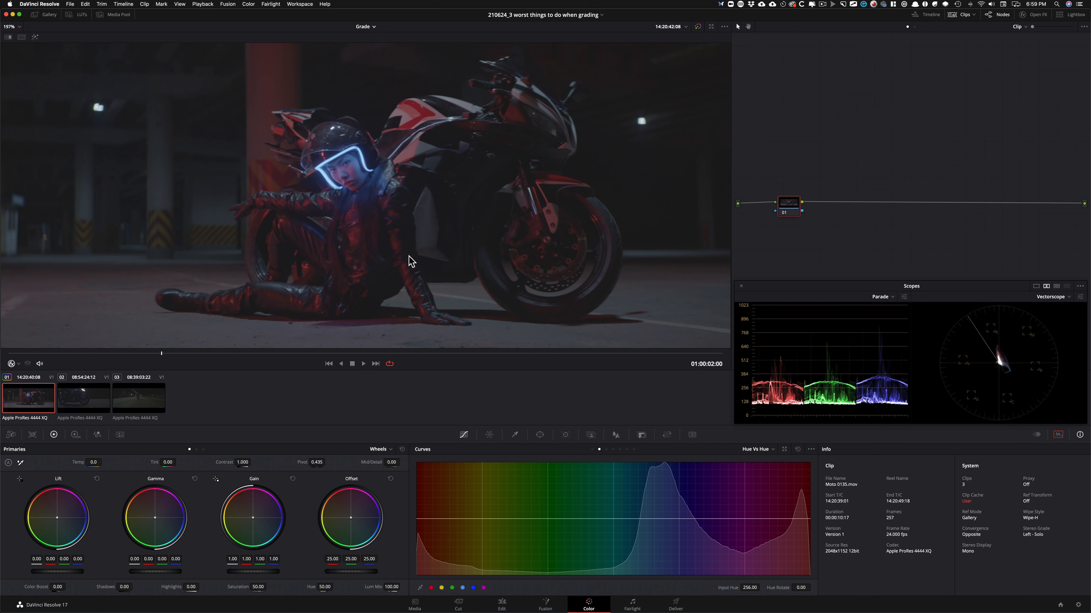
mouse_move(878, 179)
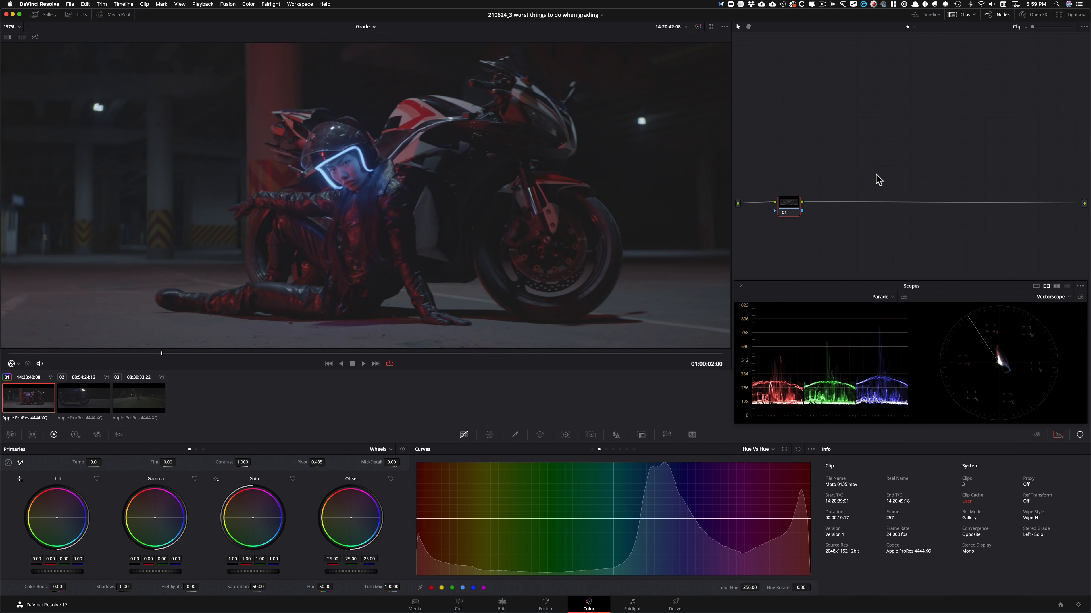
mouse_move(874, 188)
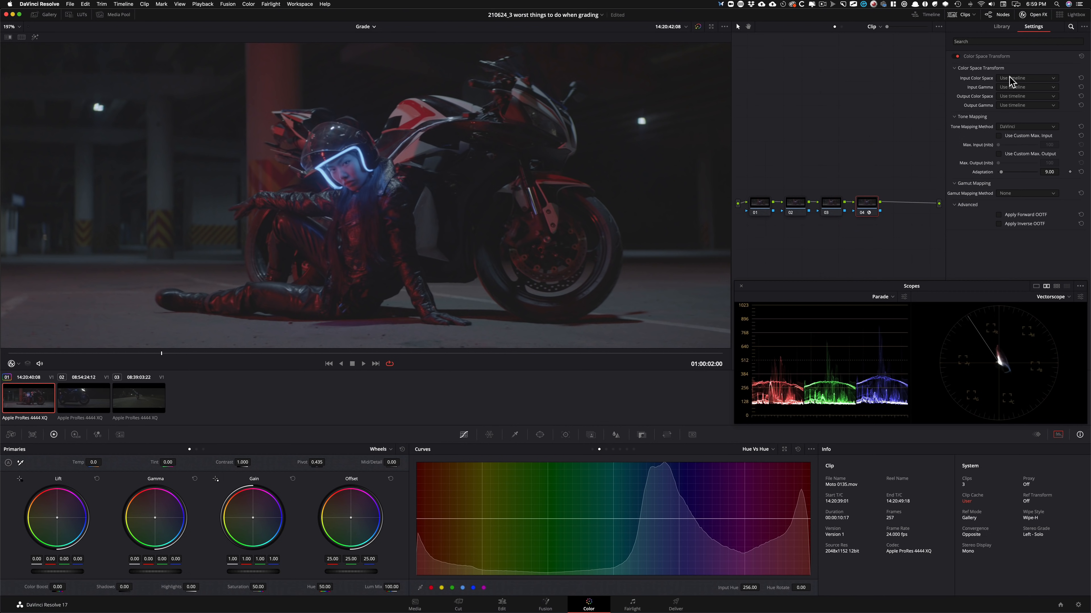
Set the CST input to ARRI Alexa / ARRI LogC with forward OOTF and compare with bypass.
click(1025, 77)
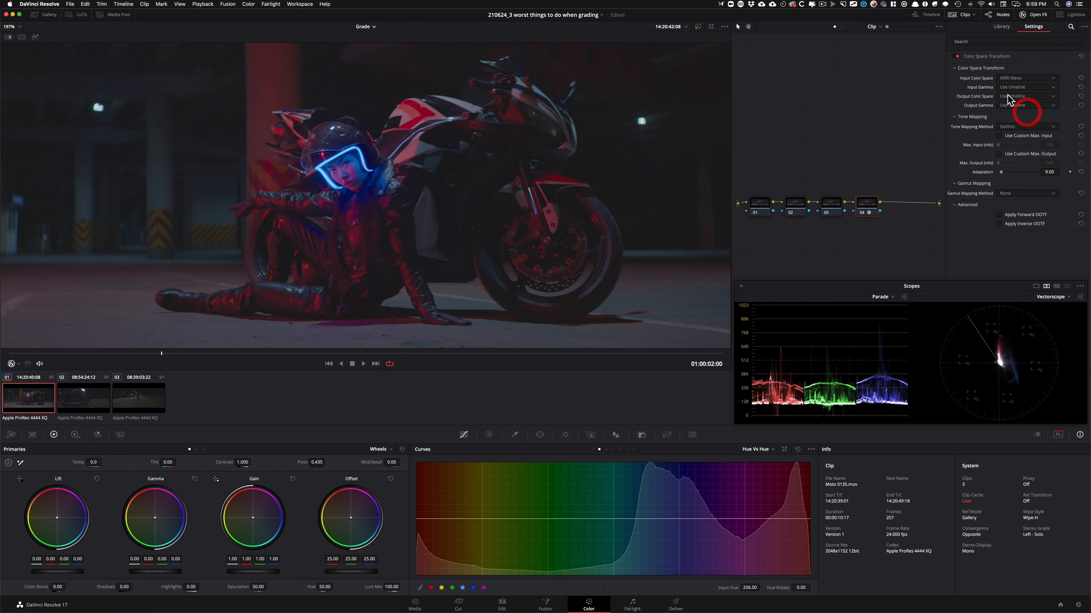
click(1024, 87)
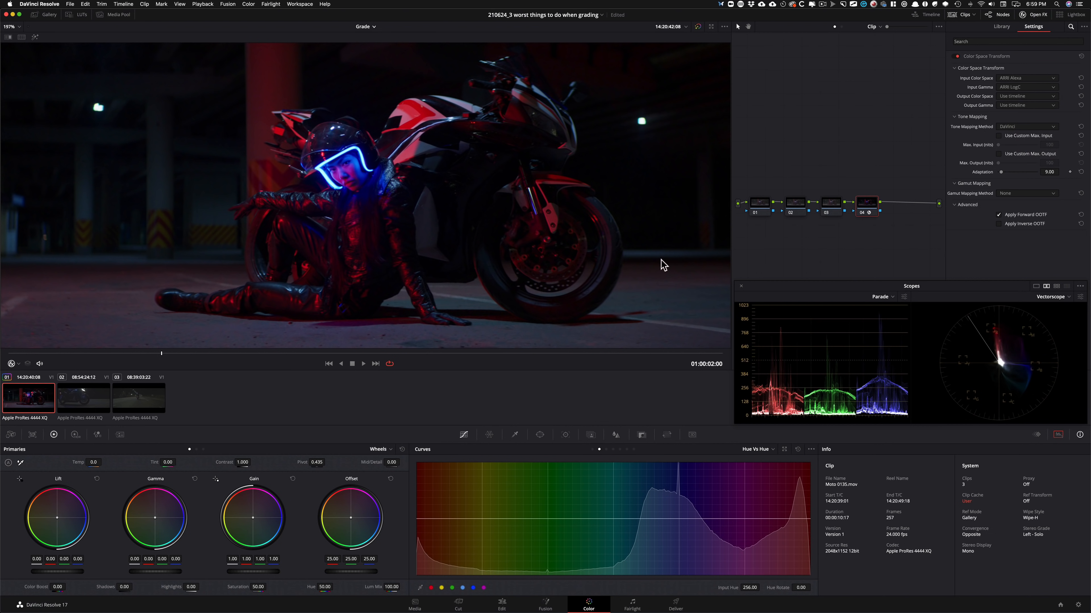
key(shift+d)
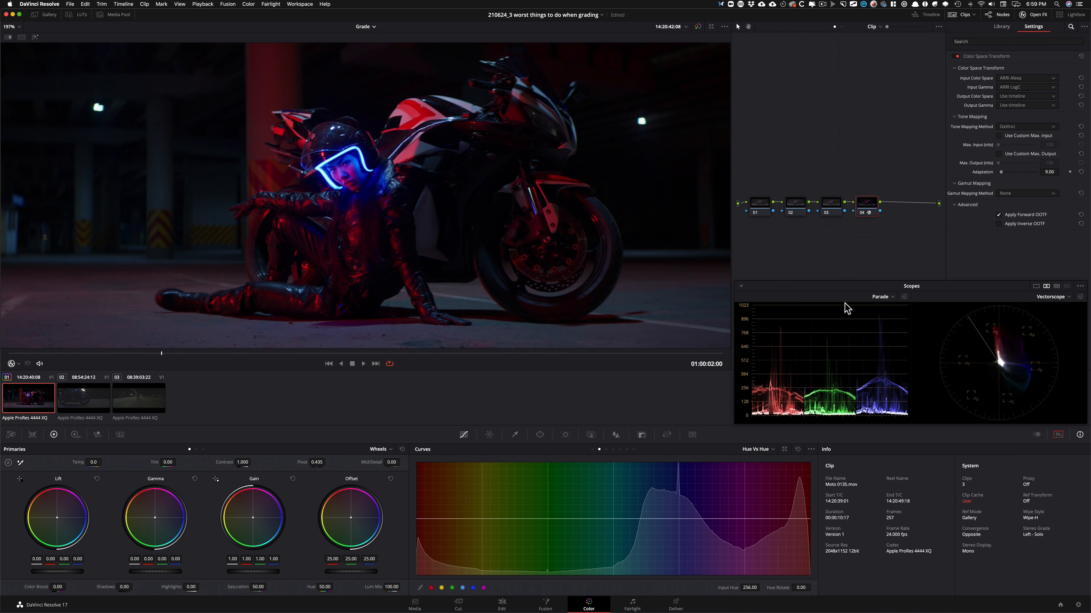
mouse_move(351, 329)
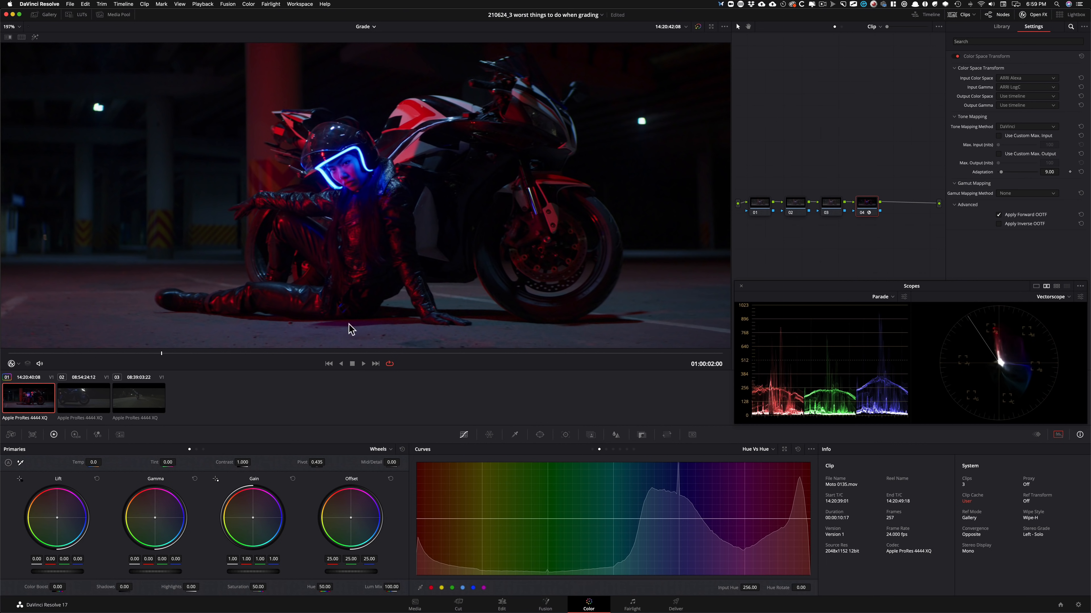
mouse_move(822, 418)
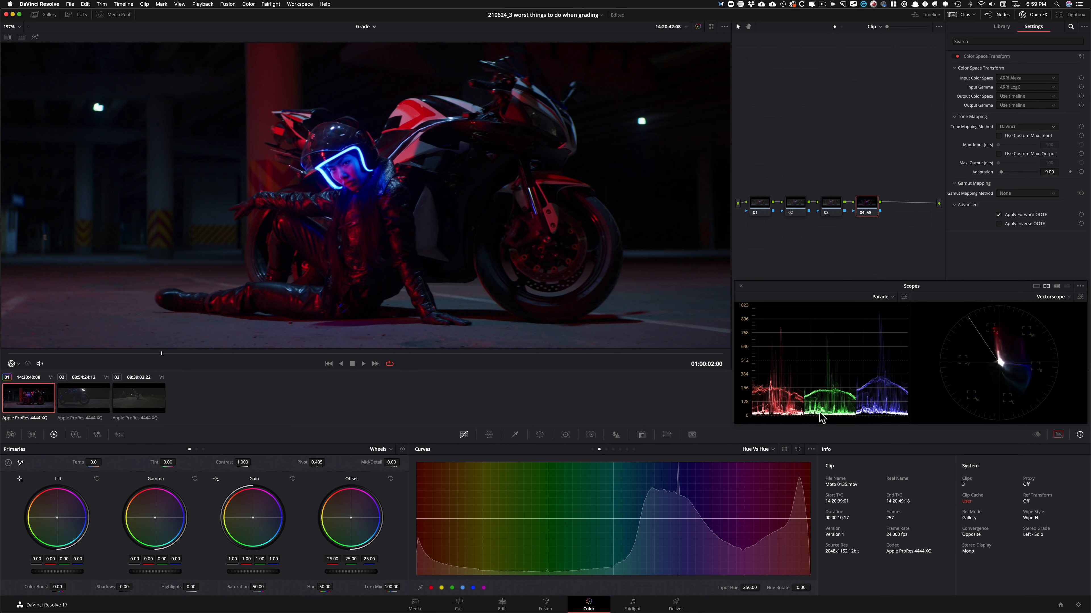
key(shift+d)
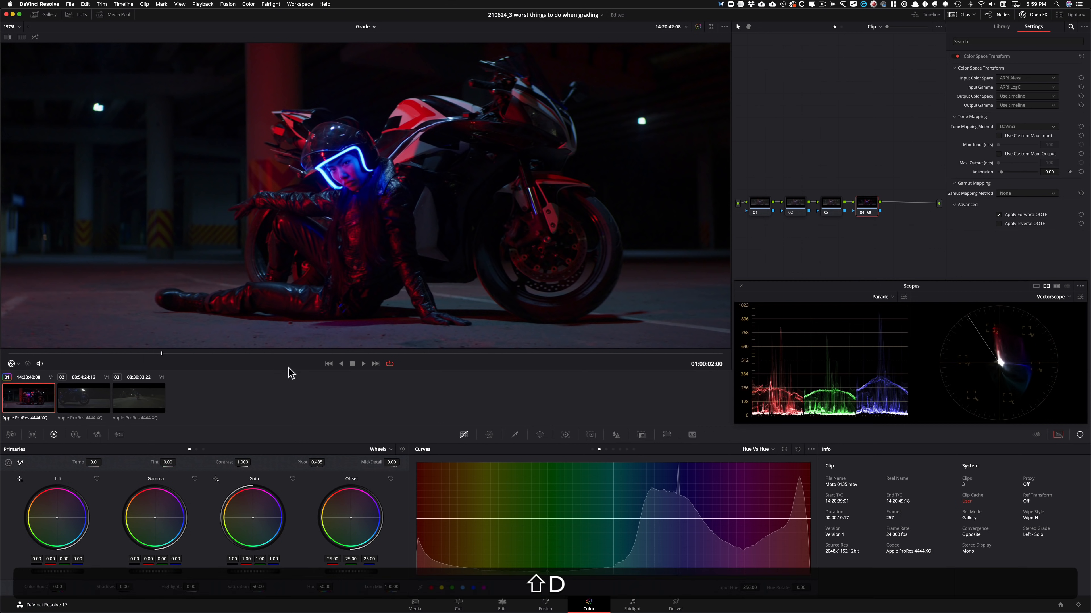
mouse_move(530, 291)
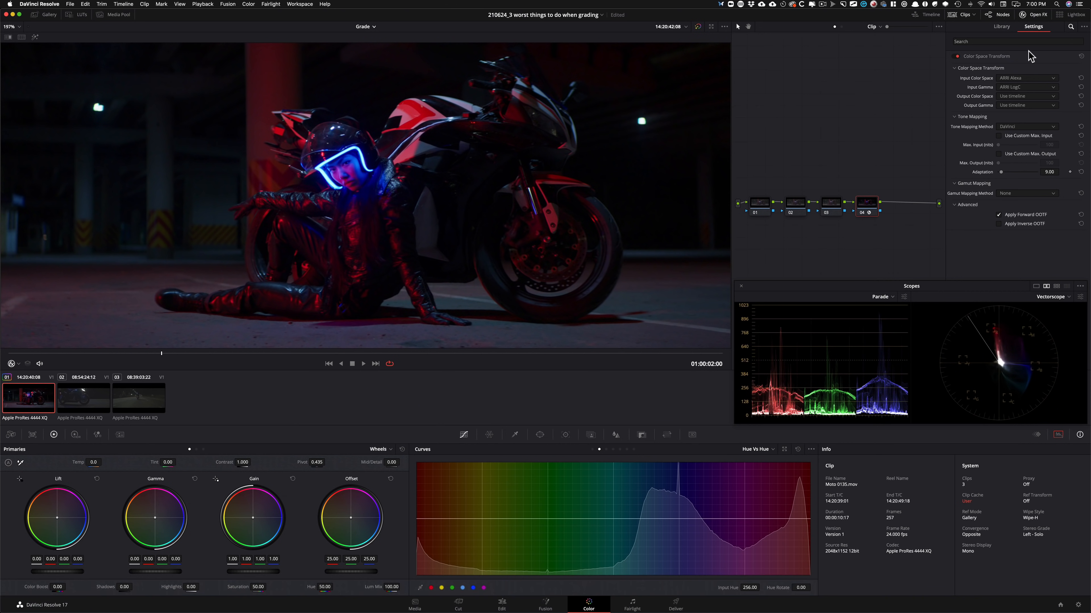
Hide the OpenFX settings panel so the node graph fills the right side.
click(1032, 27)
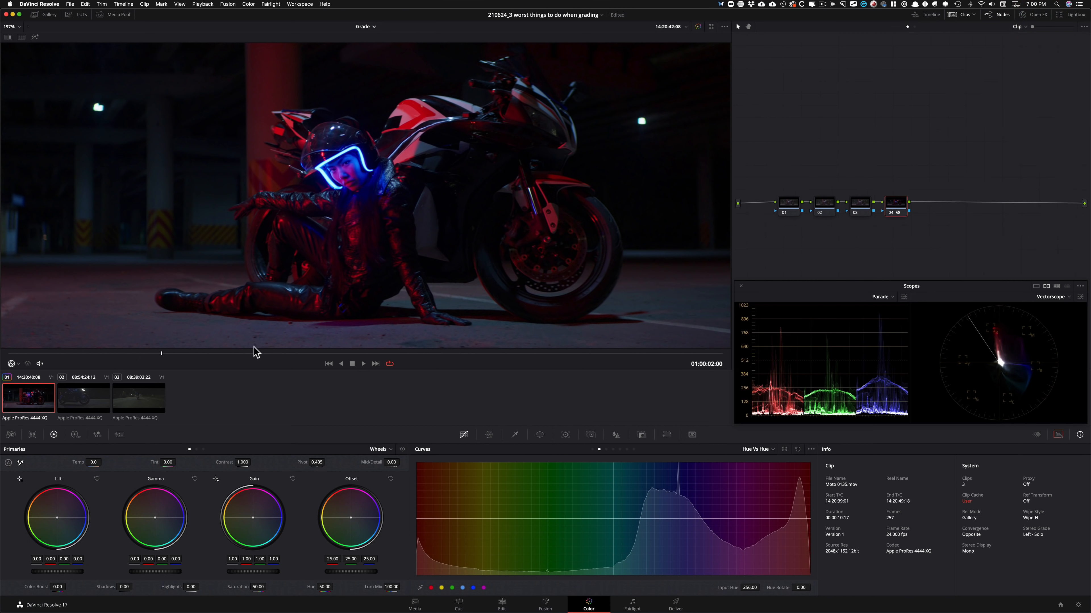
mouse_move(666, 97)
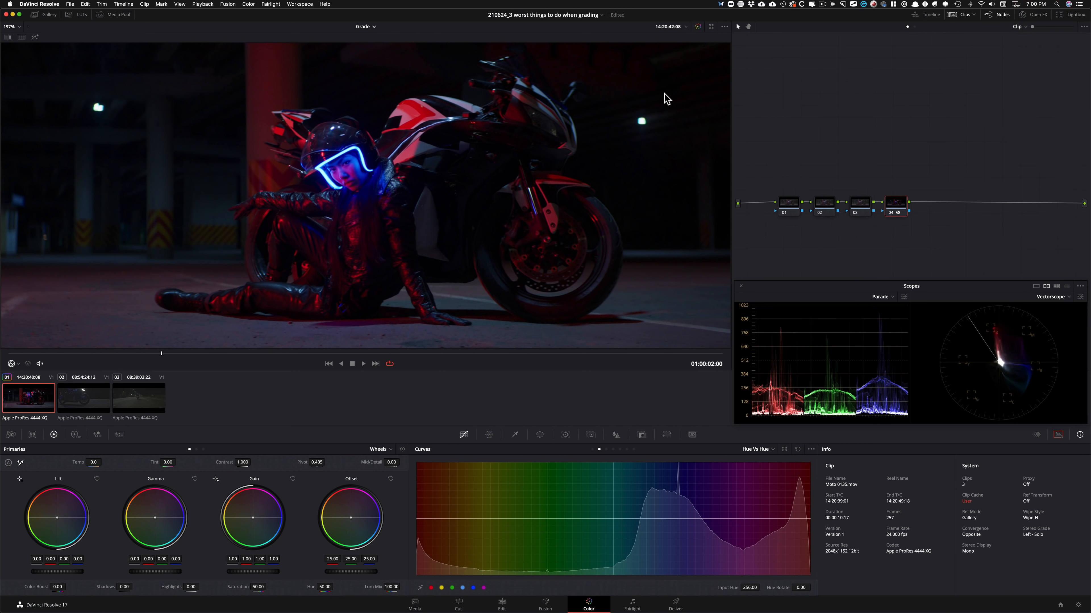
mouse_move(386, 325)
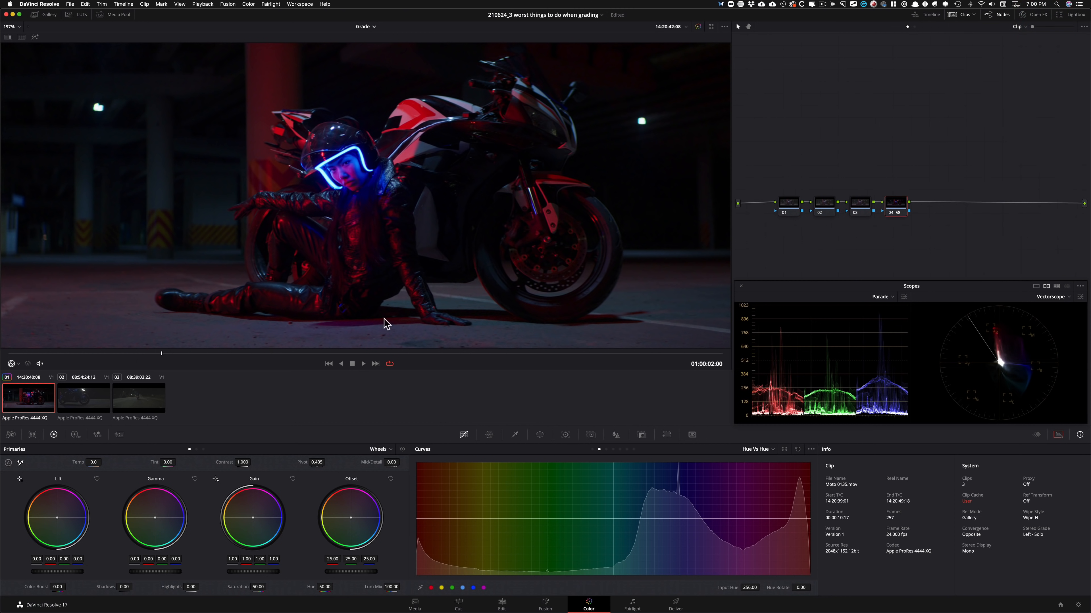
mouse_move(759, 123)
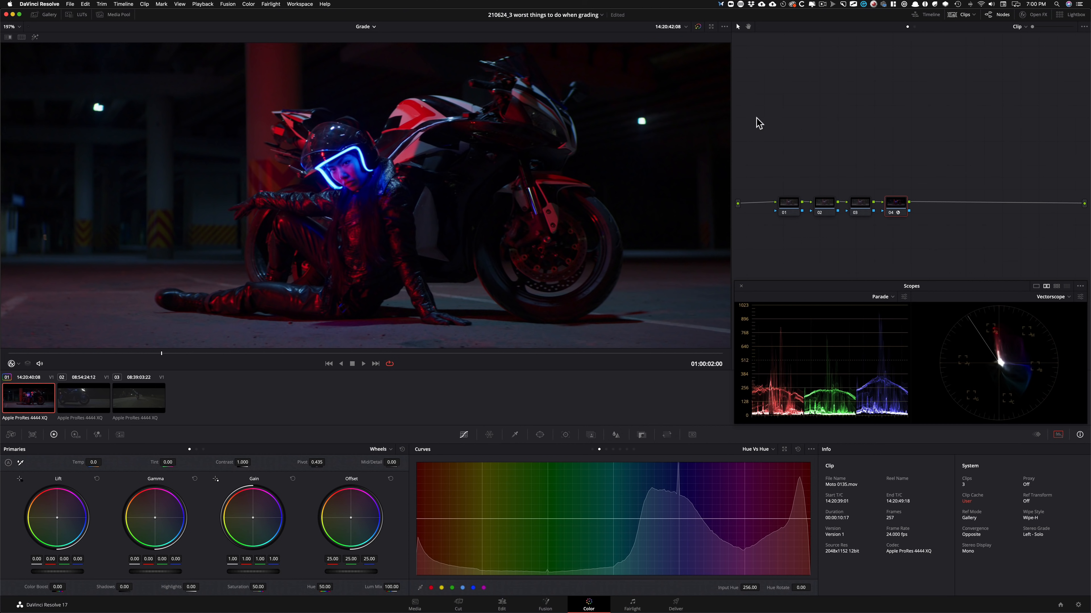
mouse_move(826, 160)
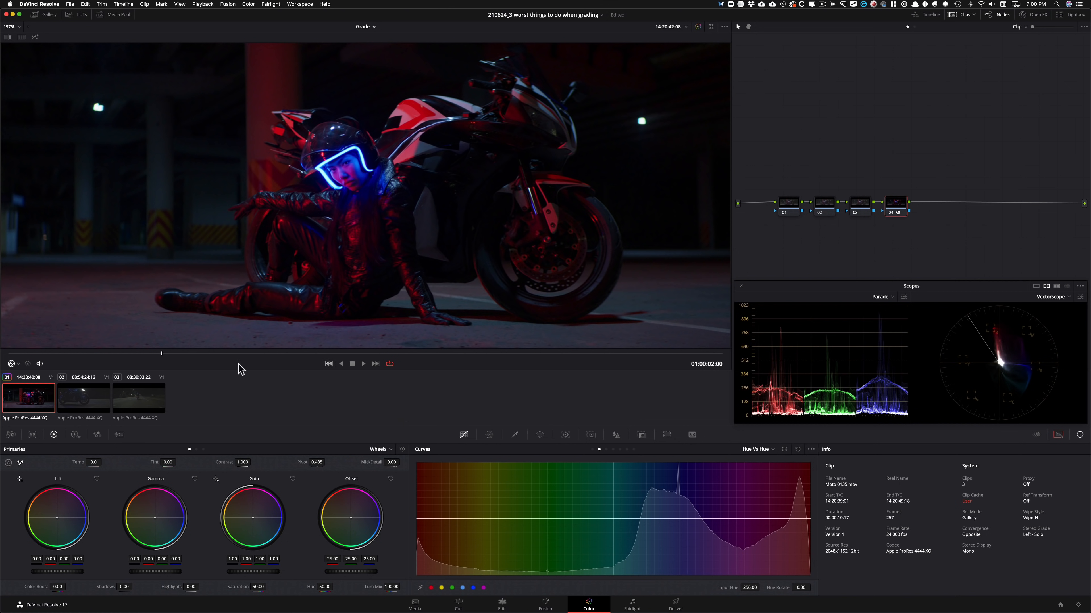
mouse_move(273, 356)
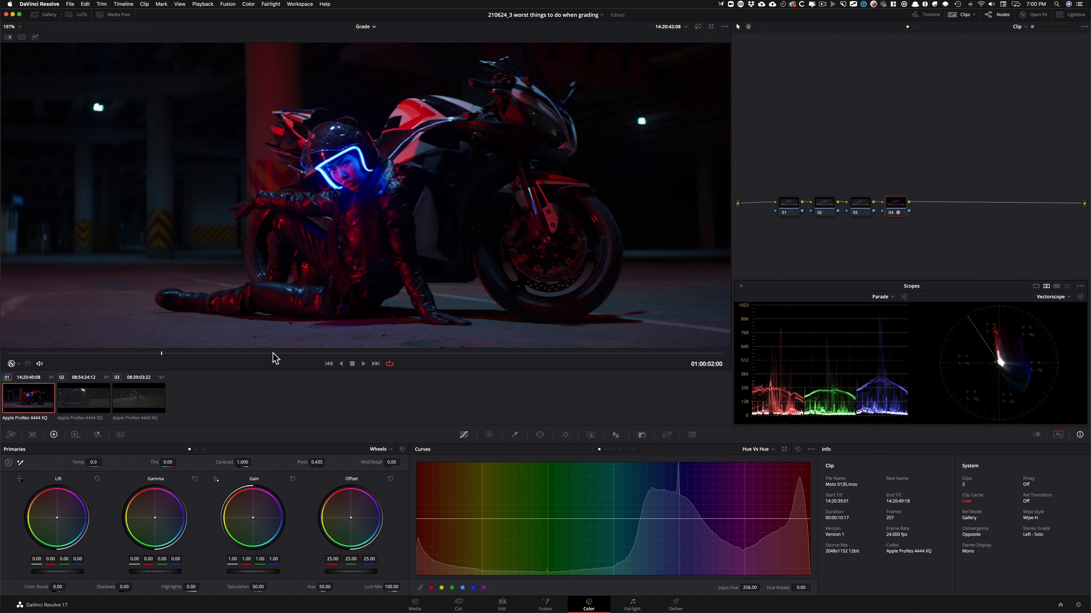
Visit the second and third clips, return to the motorbike clip and park at 01:00:02:00.
click(83, 397)
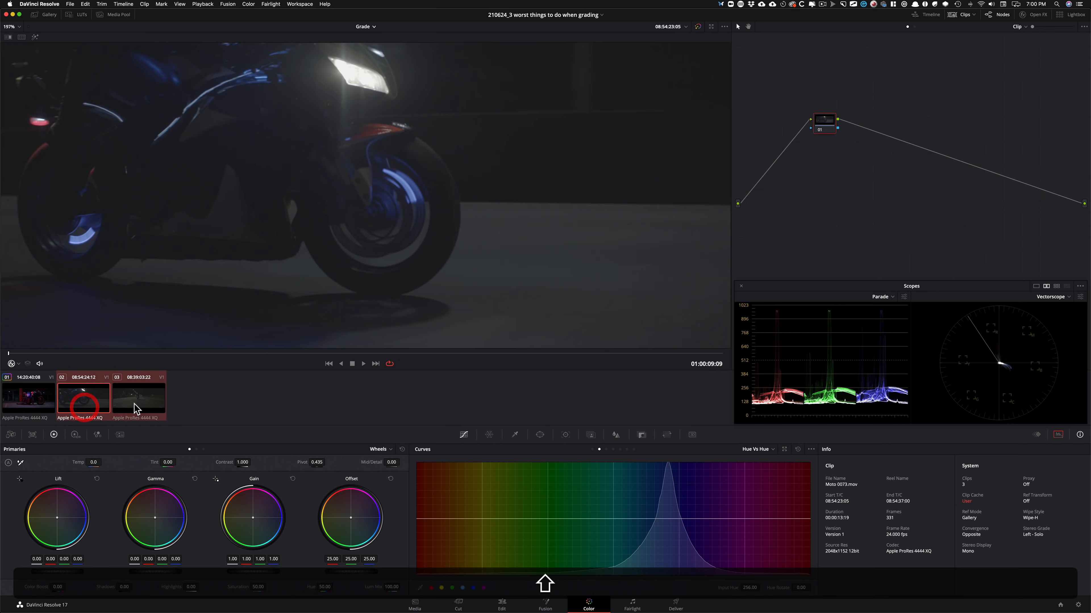
click(28, 399)
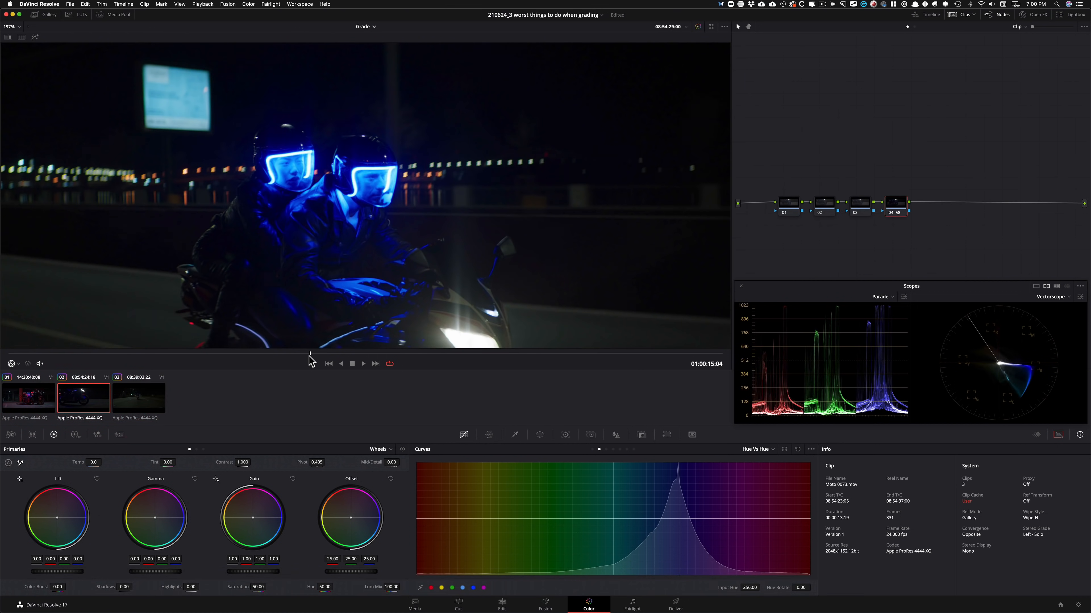
click(137, 396)
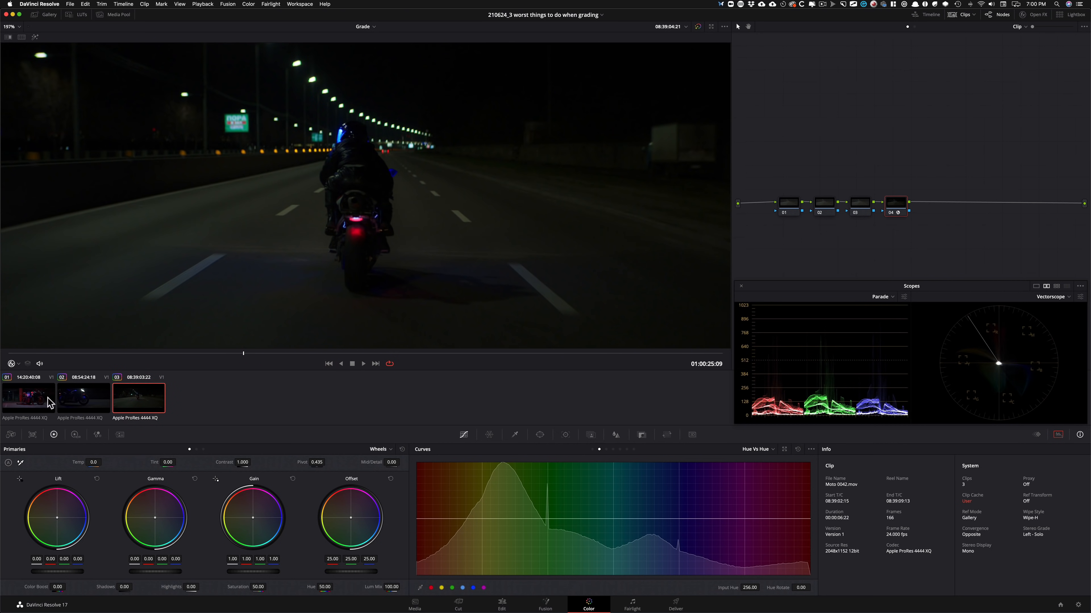
mouse_move(103, 415)
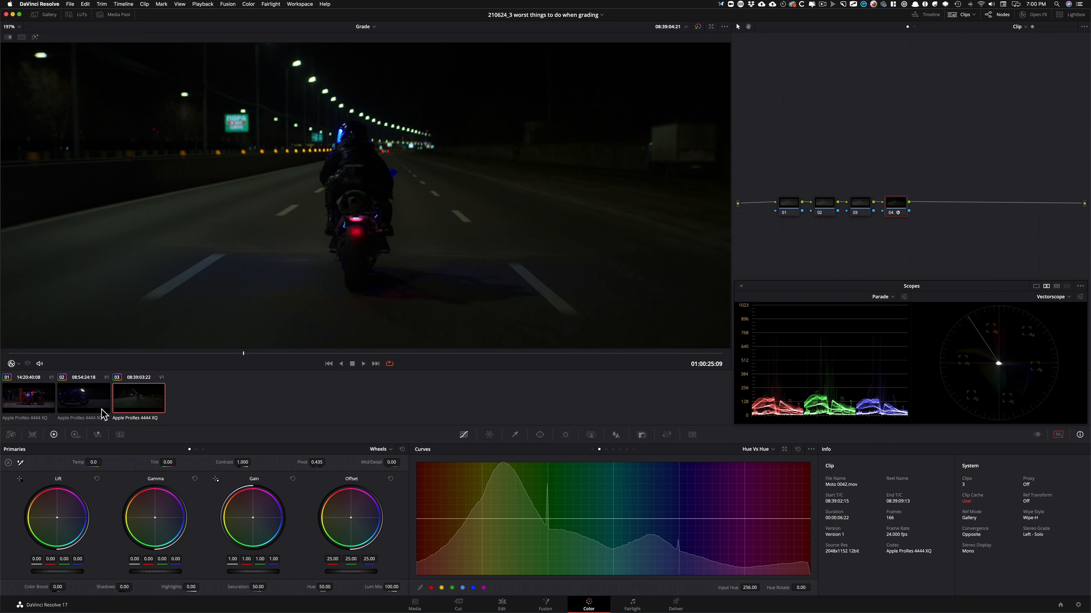
click(28, 396)
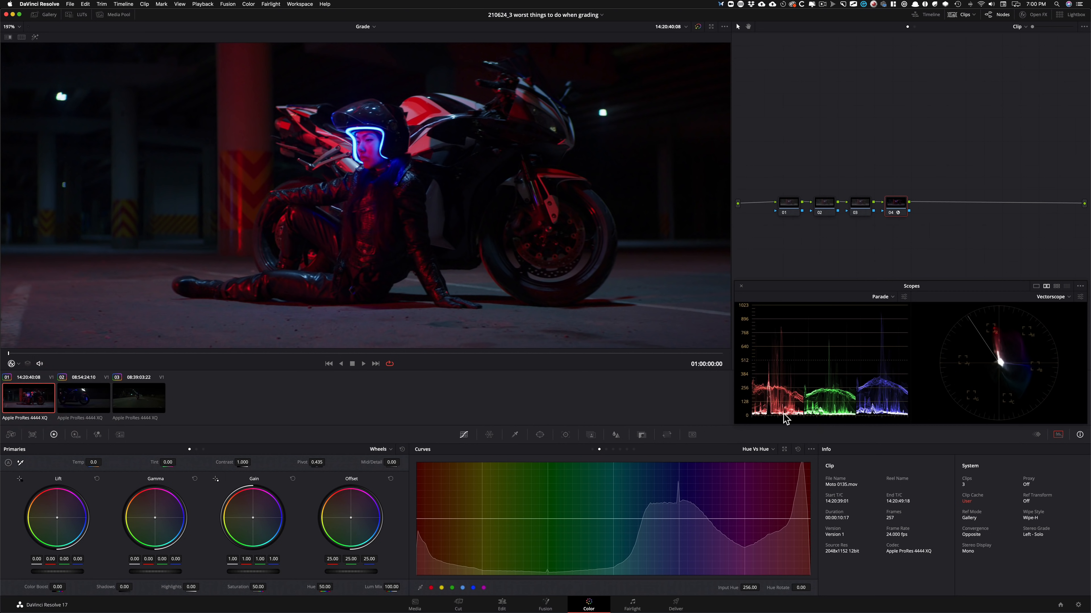
mouse_move(793, 176)
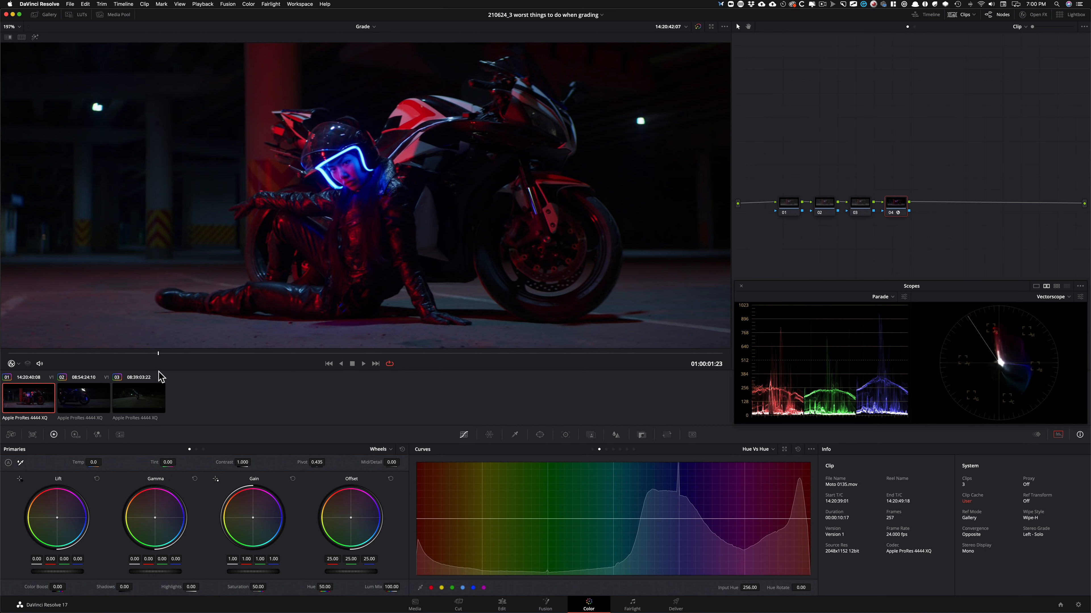
click(787, 203)
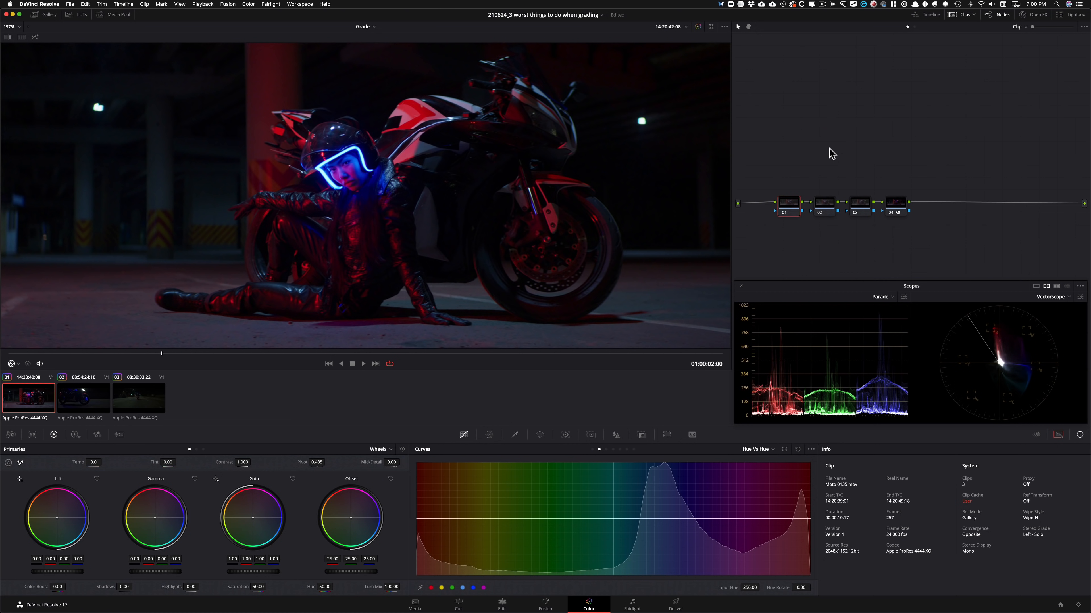
mouse_move(853, 152)
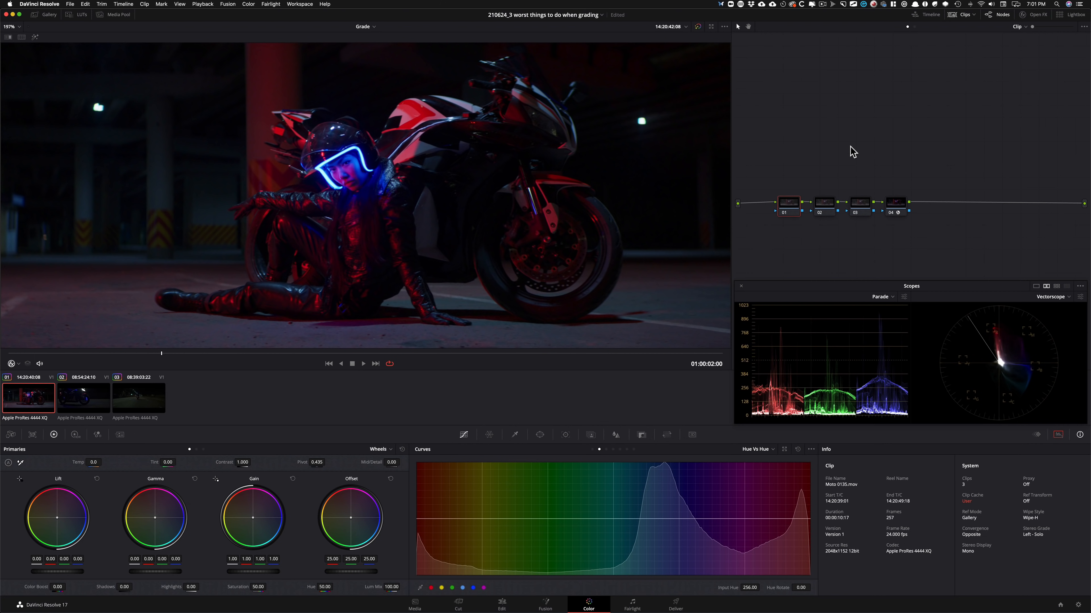
mouse_move(745, 418)
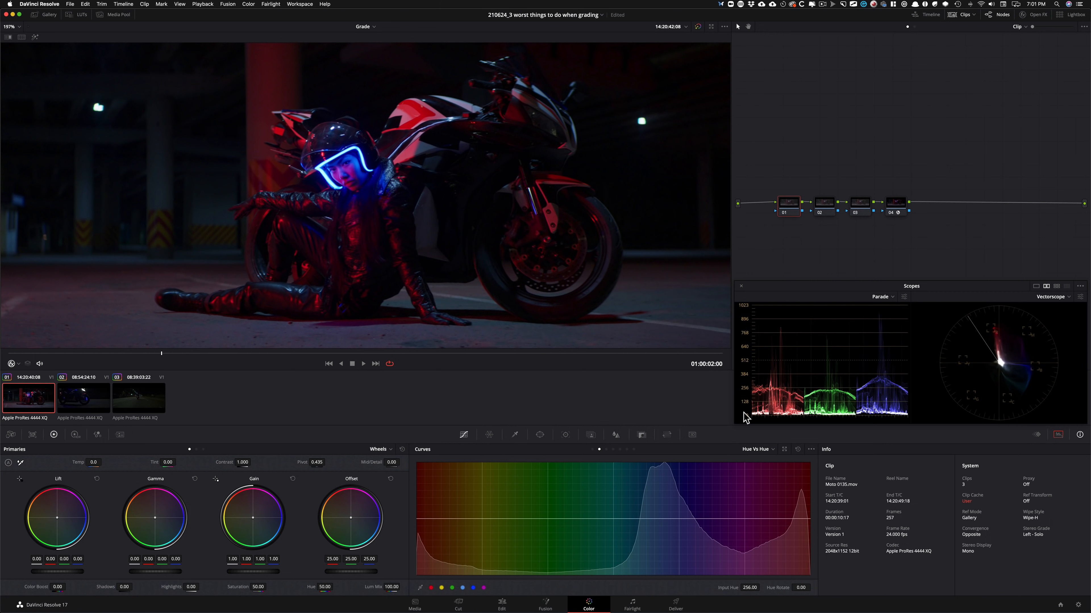
mouse_move(900, 182)
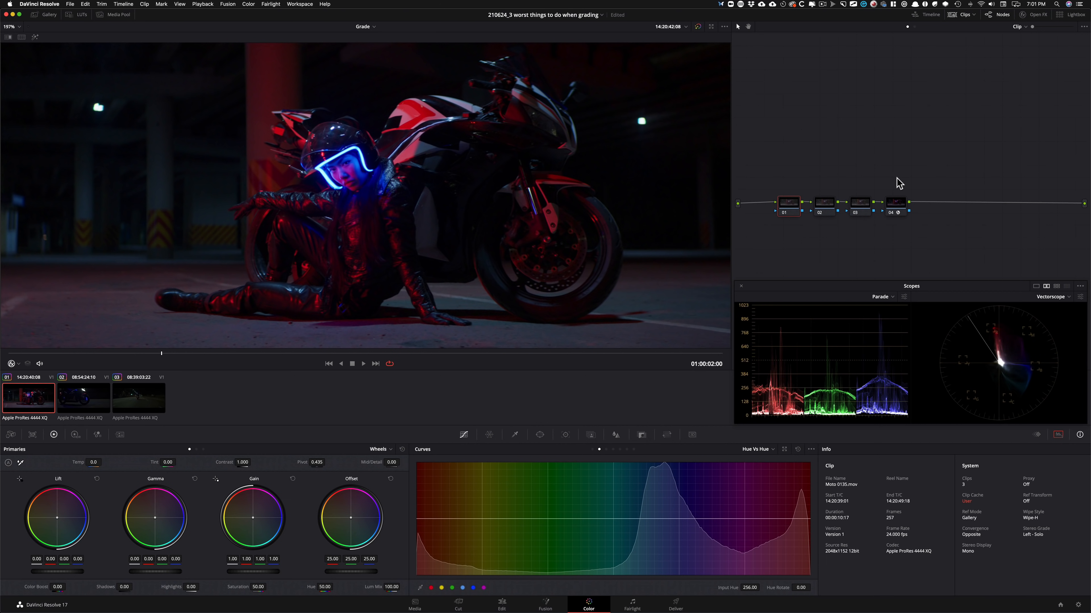
mouse_move(805, 149)
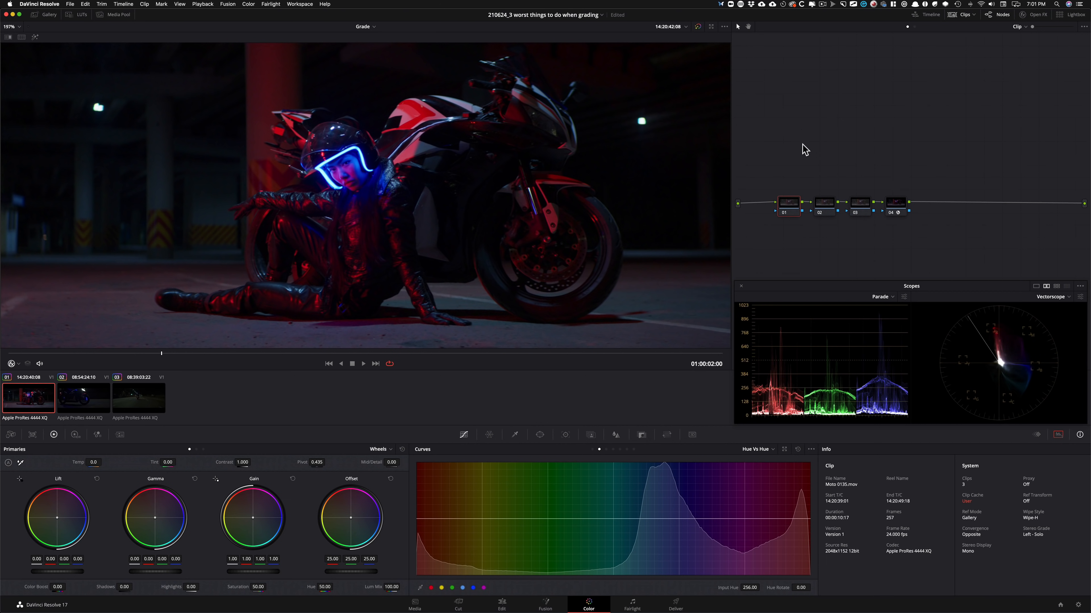
mouse_move(978, 147)
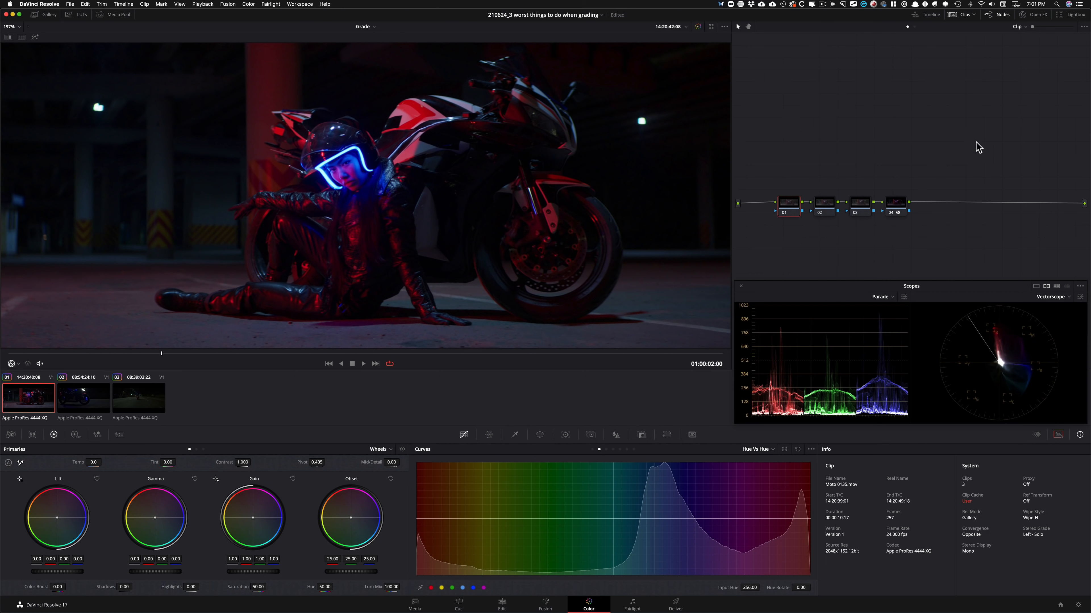
mouse_move(839, 135)
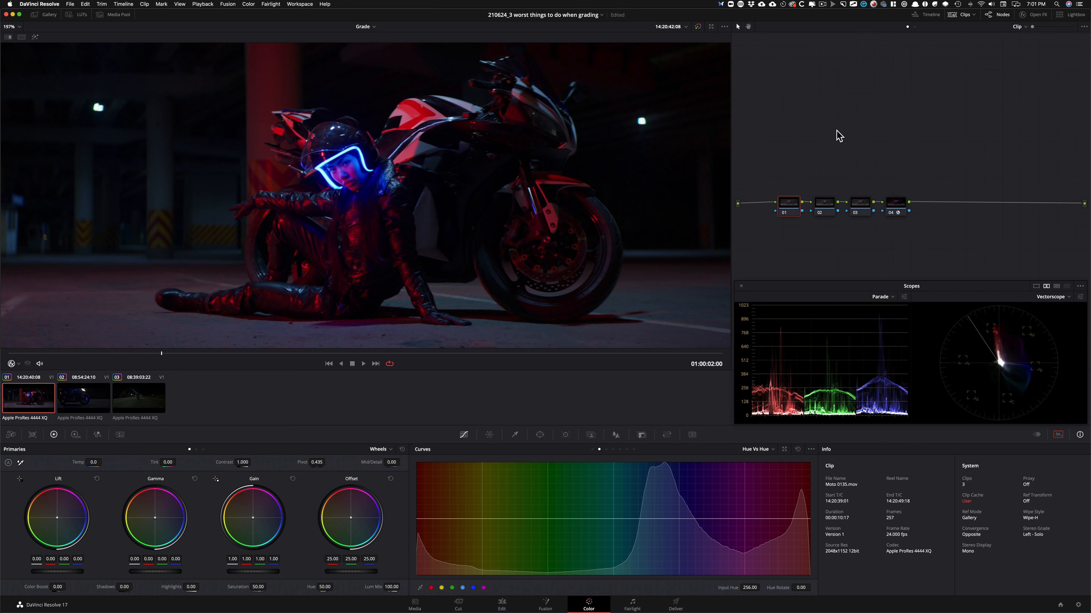
mouse_move(915, 271)
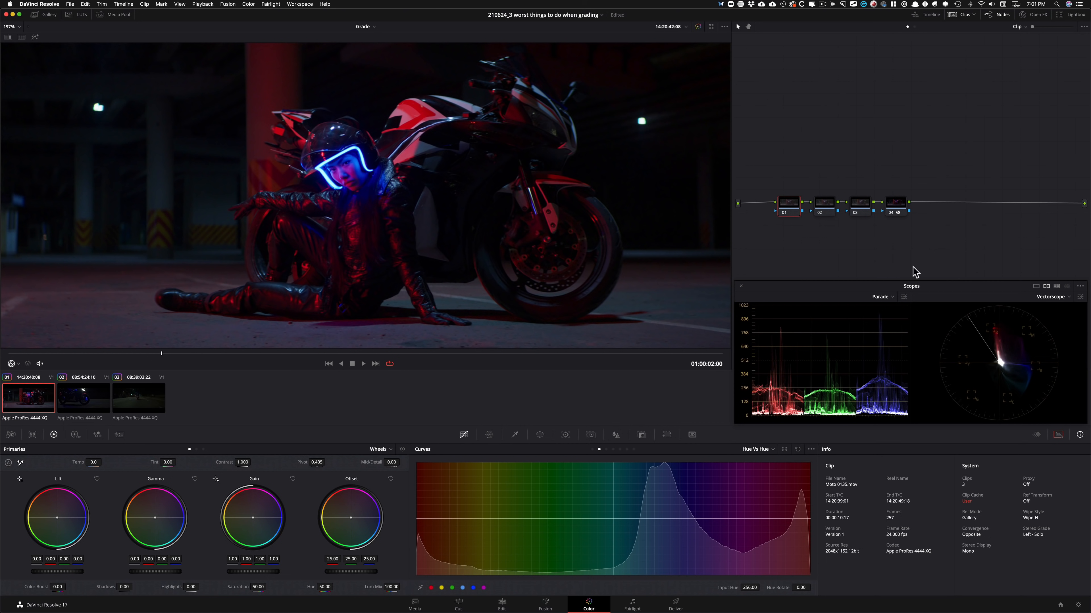
mouse_move(820, 167)
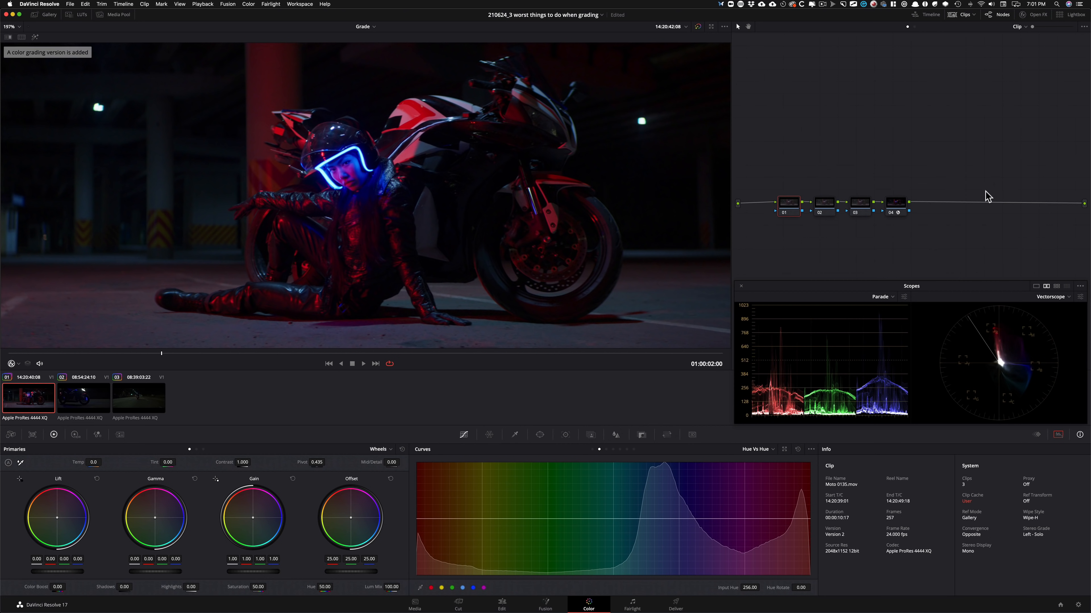
mouse_move(761, 219)
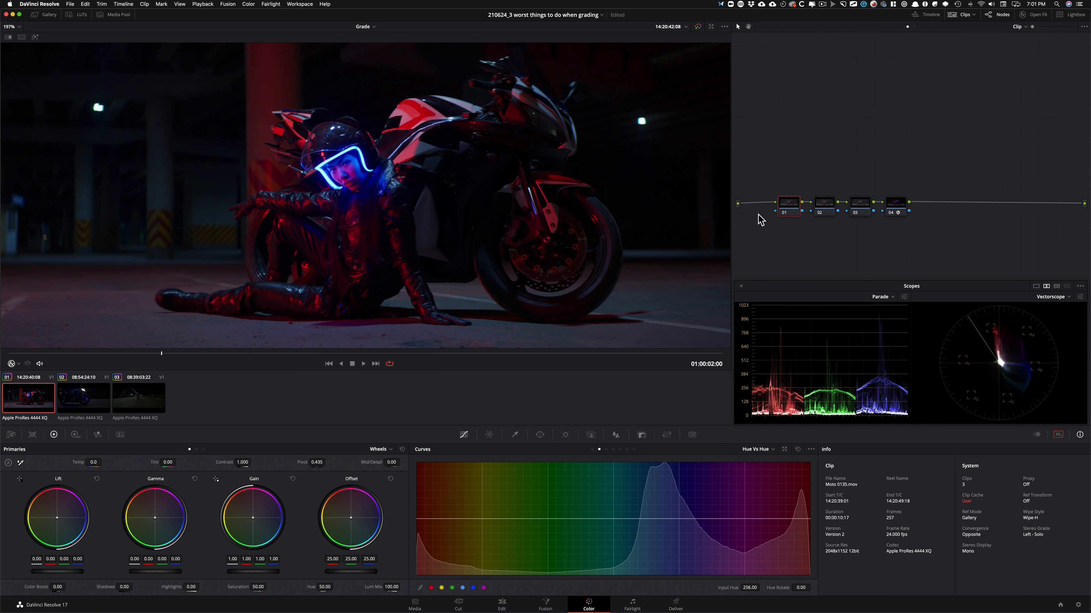
mouse_move(887, 185)
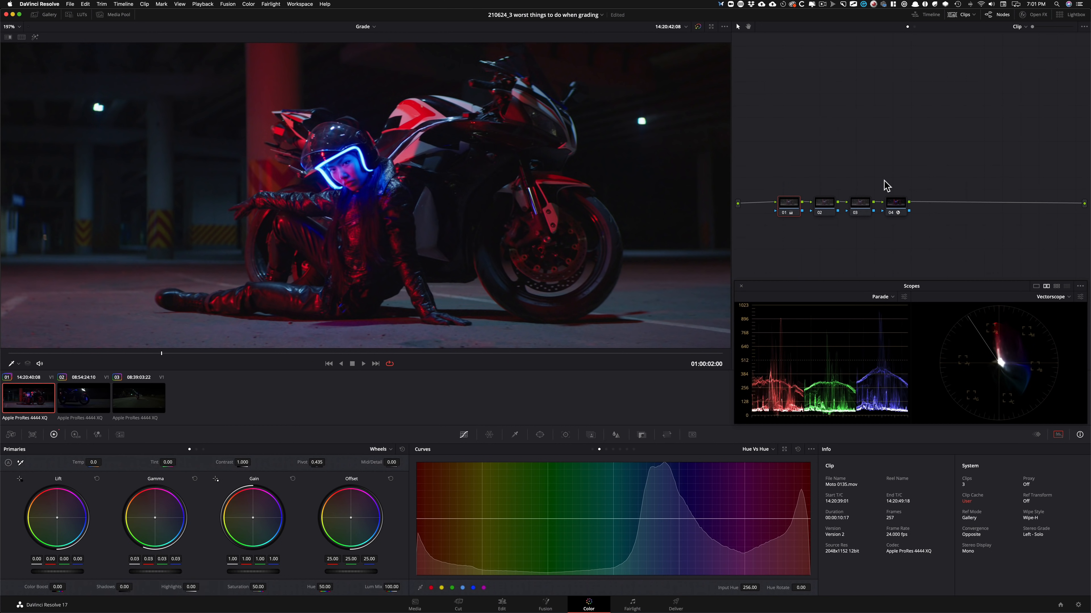
mouse_move(828, 190)
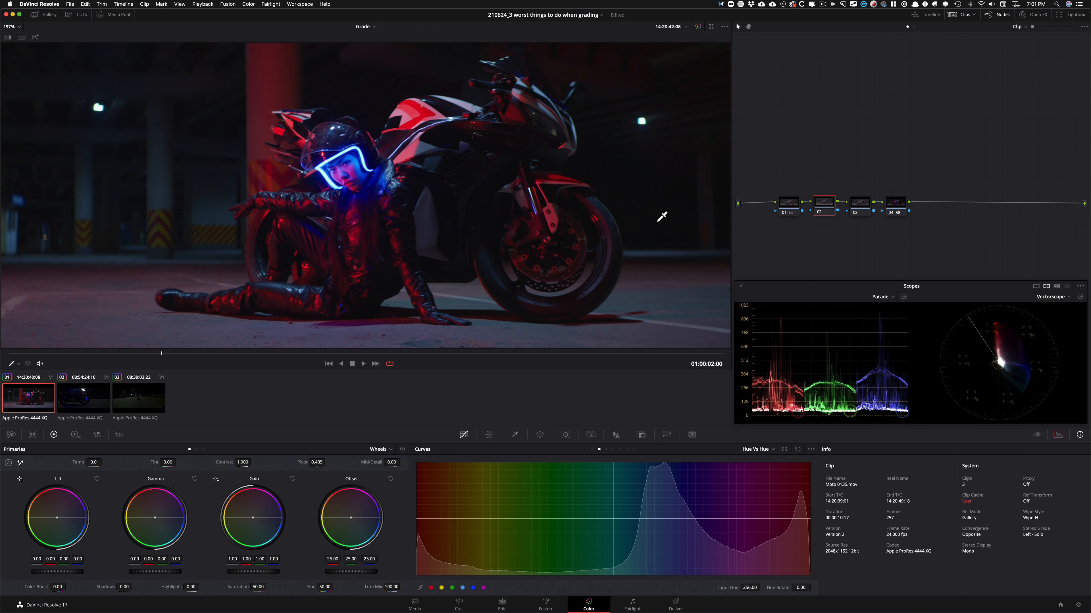
Add a circular window around the rider's helmet on node 02 and lower highlights to about -12.
click(539, 434)
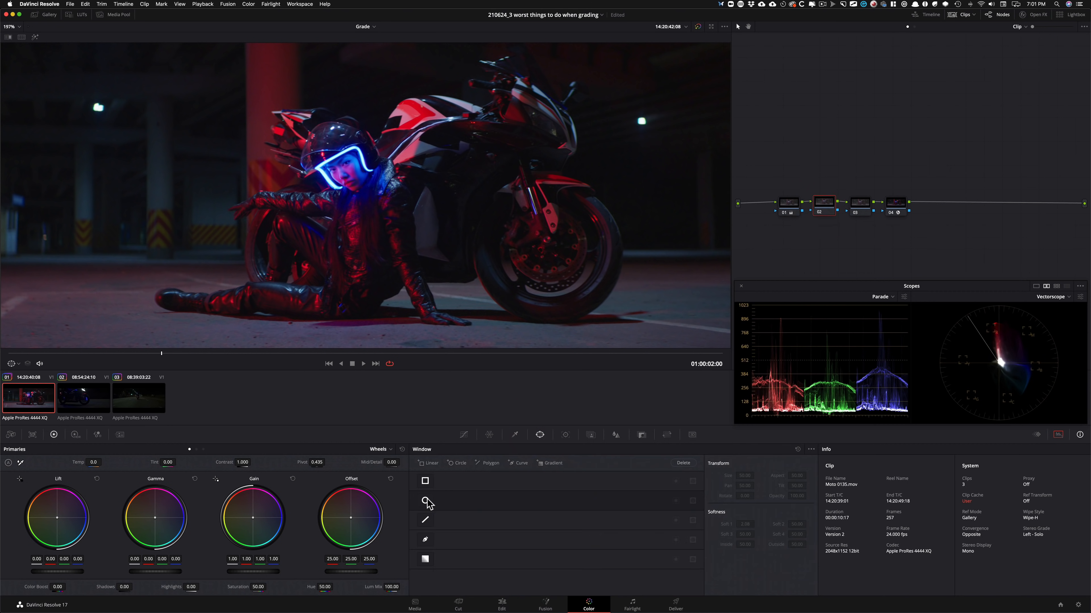
click(425, 500)
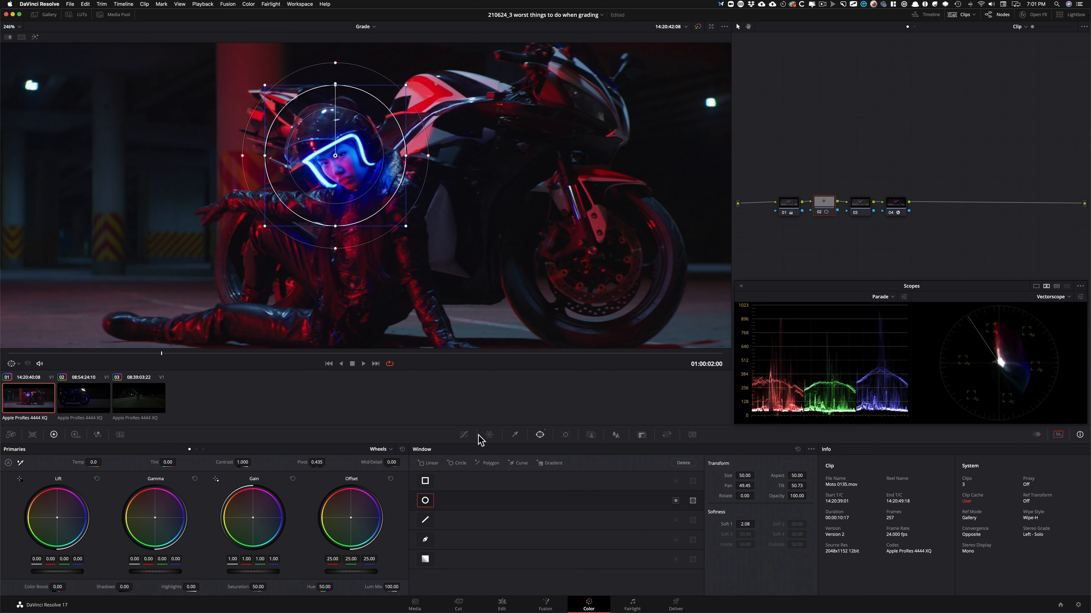
click(464, 434)
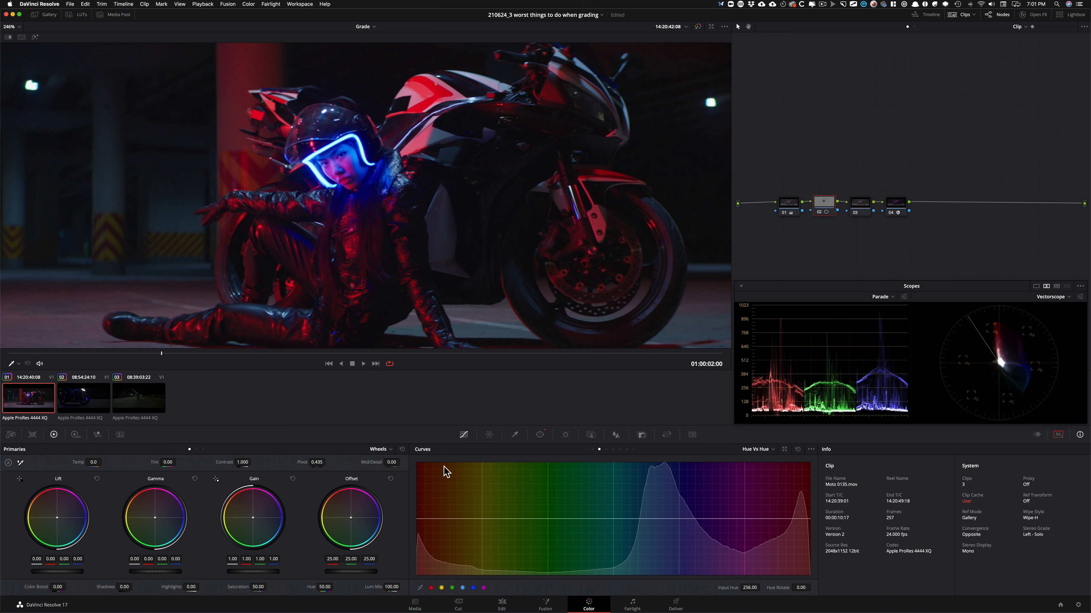
mouse_move(520, 415)
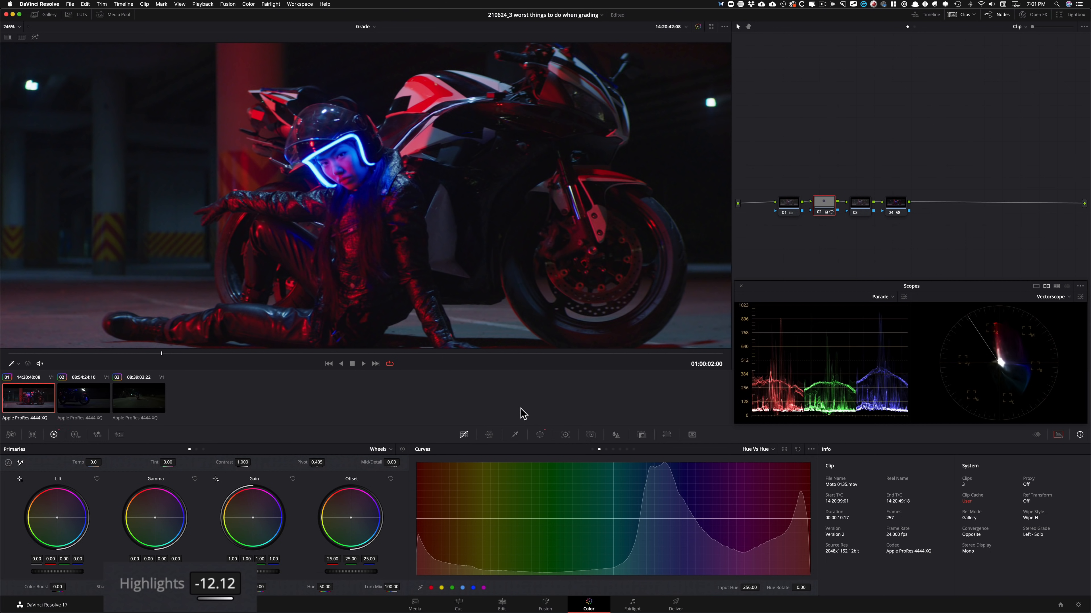
key(cmd+d)
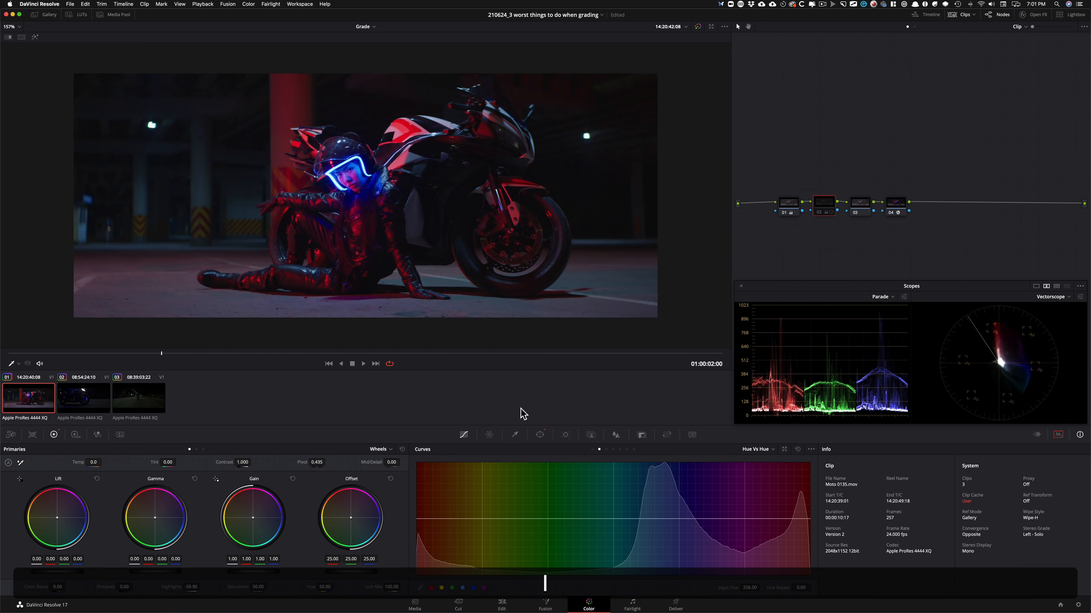
On node 03 add a gradient window dragged across the frame, with Temp -1542 and Tint -100.
click(854, 202)
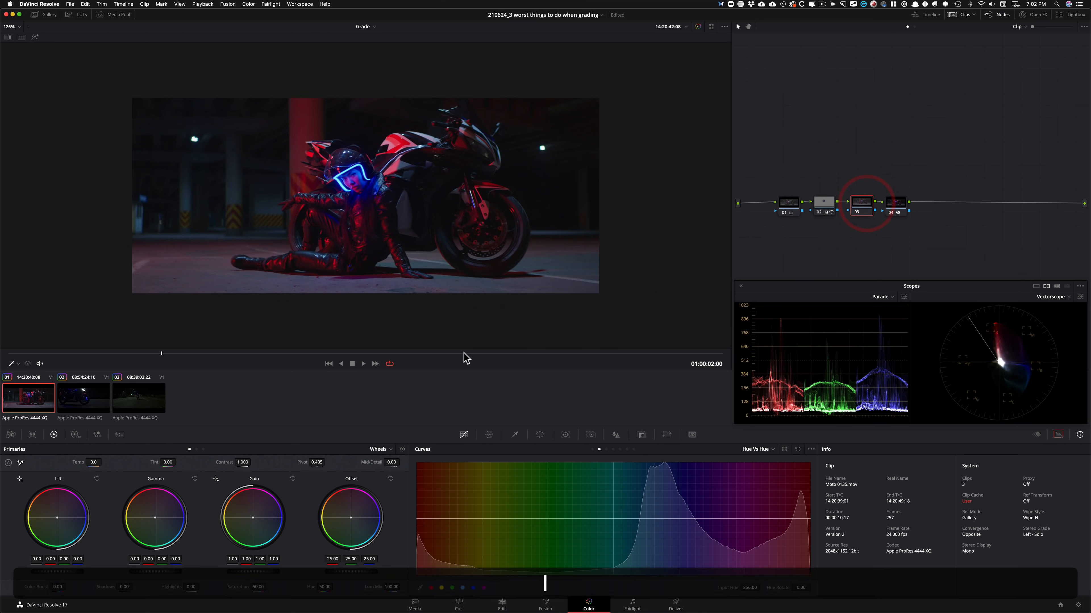
click(540, 434)
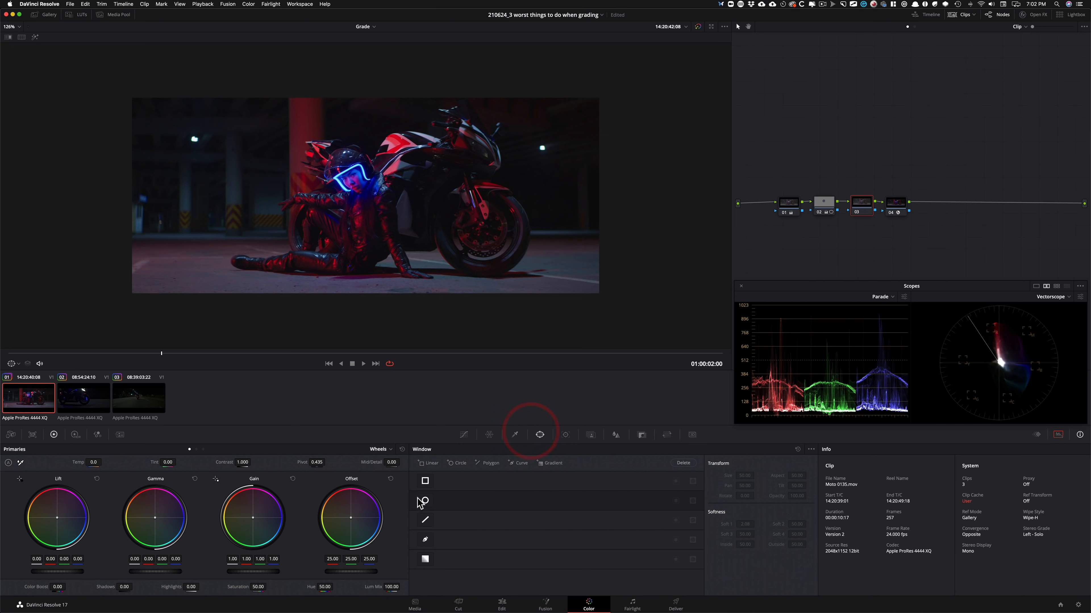
click(425, 500)
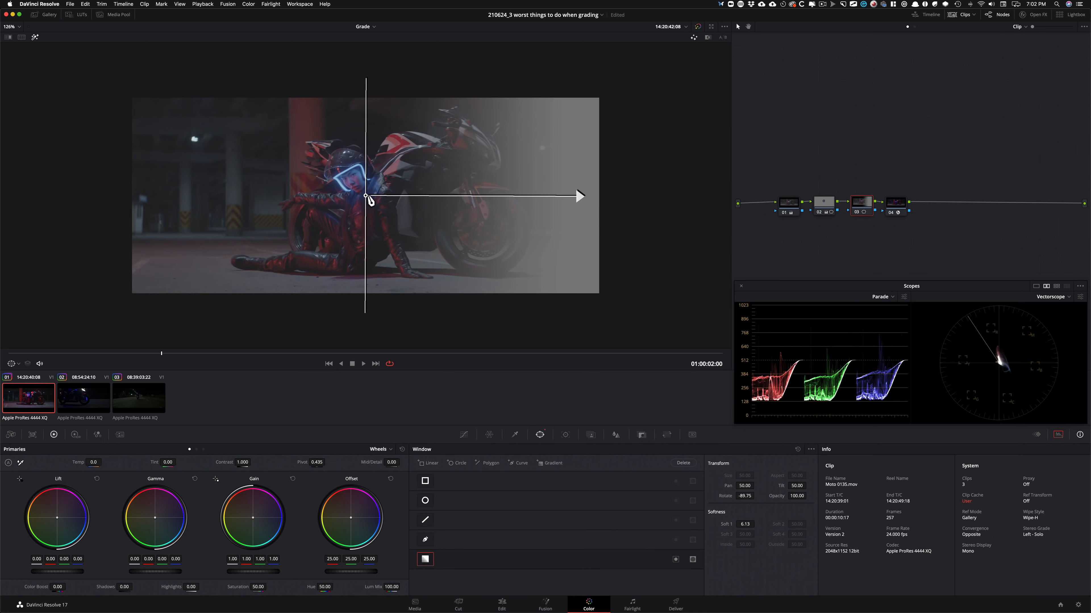
drag(365, 197, 121, 197)
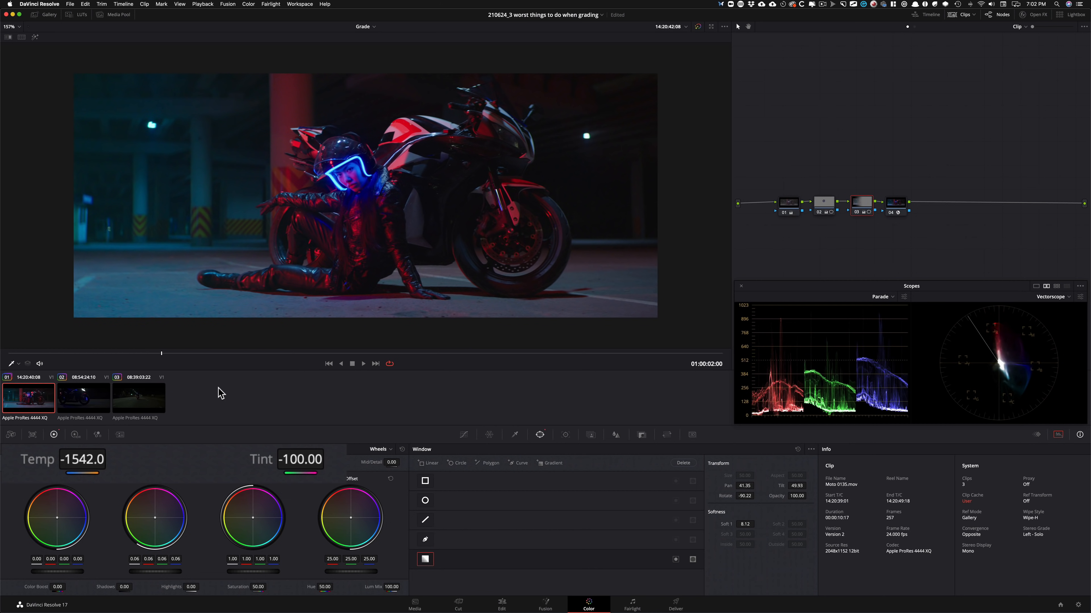
Compare node 03, then add node 04 with a circular window positioned over the motorbike.
key(cmd+d)
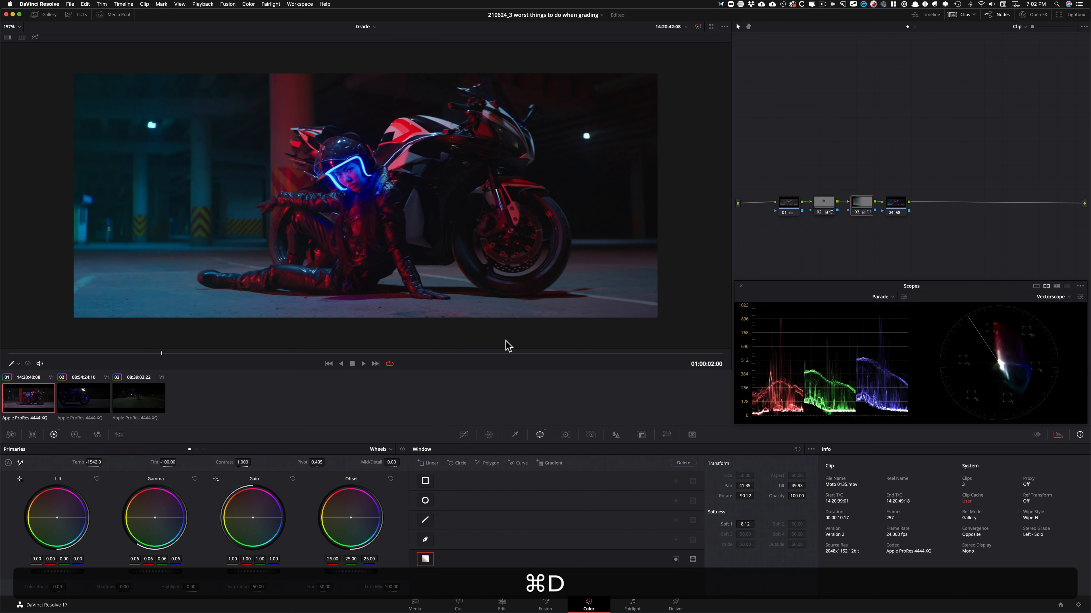
mouse_move(732, 199)
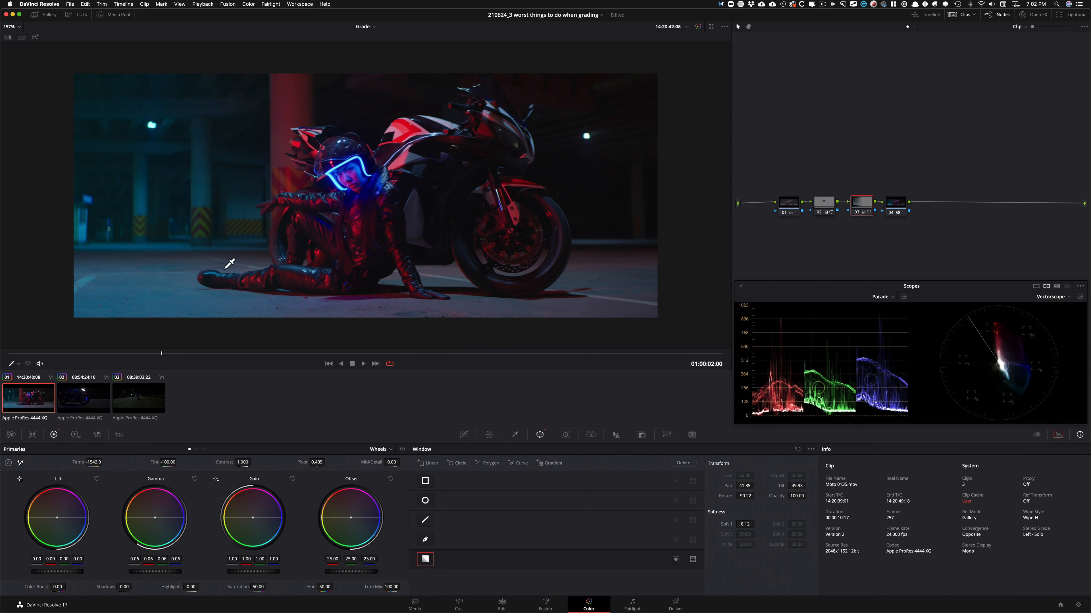
click(824, 203)
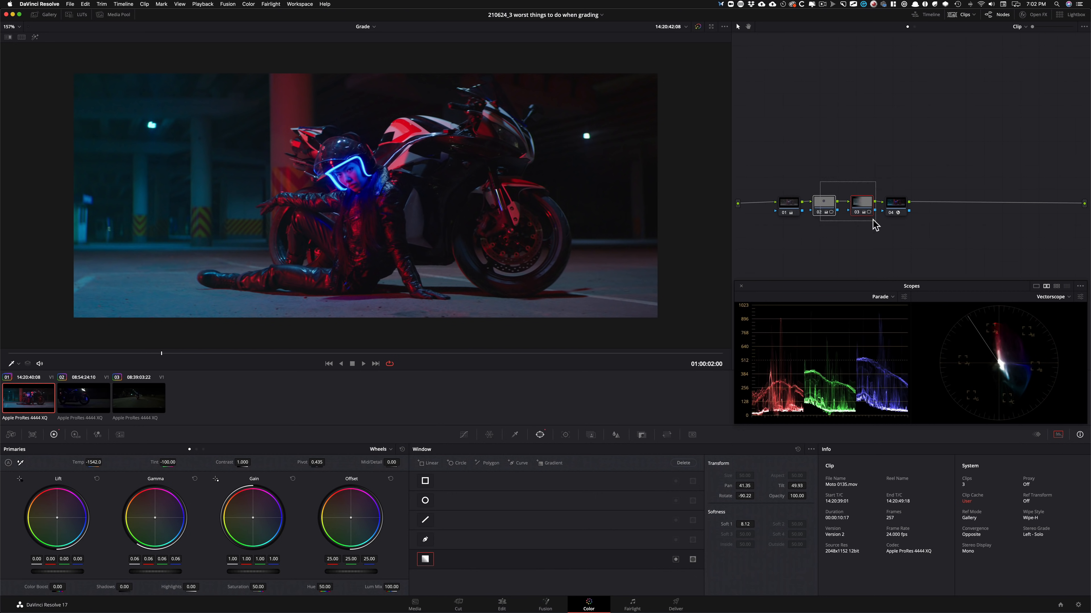
click(896, 202)
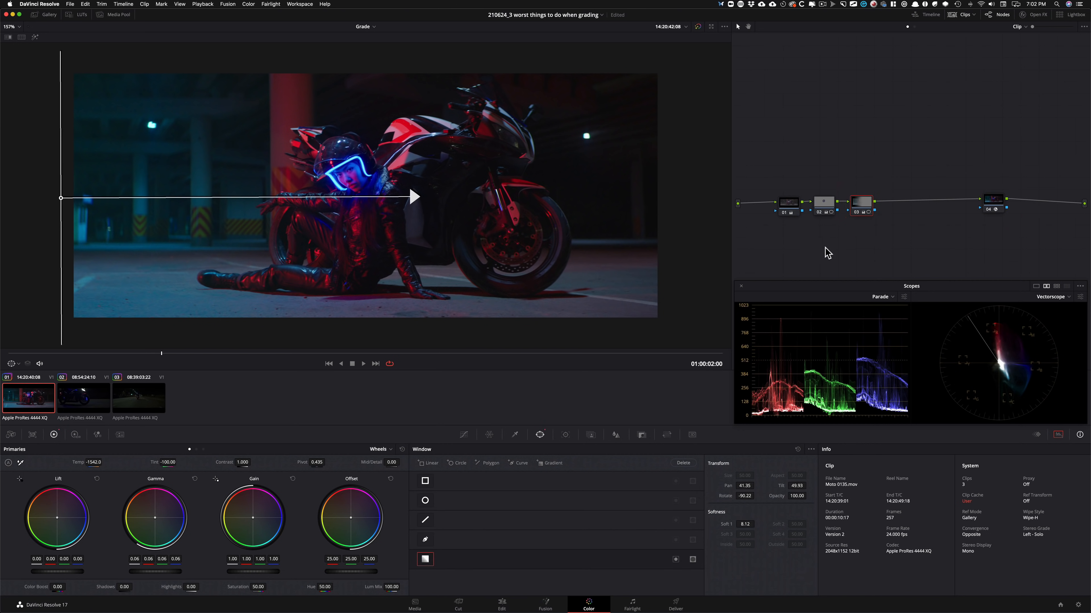
click(425, 500)
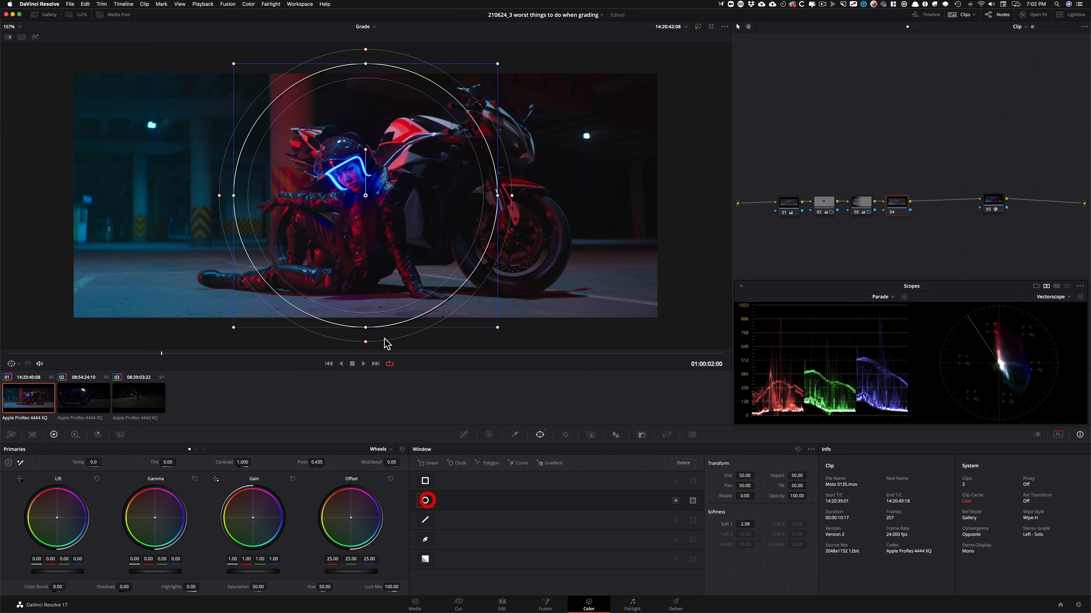
drag(366, 195, 434, 199)
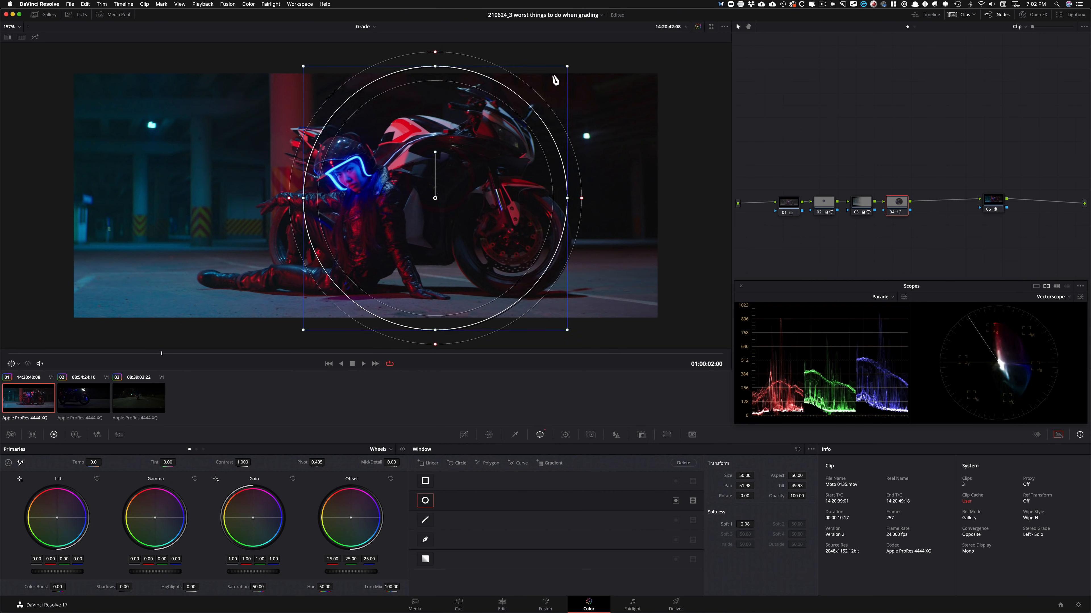
drag(434, 198, 442, 215)
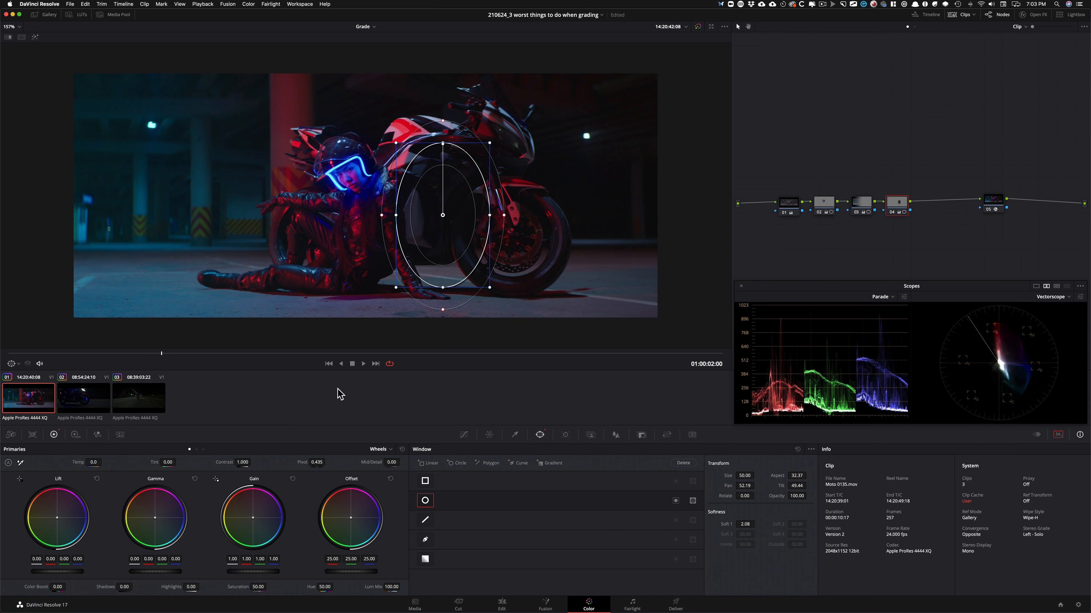
Toggle the new node for comparison and switch to the darker second motorbike clip.
key(cmd+d)
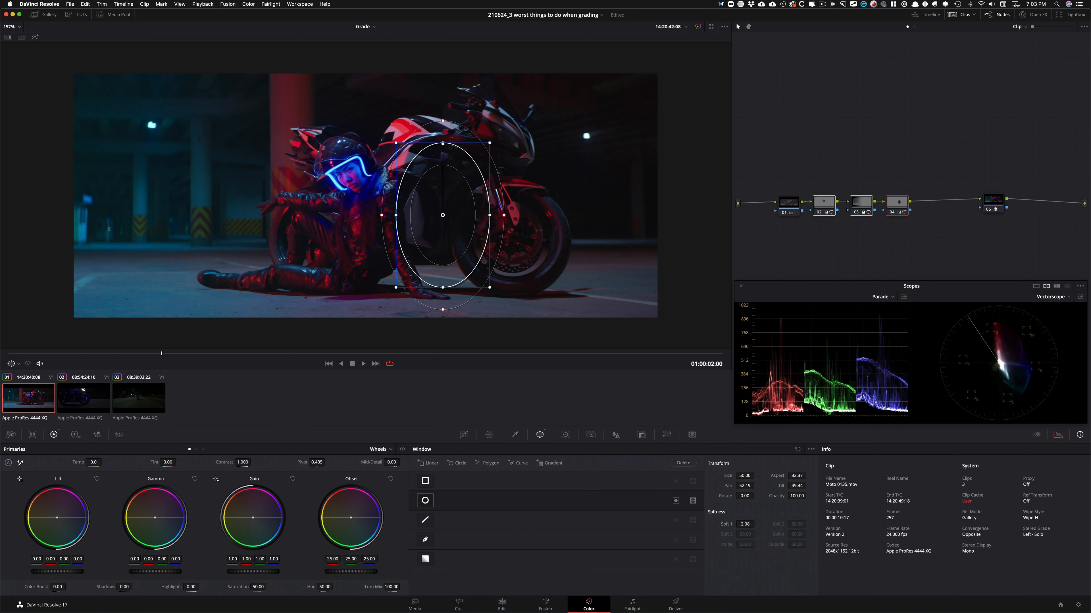
click(83, 398)
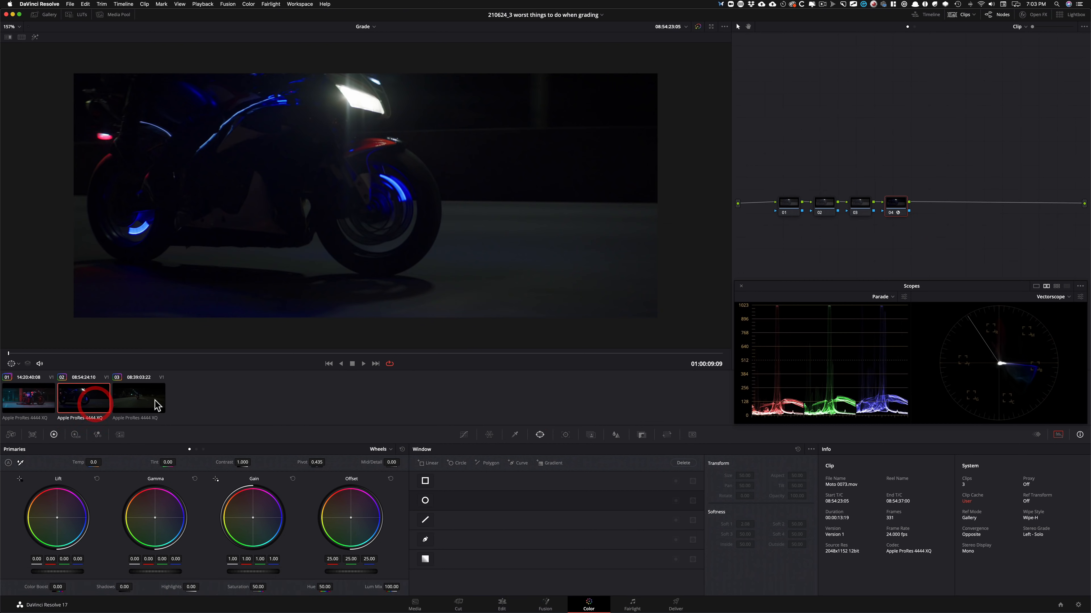
Copy the first clip's windowed grade onto the dark clip, check the gradient node, return to clip one.
click(425, 499)
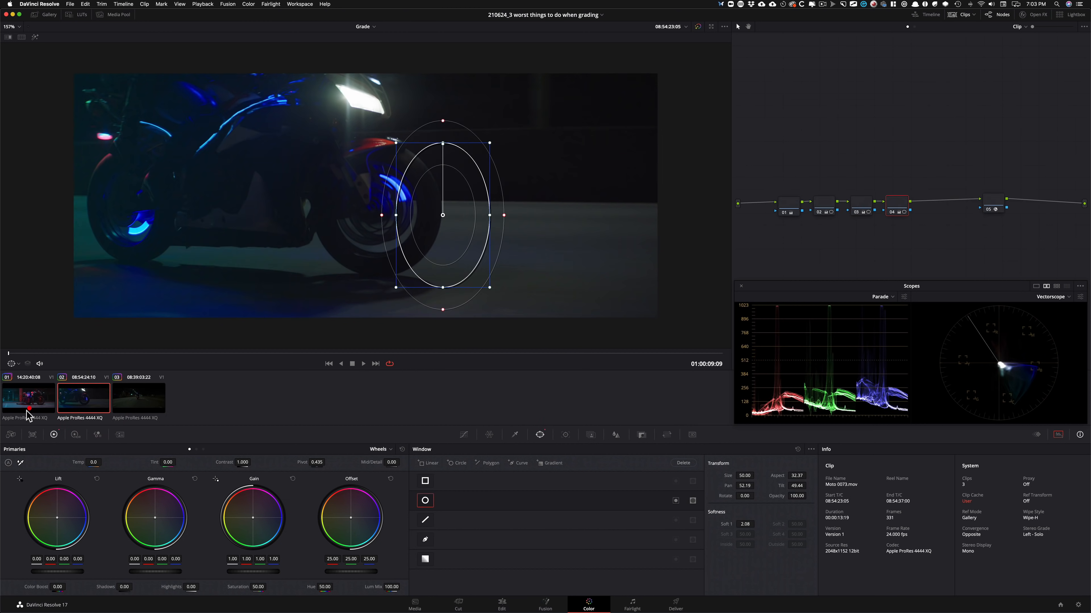
key(cmd+d)
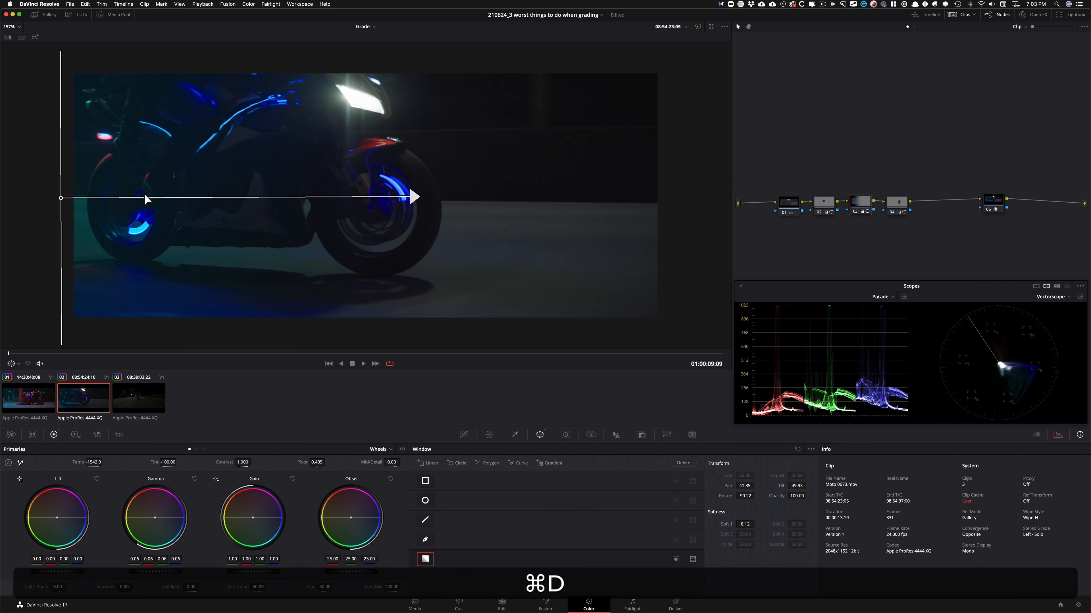
mouse_move(842, 180)
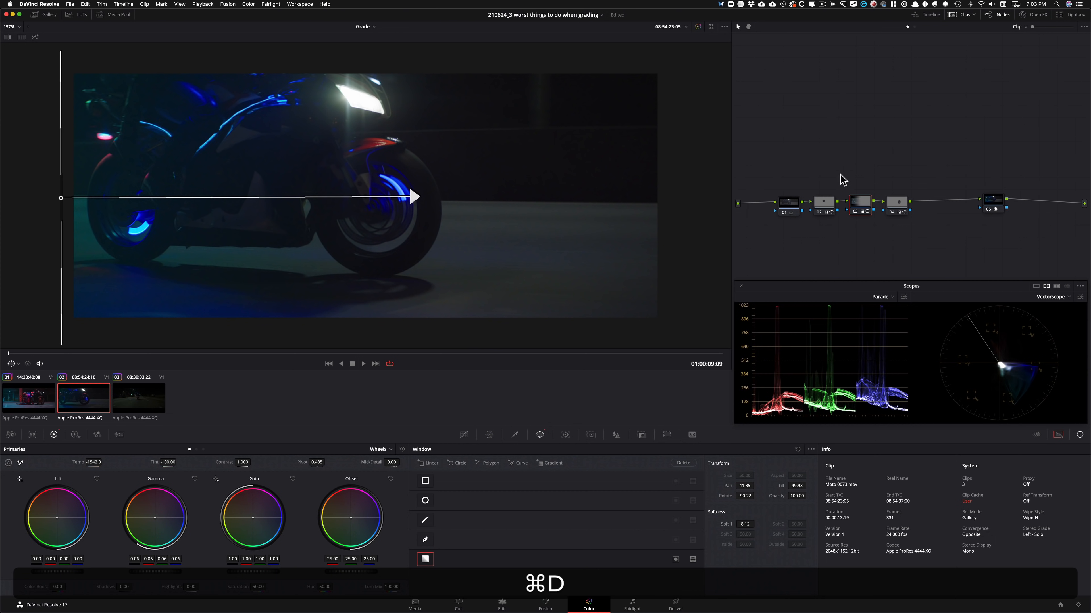
click(425, 500)
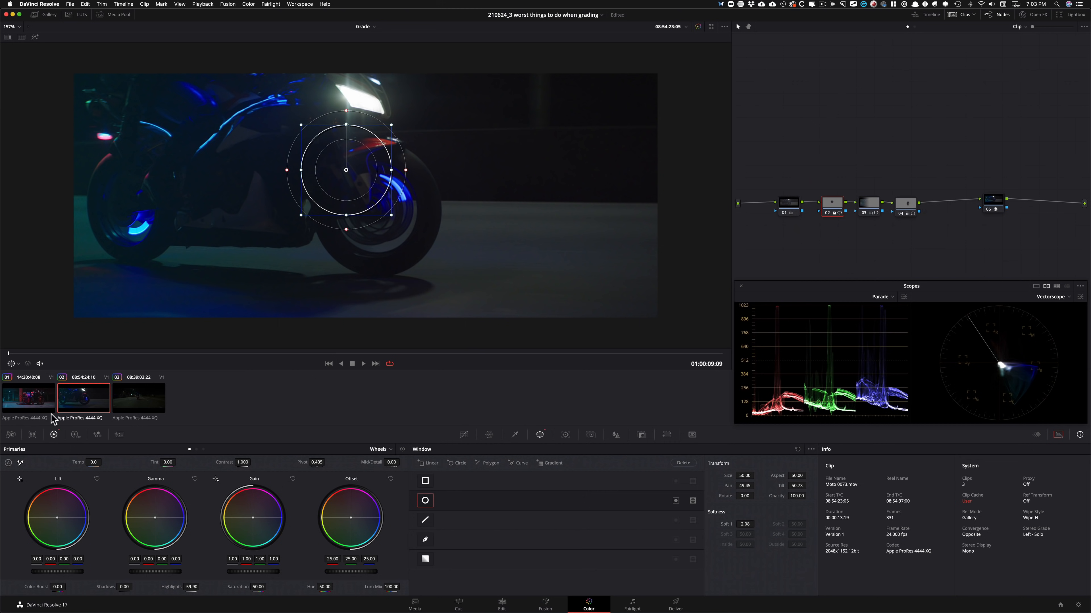
click(28, 397)
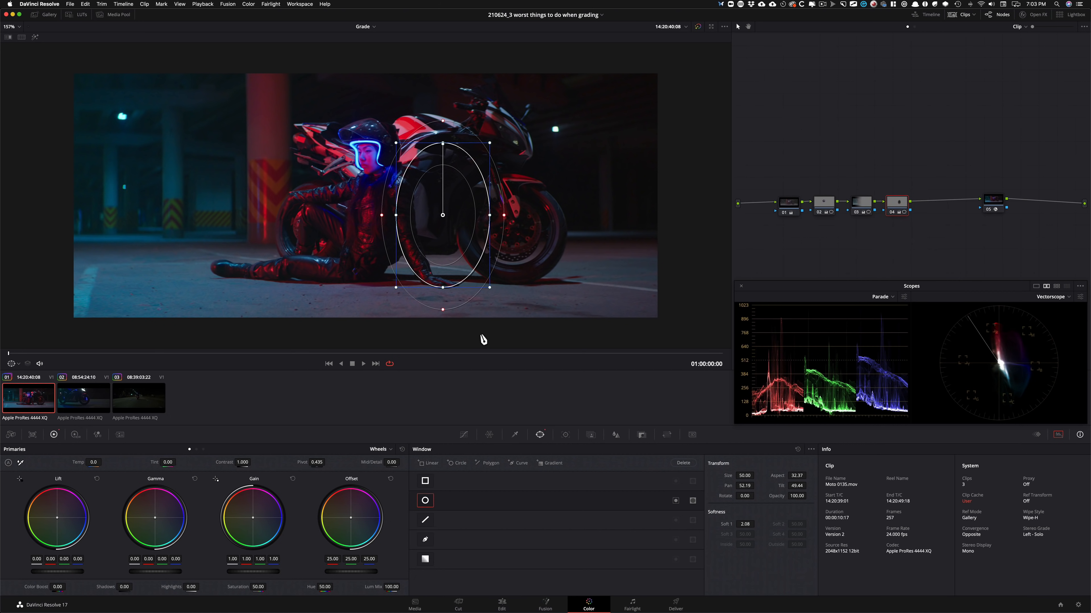
mouse_move(945, 245)
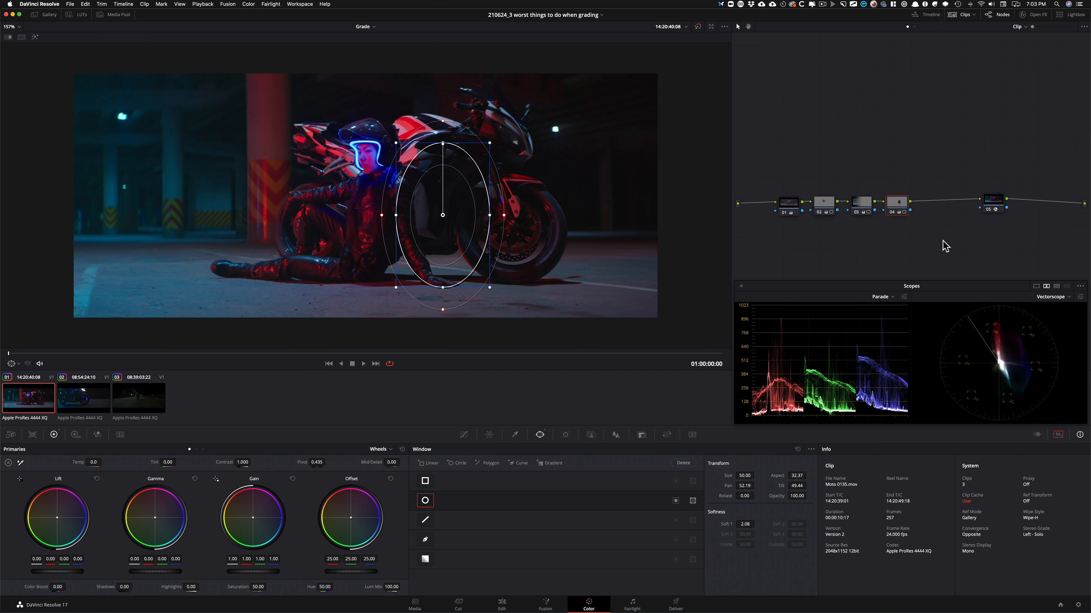
mouse_move(789, 258)
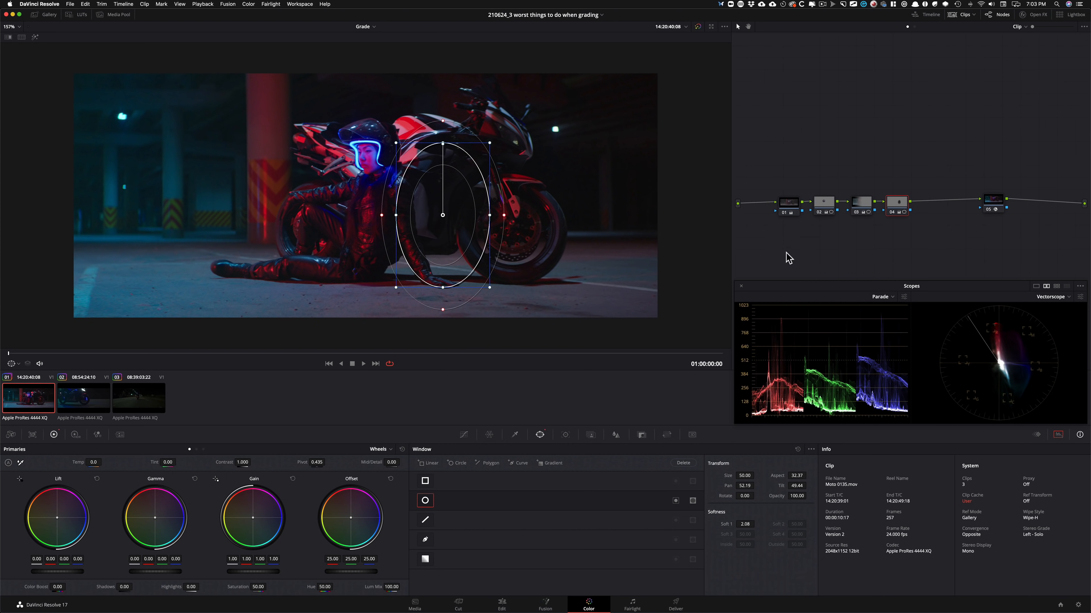
mouse_move(862, 169)
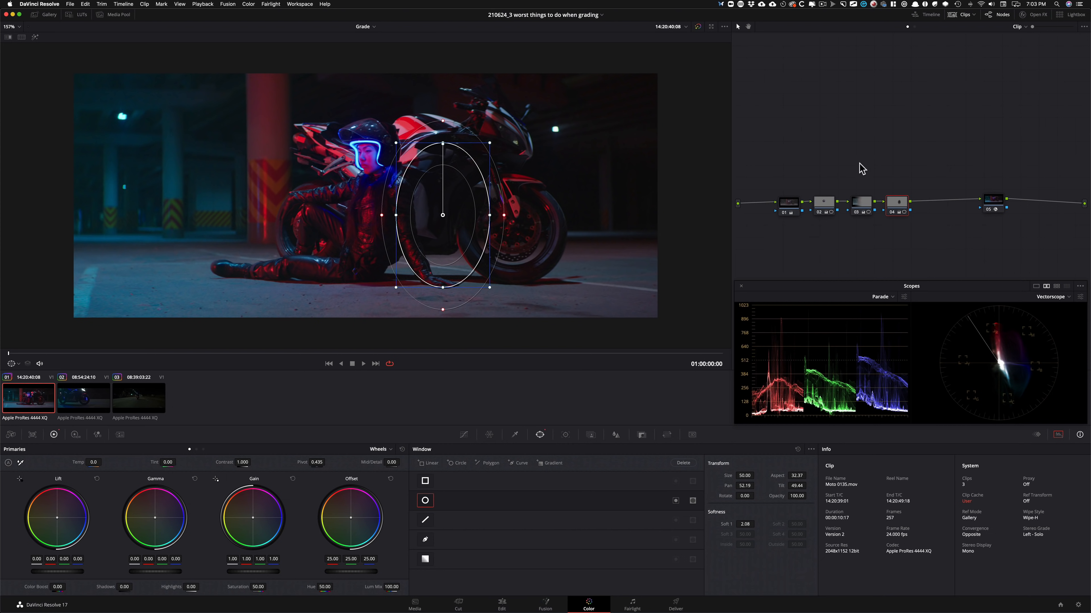
Toggle nodes on and off to compare, then select node 01 of the rider clip's grade.
key(cmd+d)
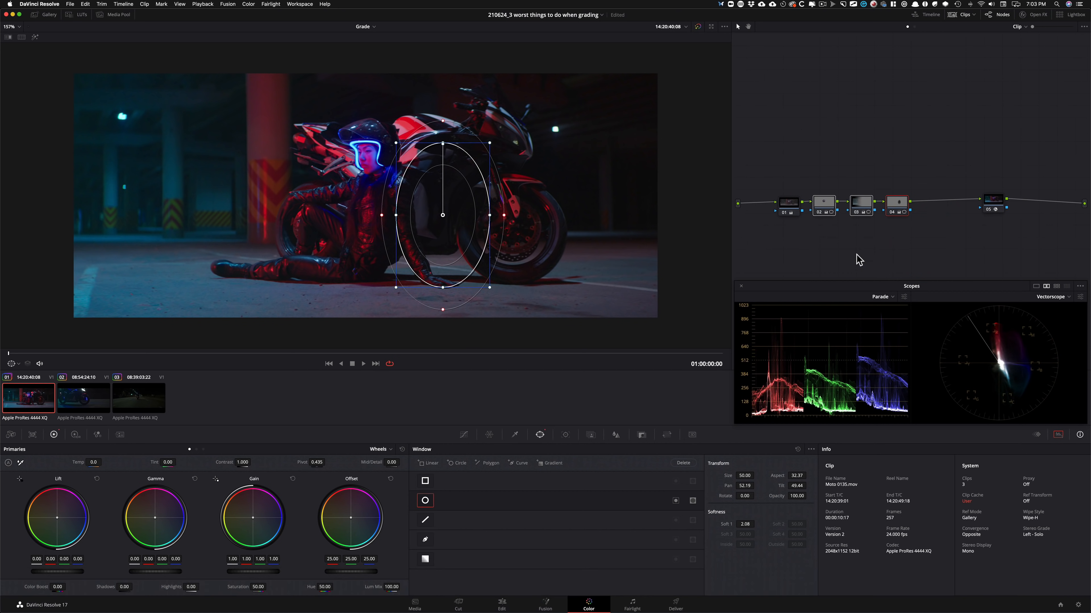
key(cmd+d)
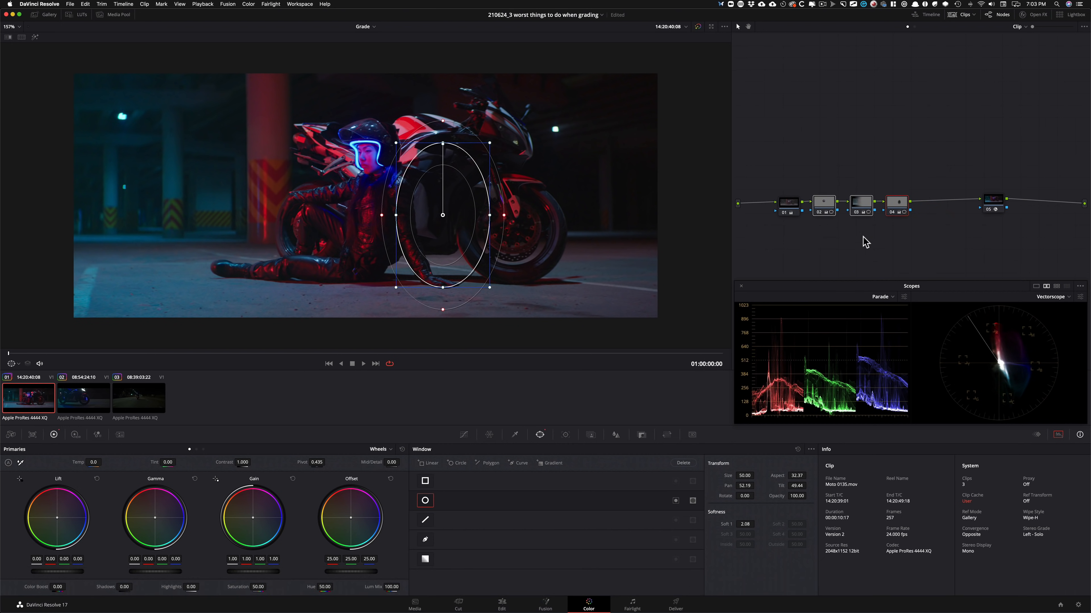
key(cmd+d)
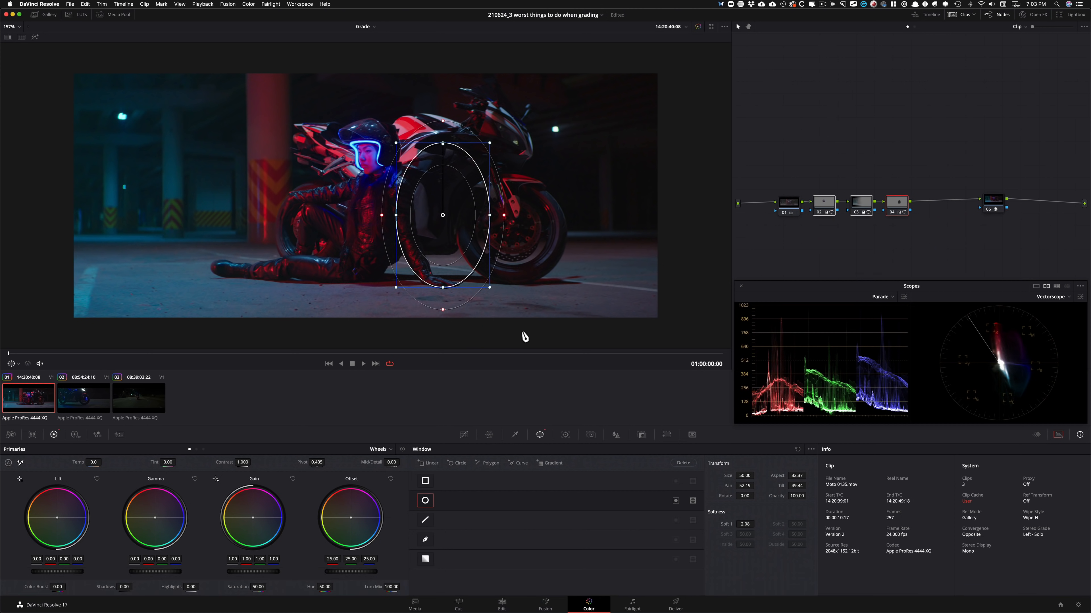
click(788, 202)
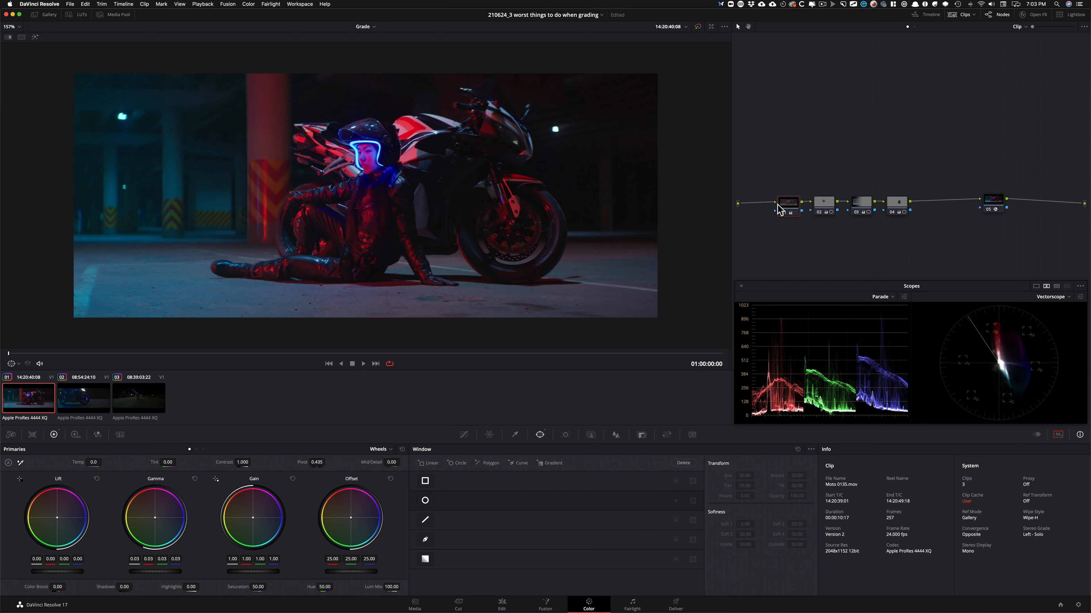
click(787, 201)
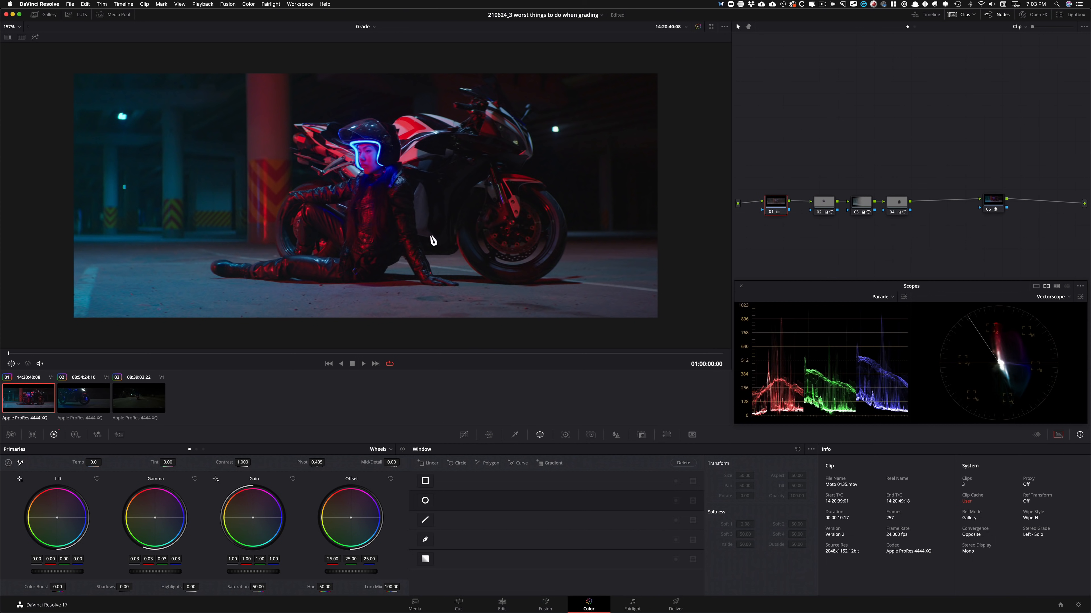
mouse_move(734, 248)
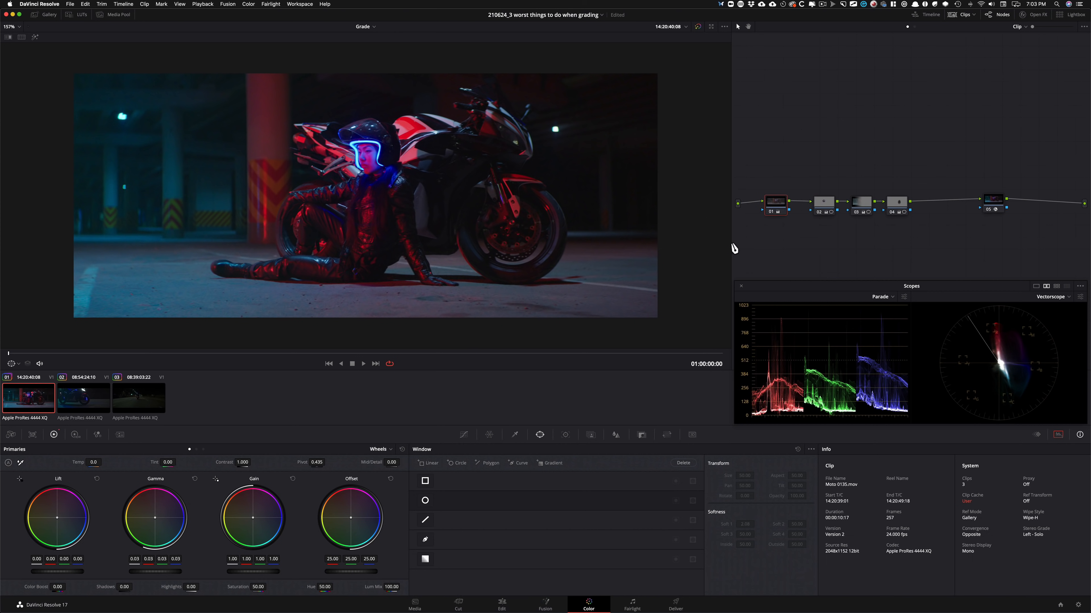
mouse_move(906, 232)
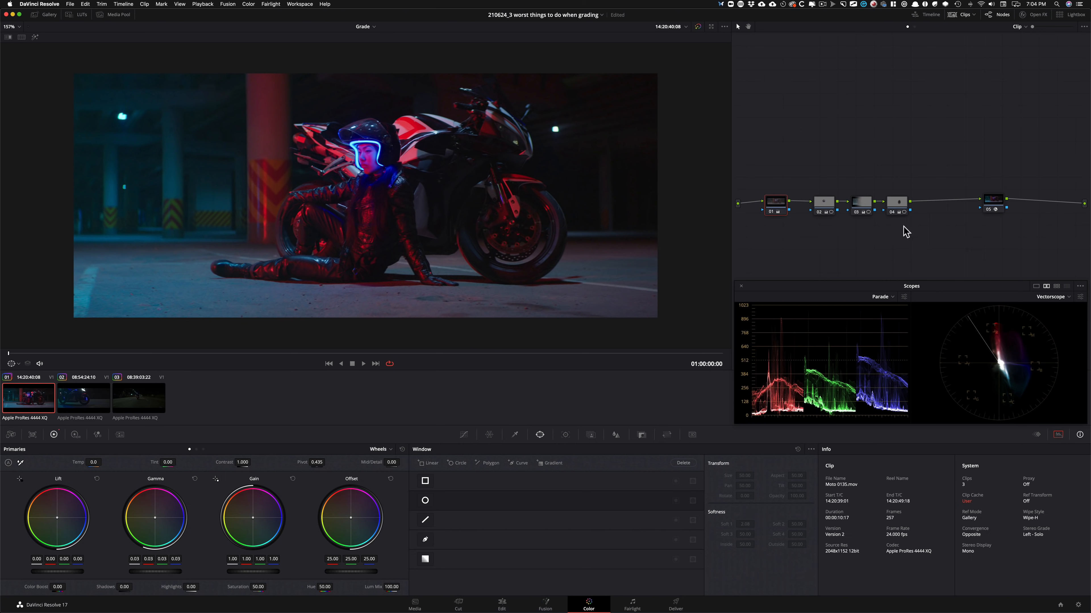
mouse_move(746, 260)
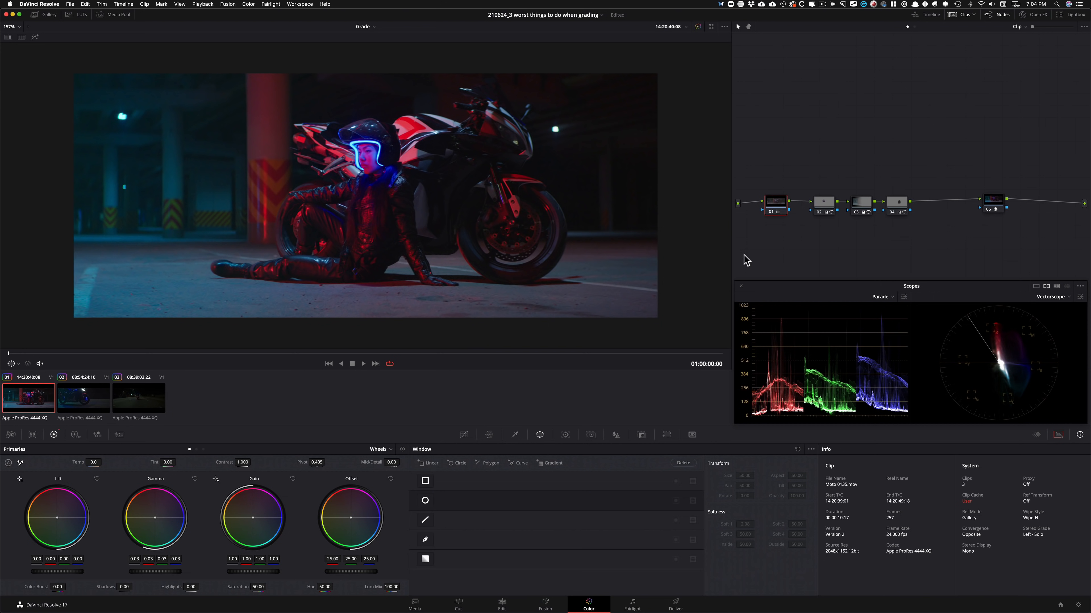
mouse_move(838, 185)
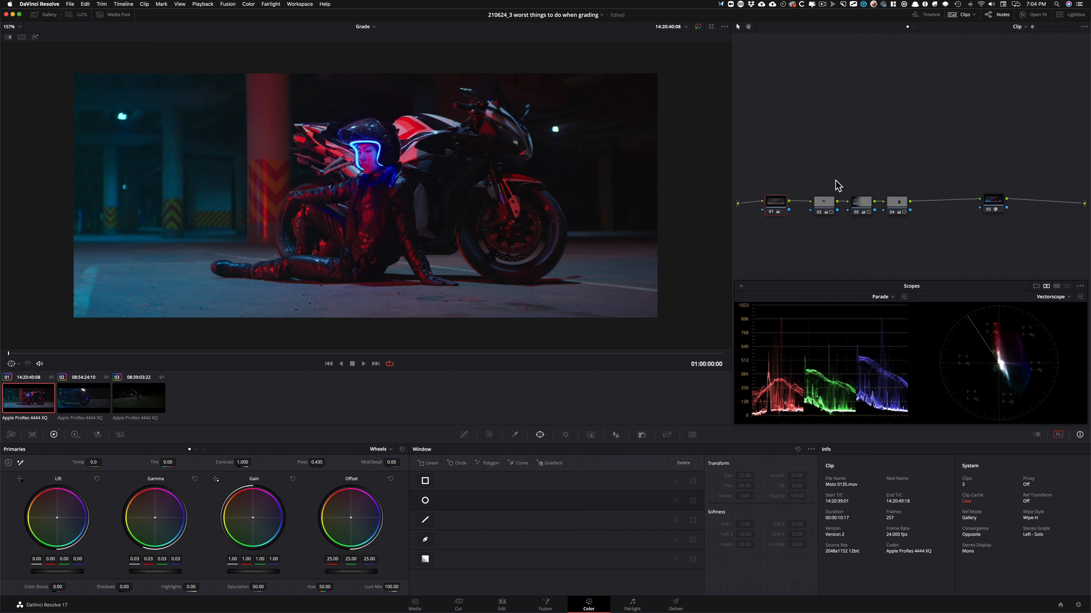
Select the helmet-window node and create a new local grading version.
click(425, 499)
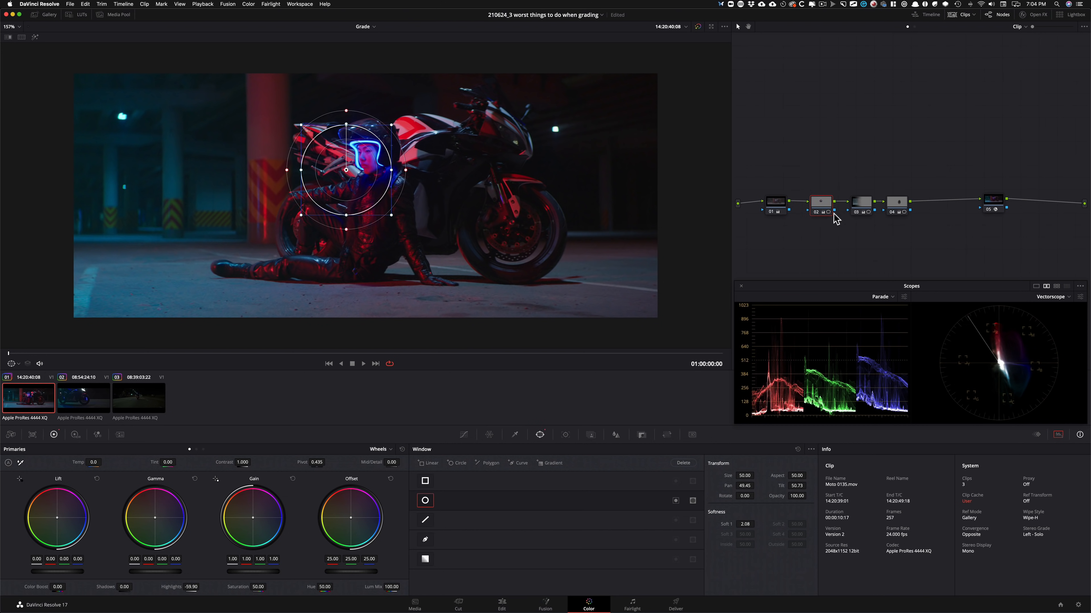
mouse_move(859, 211)
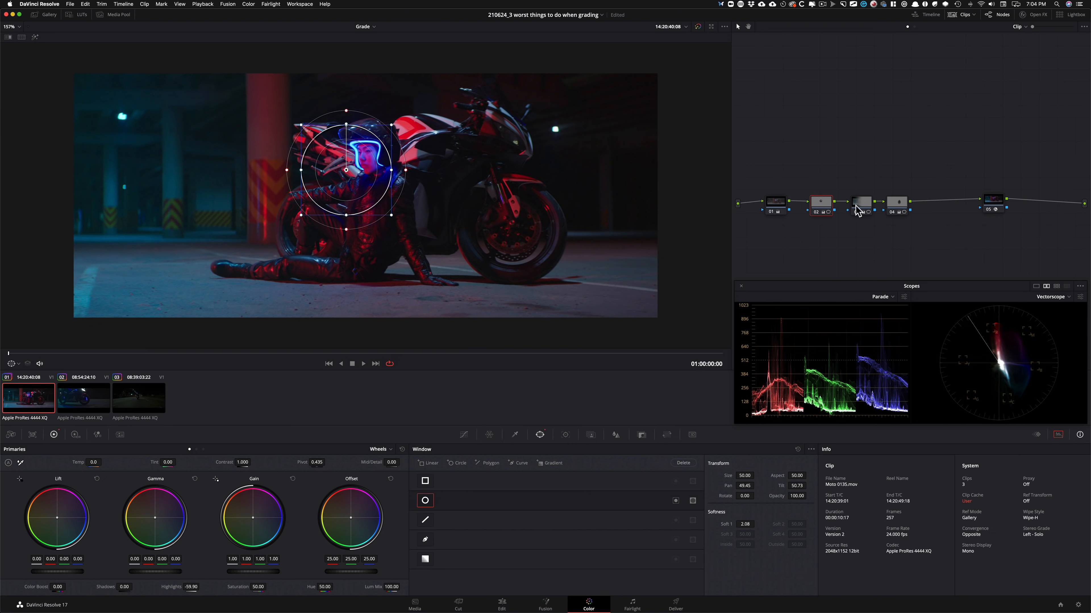
click(861, 202)
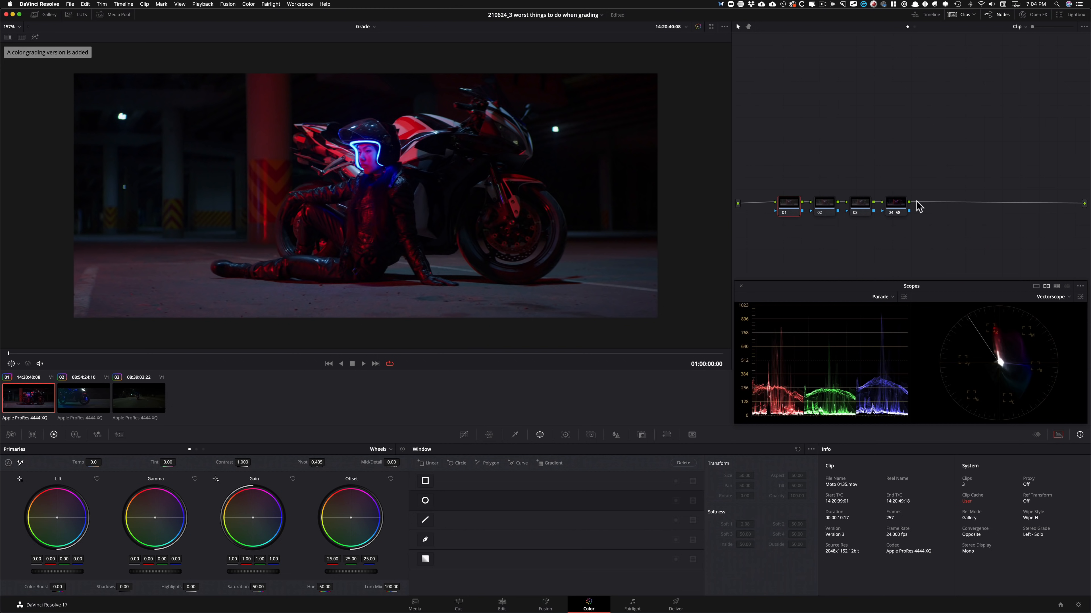
mouse_move(620, 254)
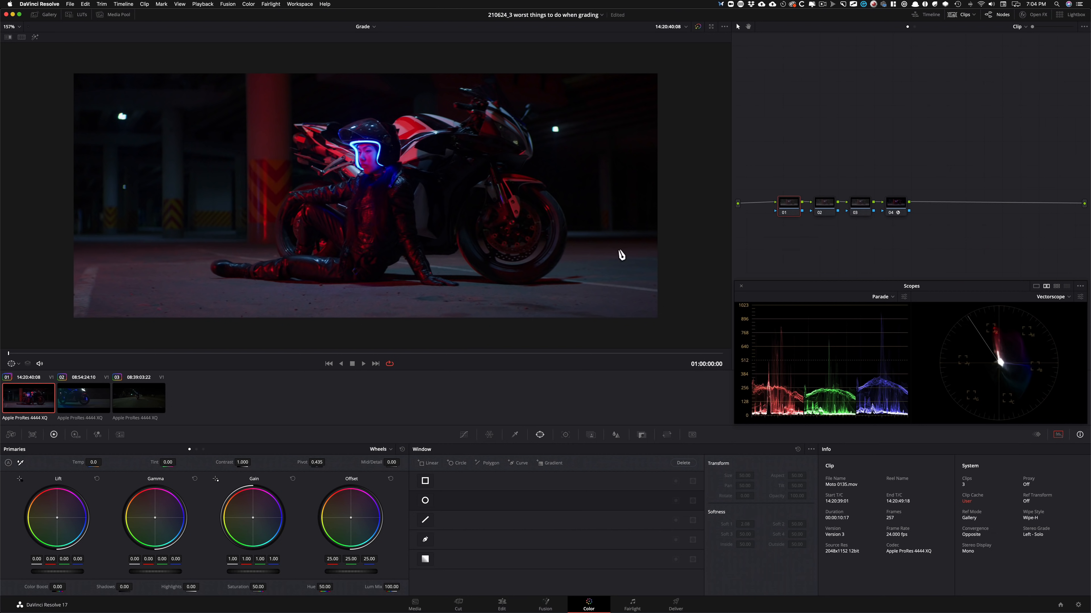
mouse_move(304, 264)
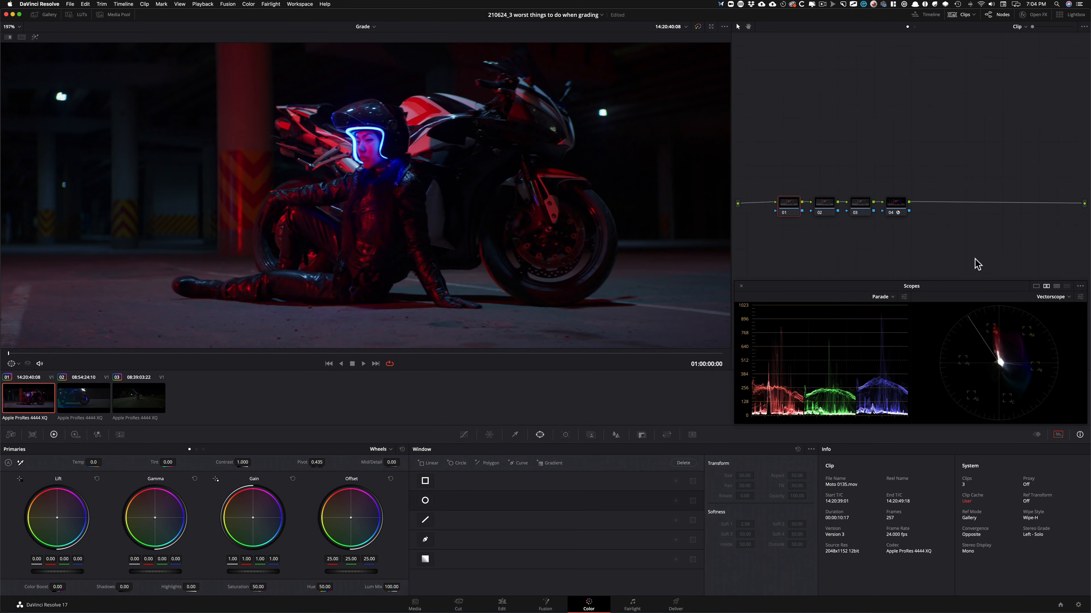
Switch the Curves palette to the Hue vs Hue curve for the rider clip.
click(464, 434)
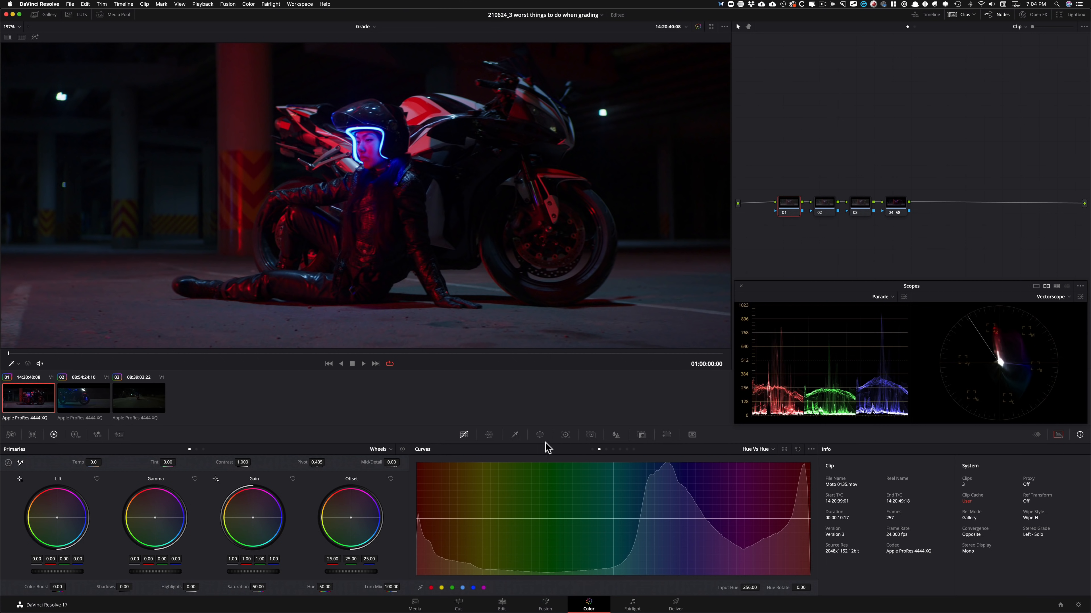
mouse_move(707, 372)
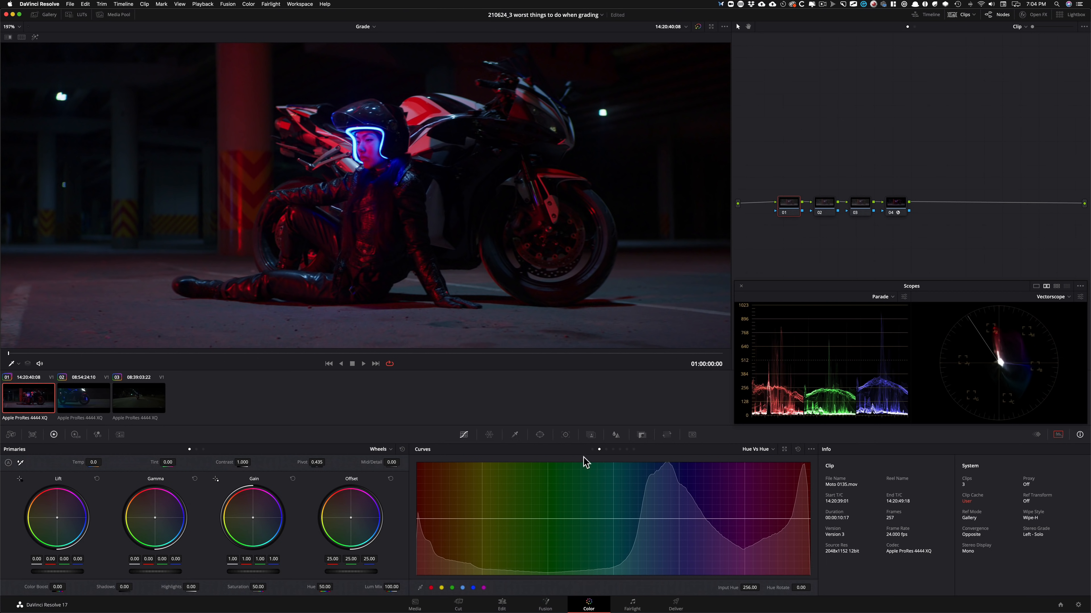
Inspect the HSL qualifiers on nodes 02 and 03, then play the clip to review.
click(514, 434)
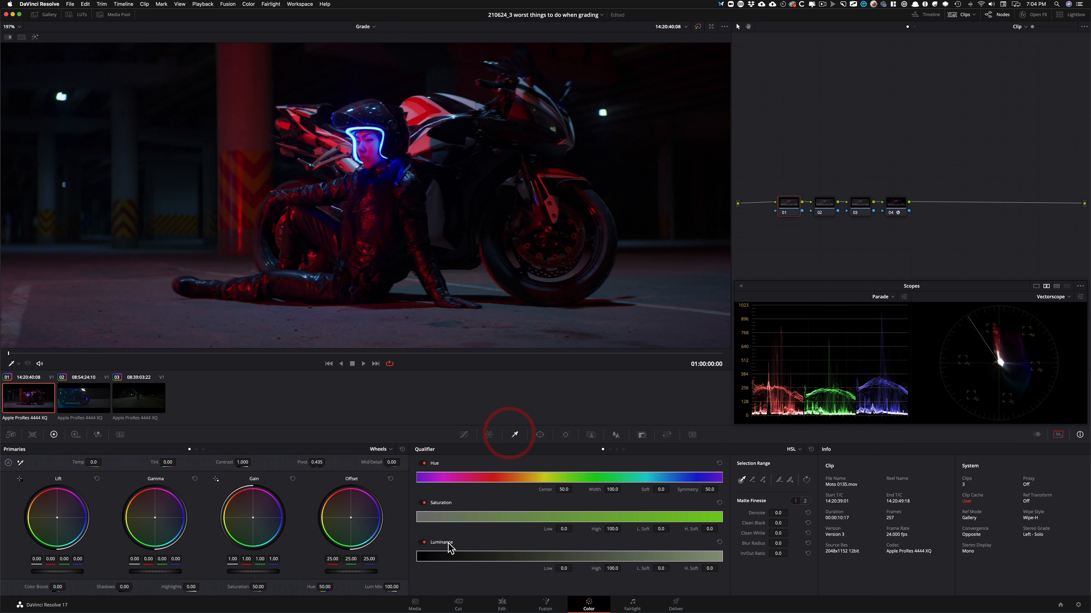
mouse_move(616, 433)
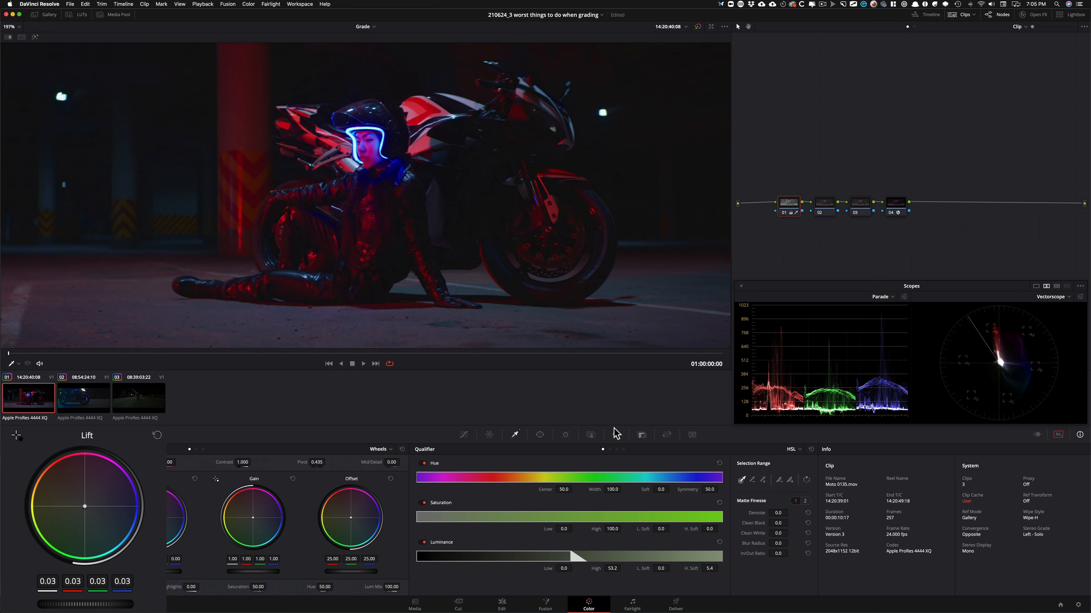
click(53, 434)
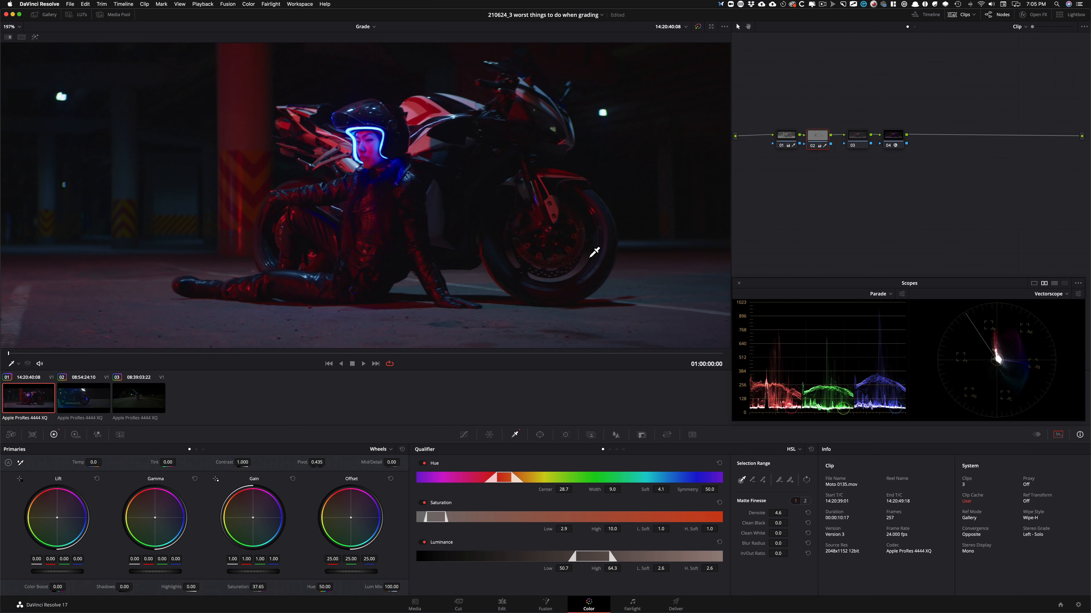
click(851, 136)
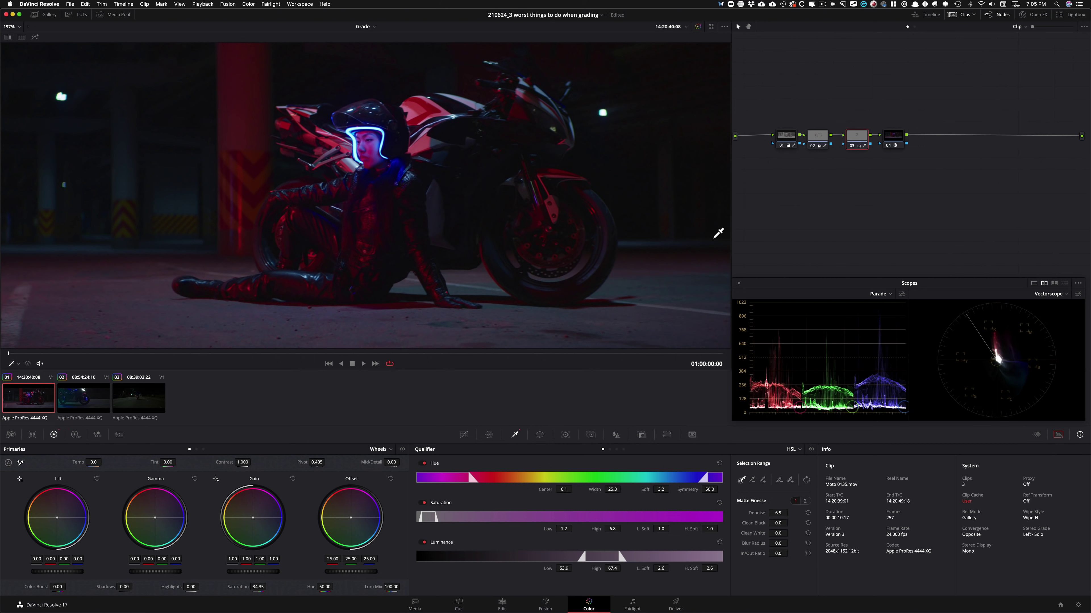
key(cmd+d)
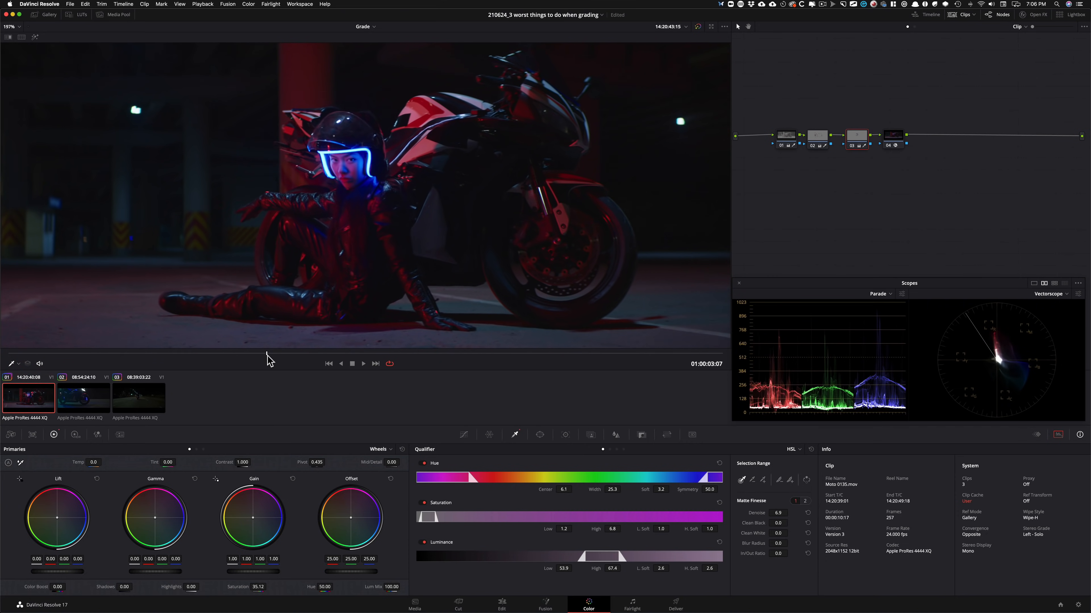
View node 02's qualifier matte in Highlight mode, return to normal, and create a fresh grade version.
click(362, 363)
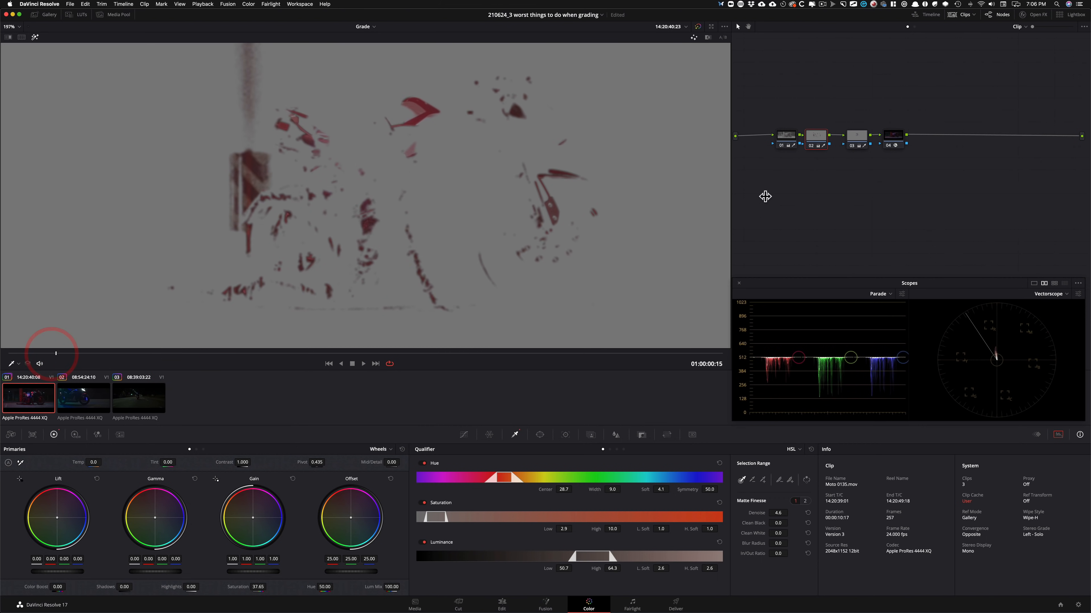
click(814, 136)
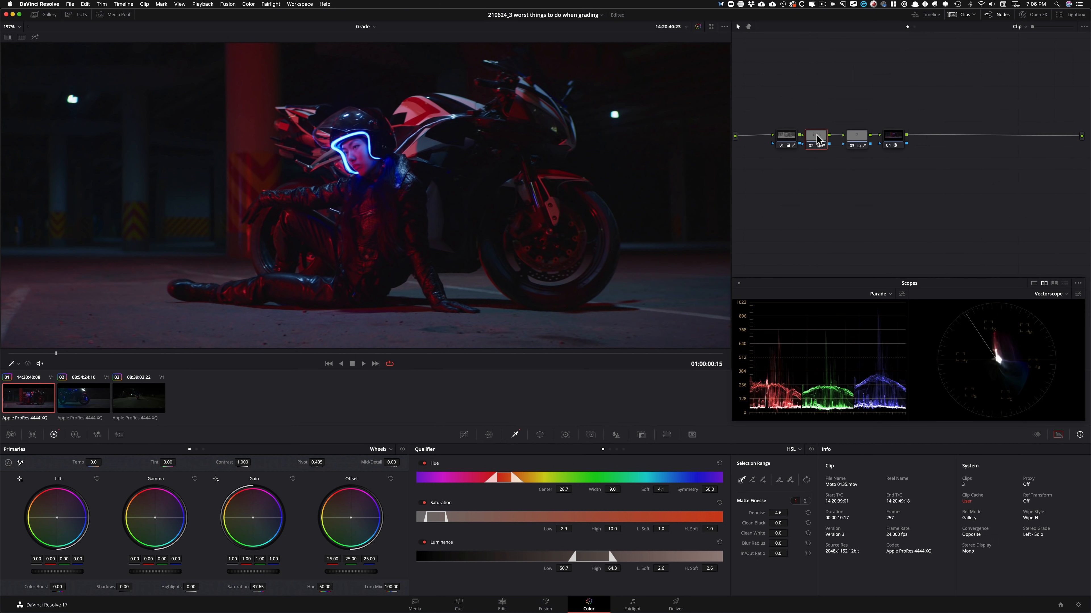
click(816, 135)
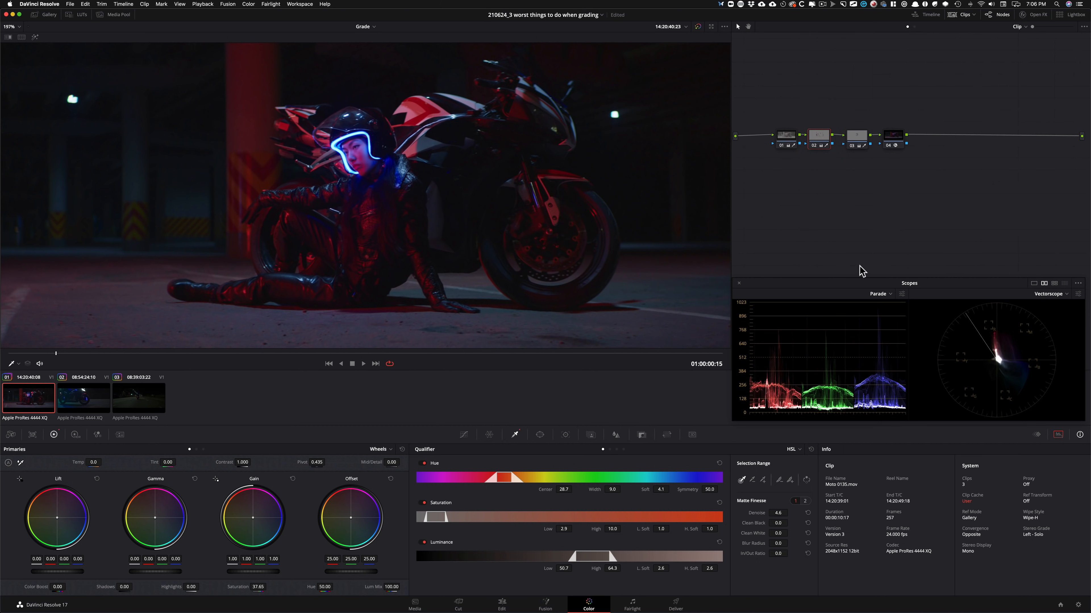
mouse_move(781, 124)
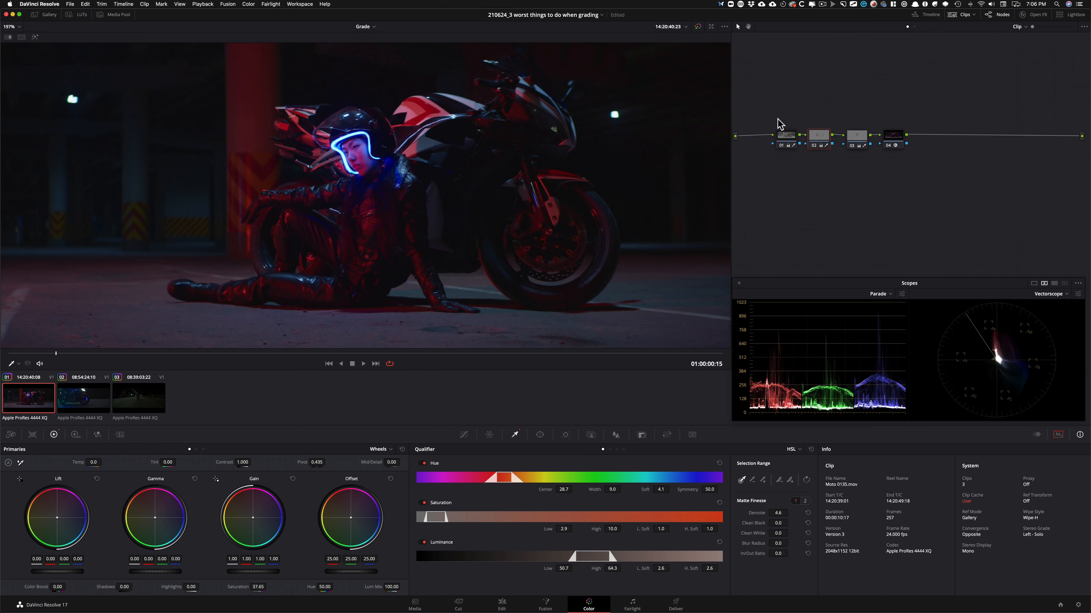
key(cmd+d)
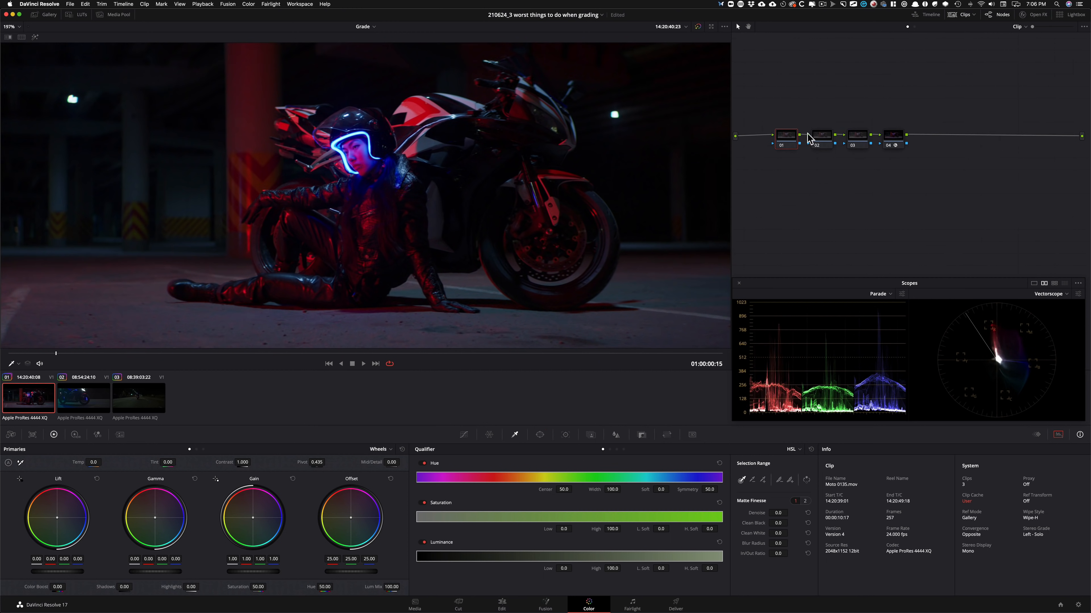
mouse_move(874, 247)
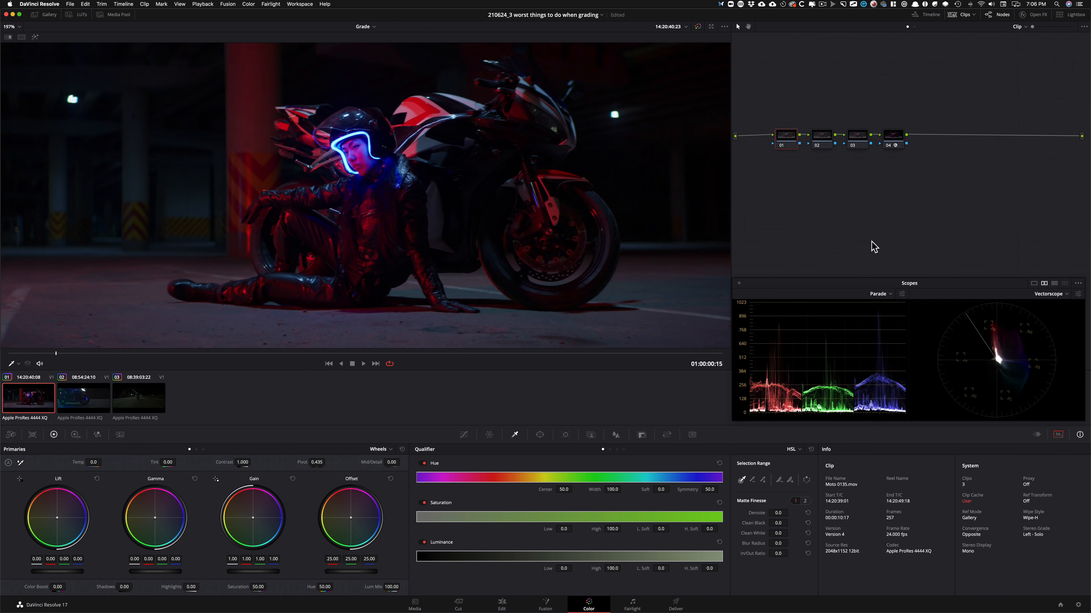
mouse_move(859, 236)
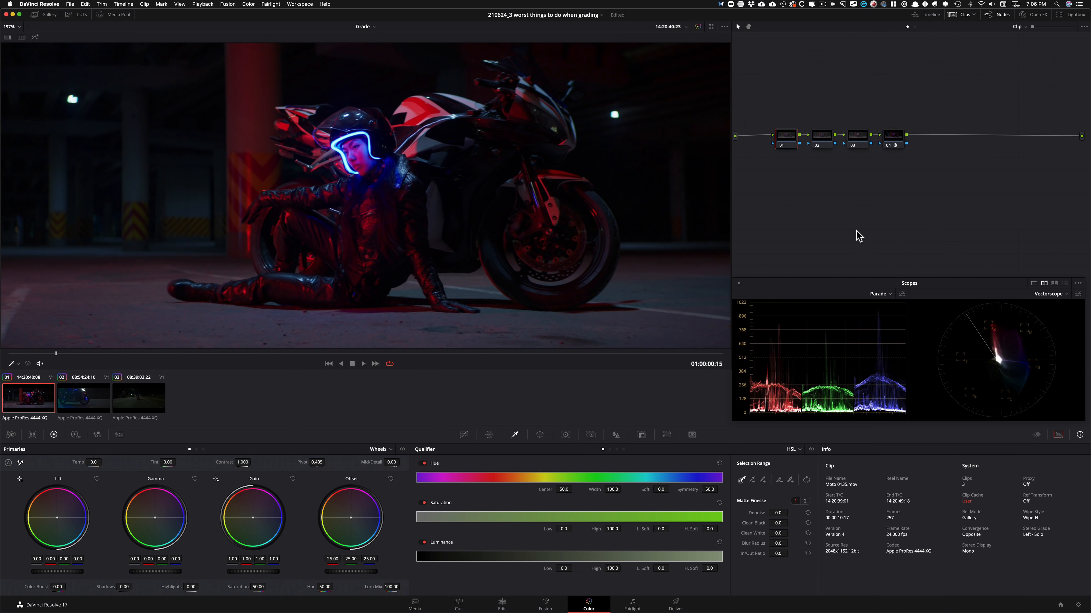
mouse_move(685, 319)
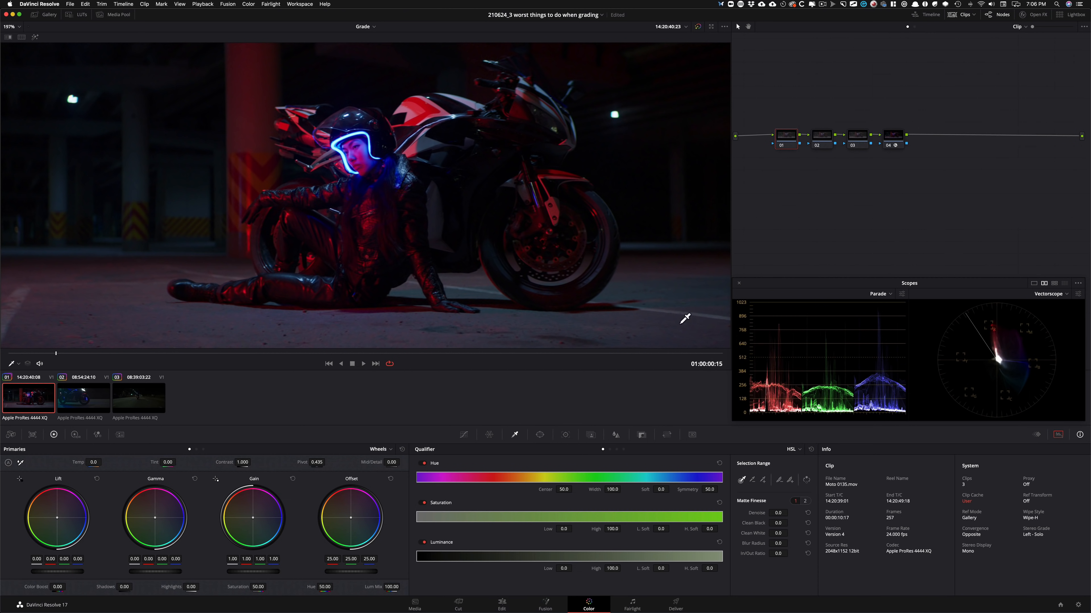
mouse_move(745, 251)
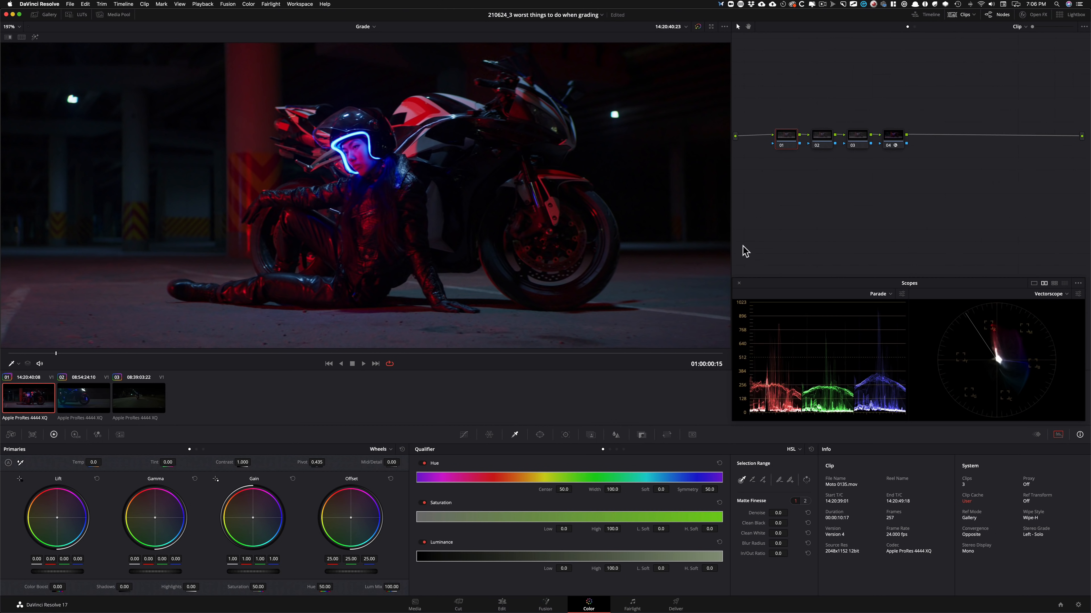
mouse_move(775, 231)
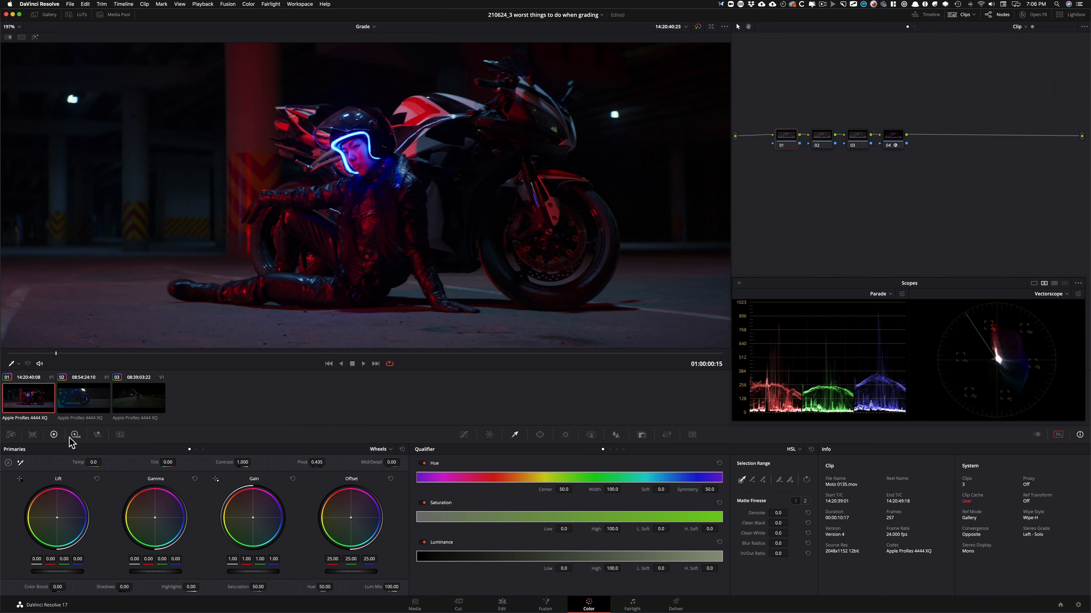
Bring up the HDR Wheels palette and adjust the Global wheel exposure on node 01.
click(75, 435)
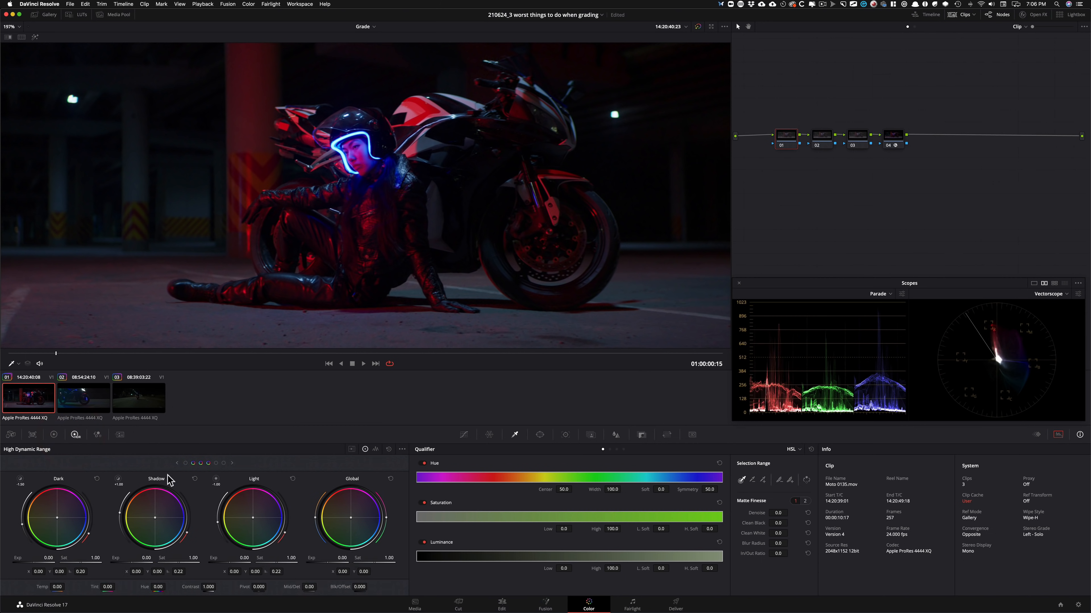
click(400, 449)
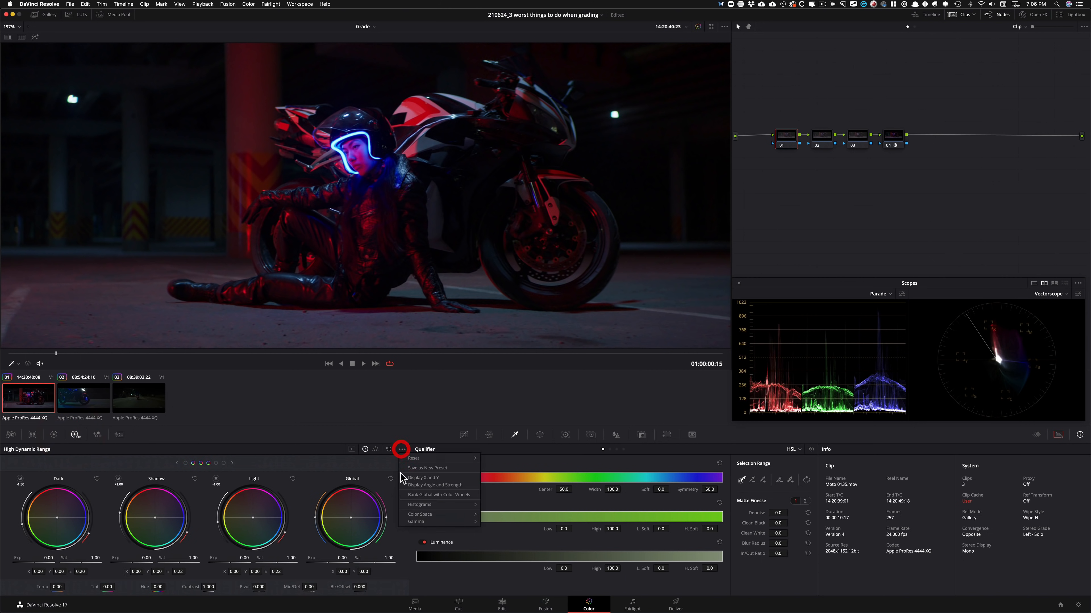
click(420, 515)
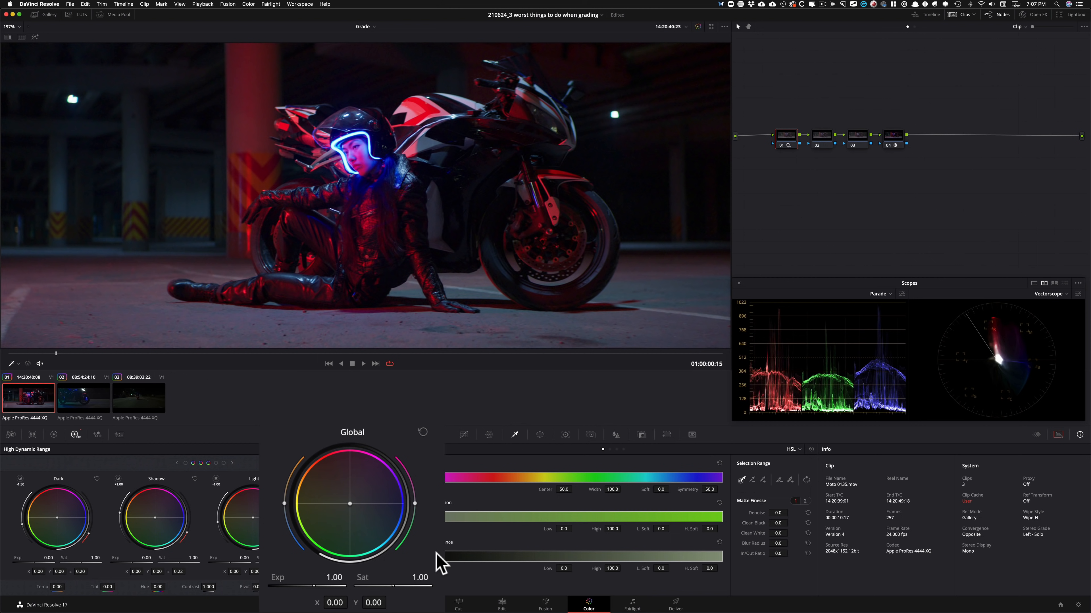
Toggle grade bypass repeatedly to compare the exposure change against the ungraded shot.
key(cmd+d)
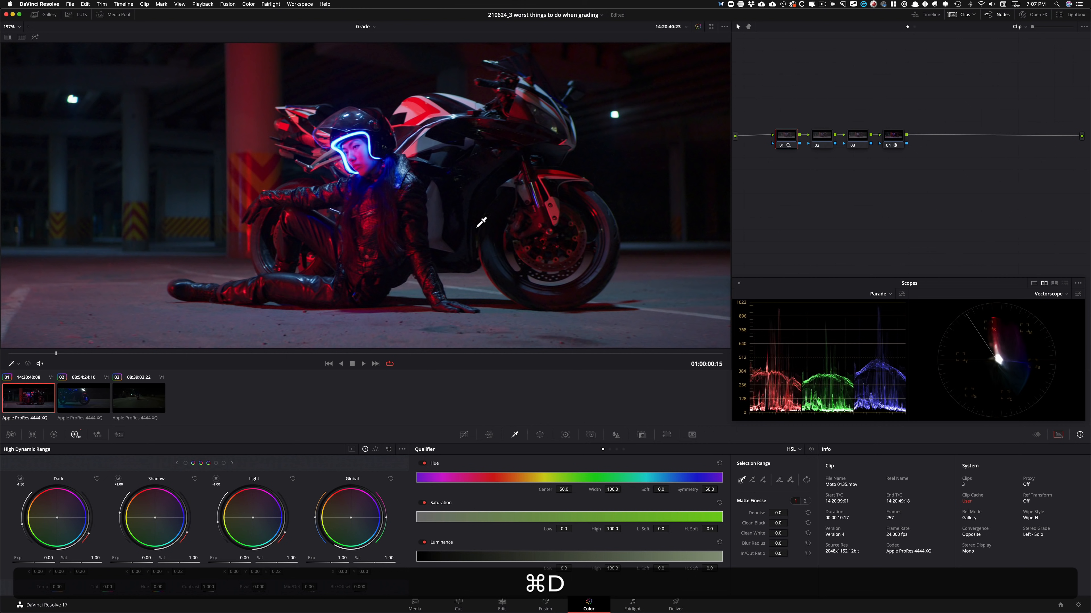
mouse_move(577, 300)
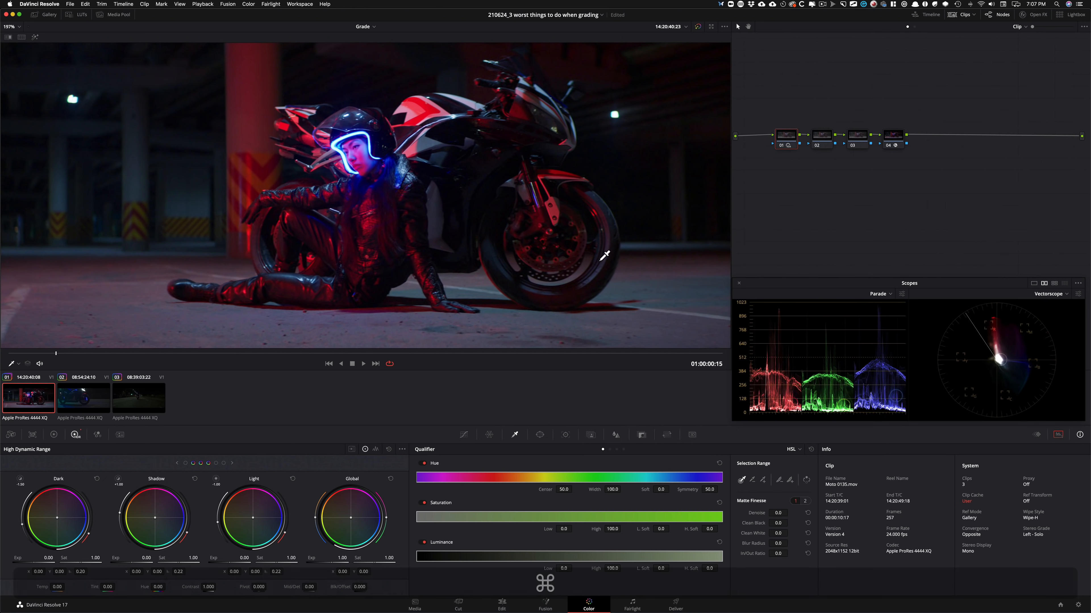
key(cmd+d)
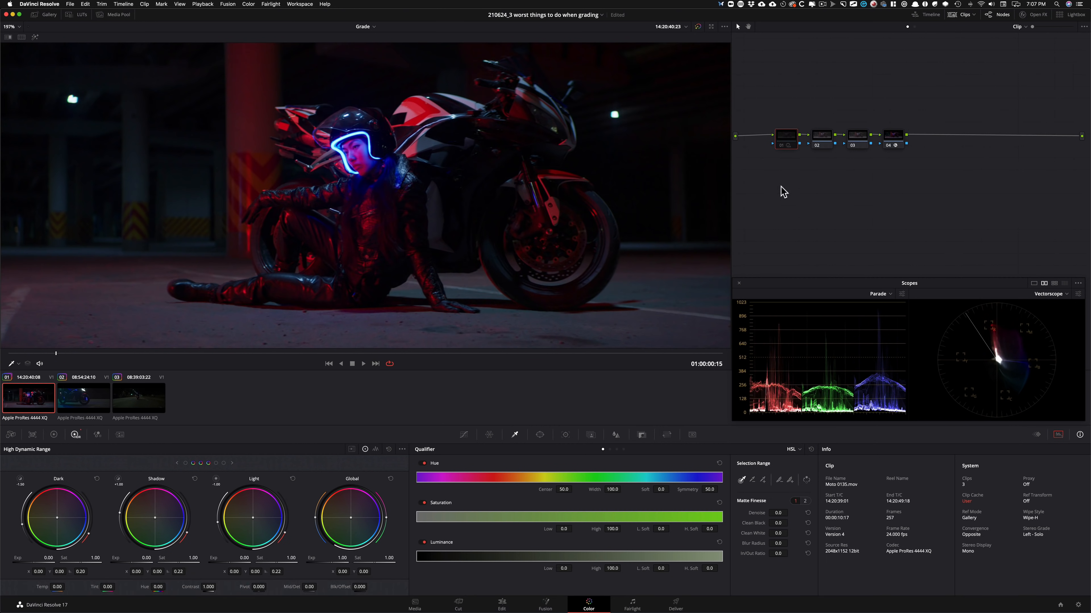
key(cmd+d)
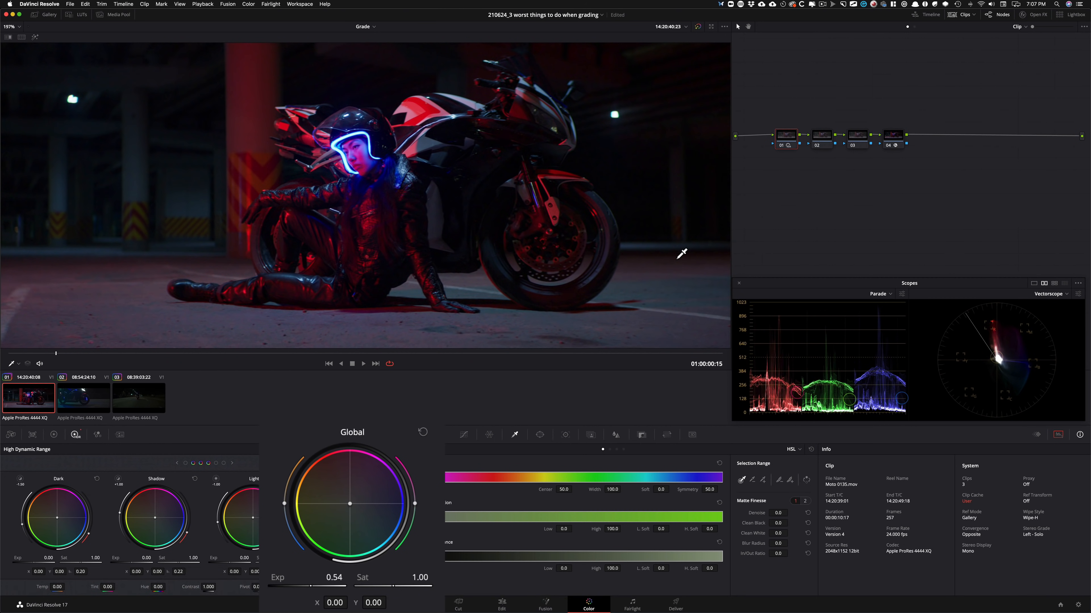
key(cmd+d)
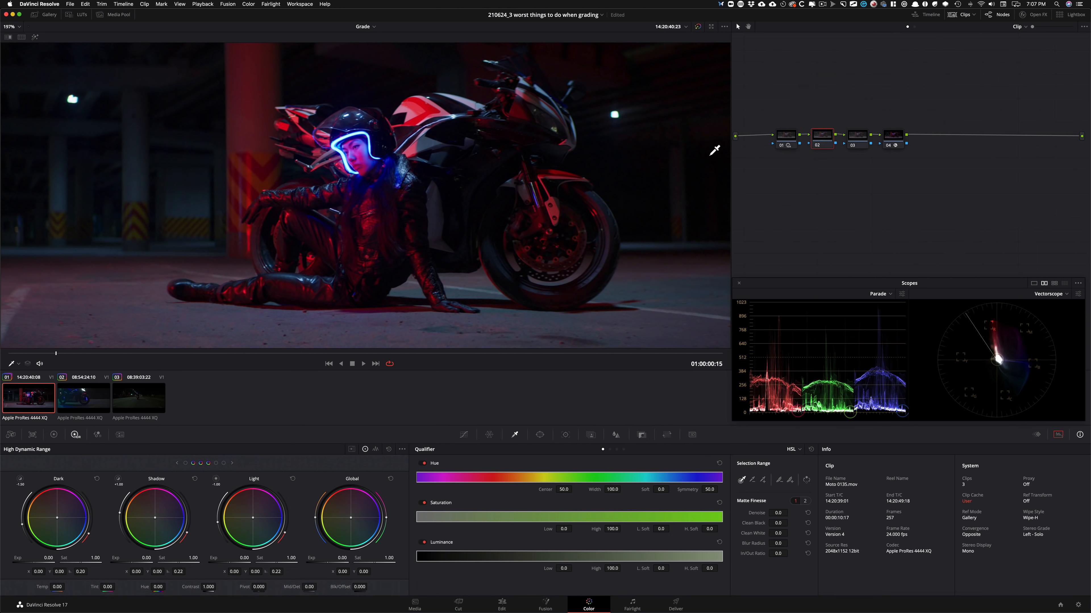
mouse_move(951, 228)
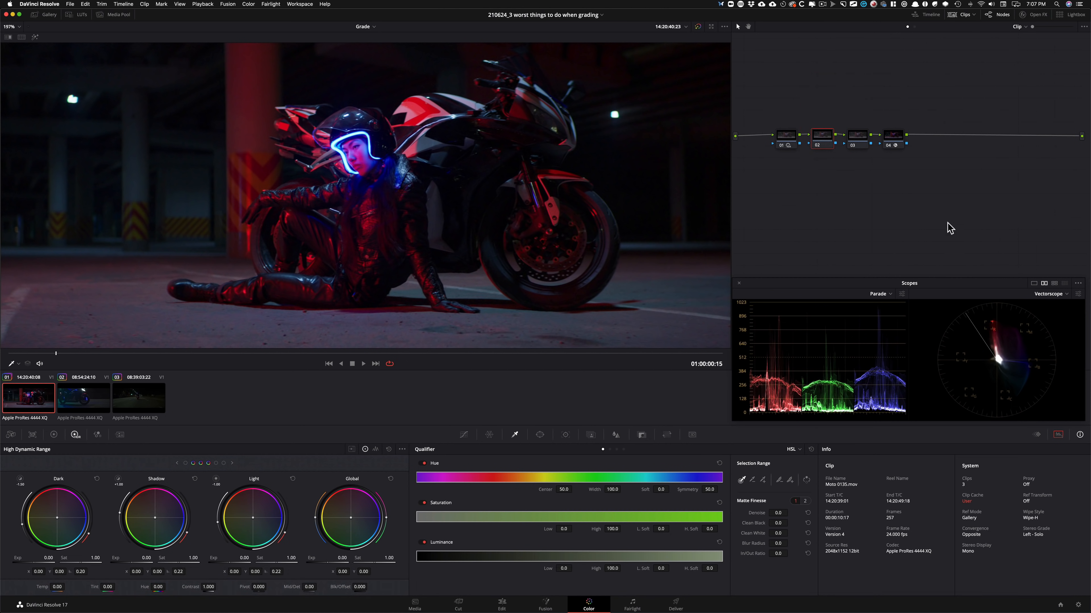
On node 02 set Temp -99.0 and Tint -56.50, then compare with grade and node bypassed.
click(54, 434)
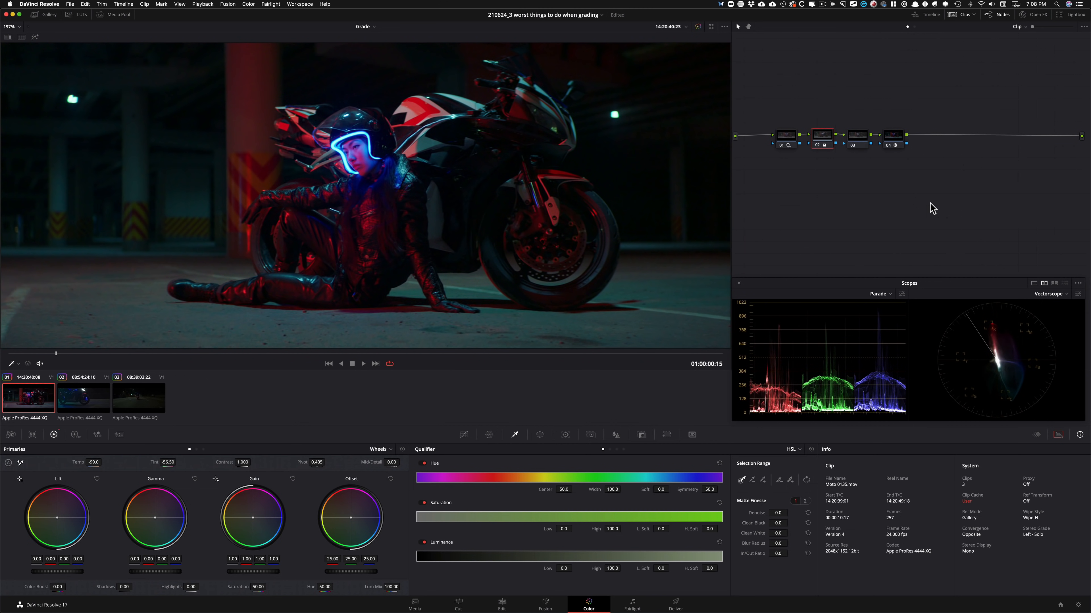
key(cmd+d)
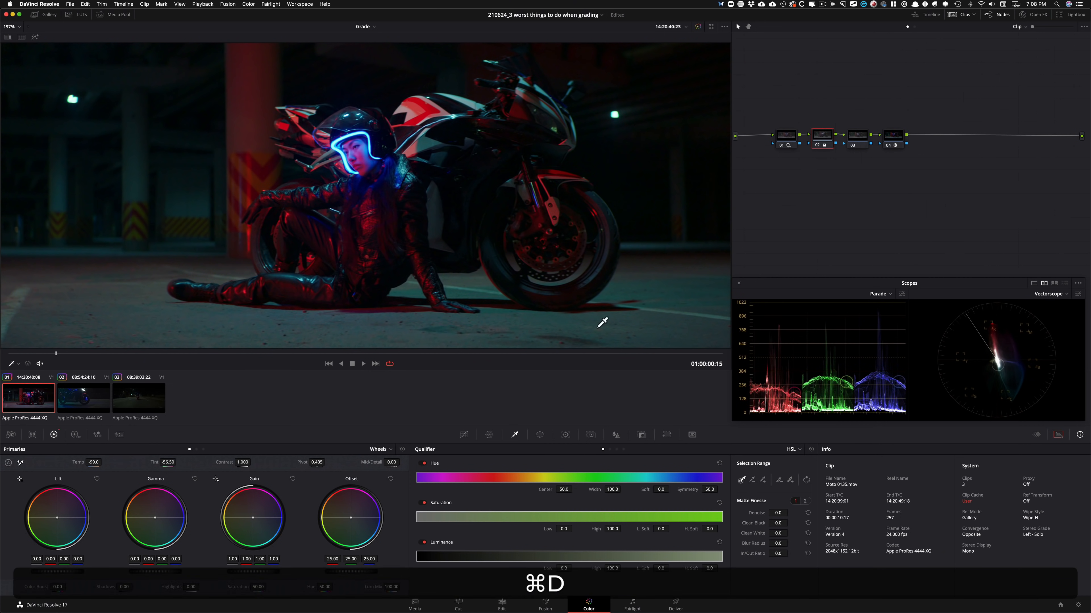
mouse_move(393, 376)
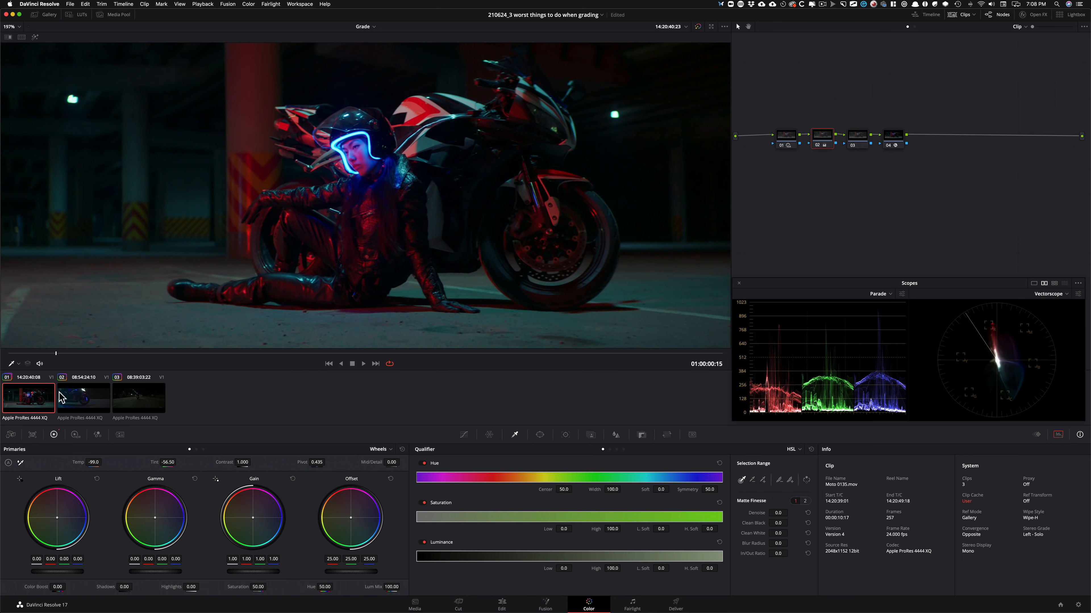
key(shift+d)
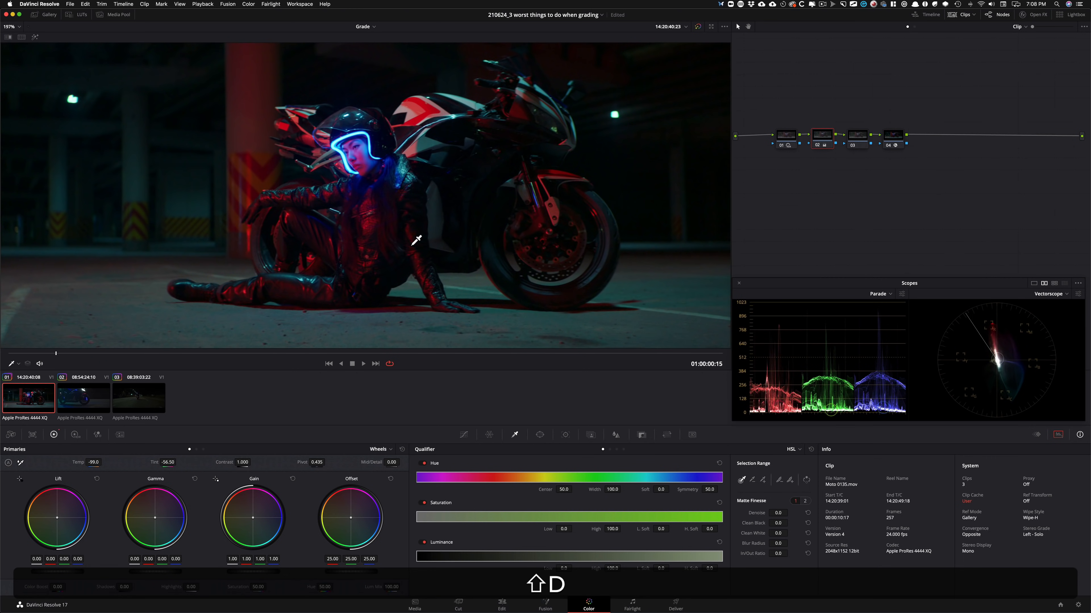